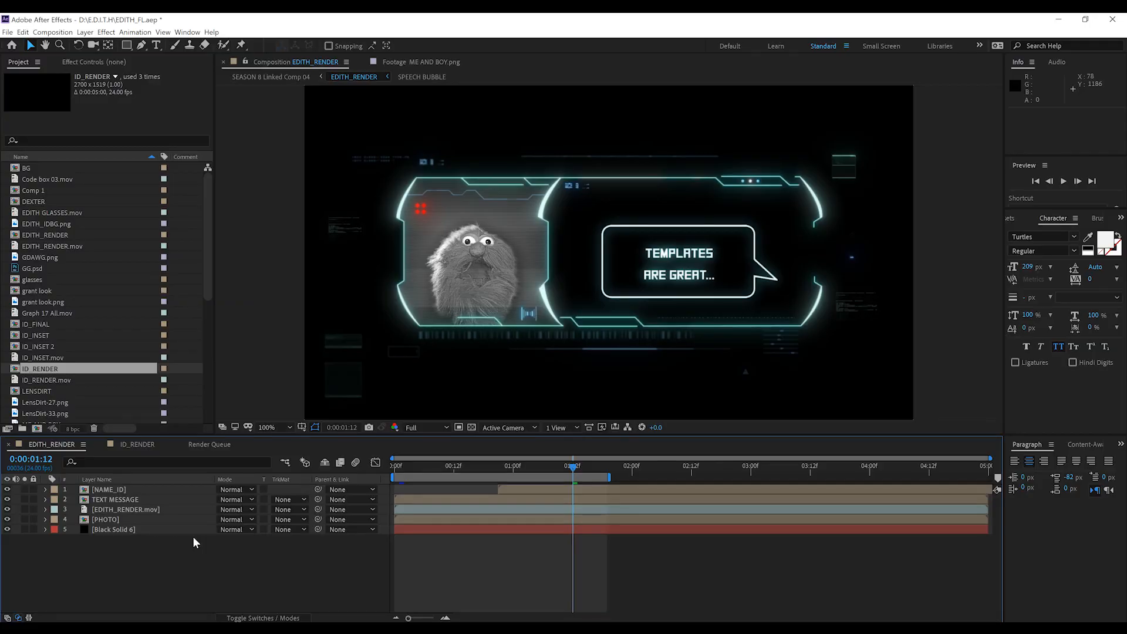
mouse_move(536, 216)
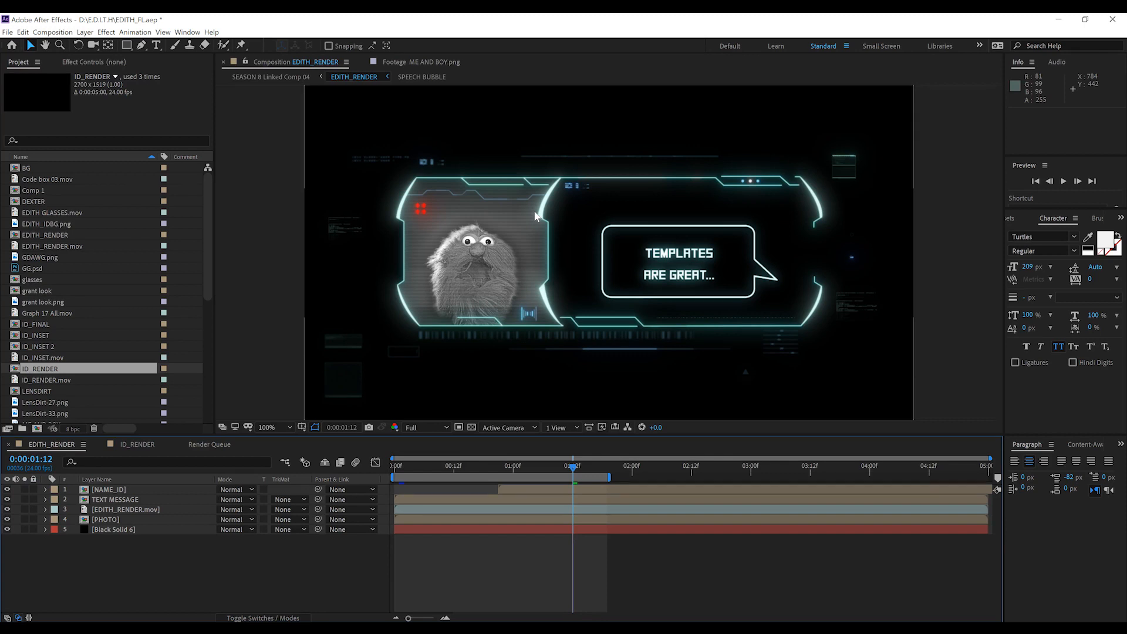
mouse_move(803, 119)
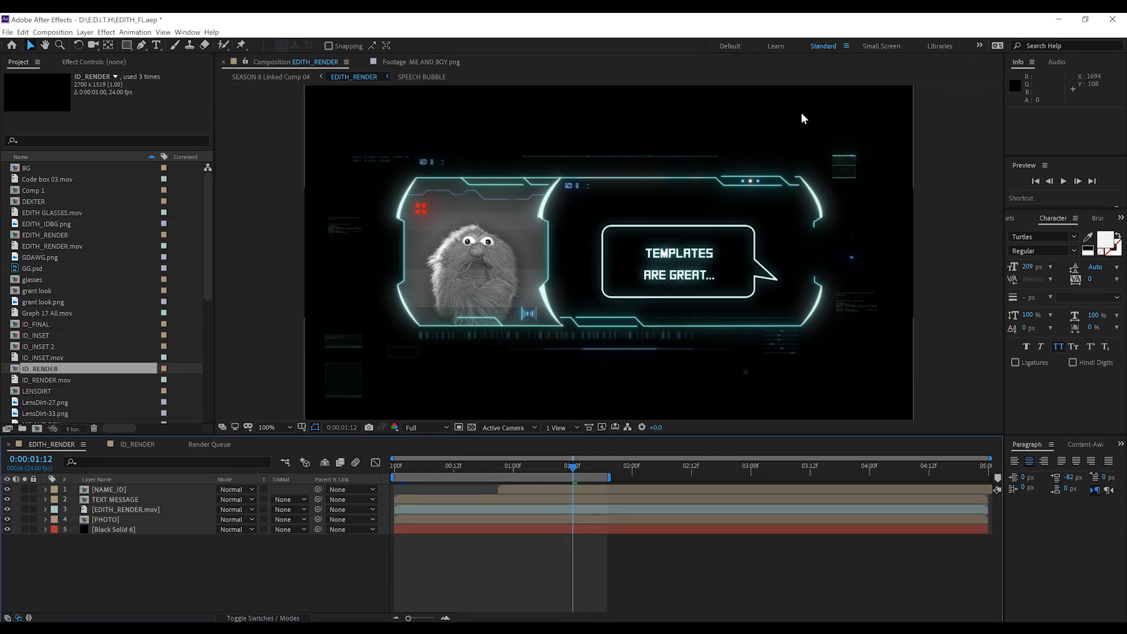
mouse_move(366, 209)
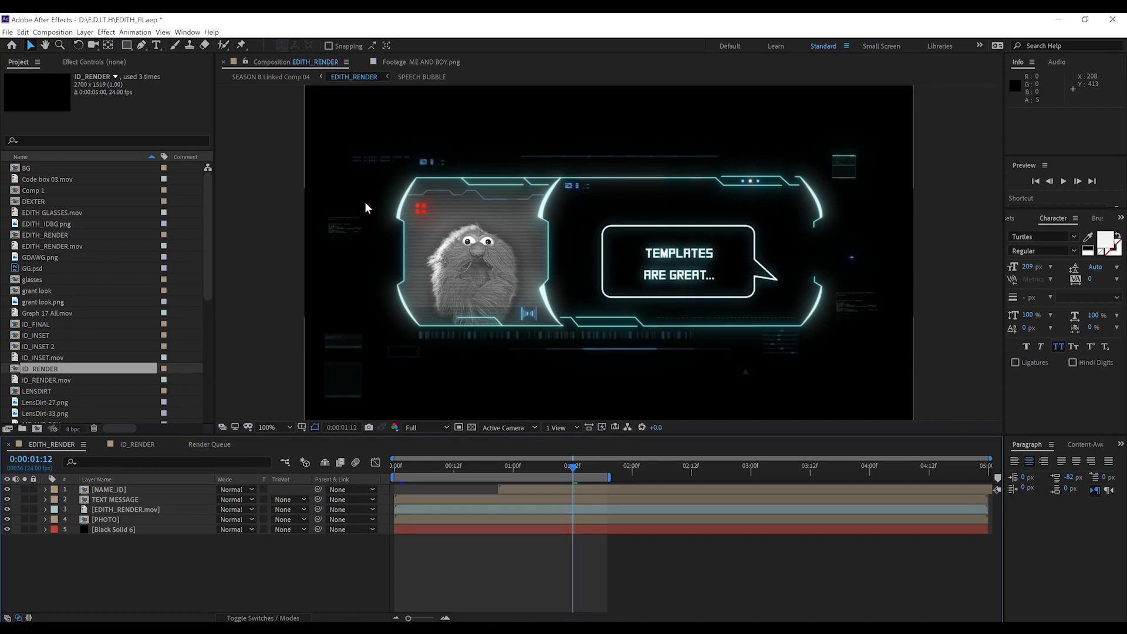
mouse_move(464, 98)
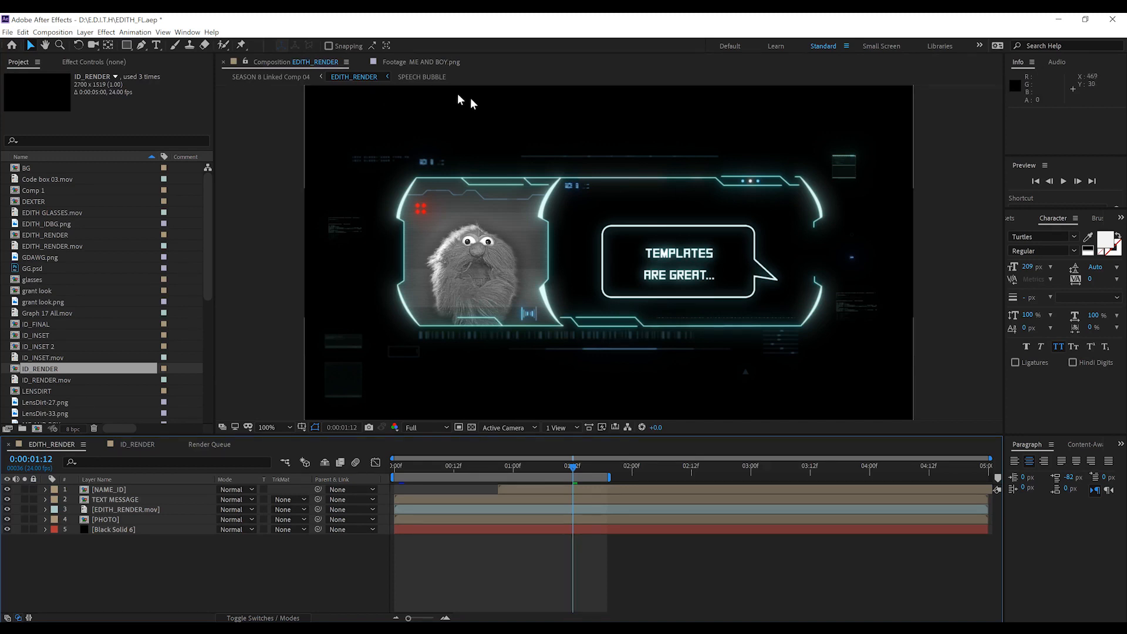
mouse_move(503, 230)
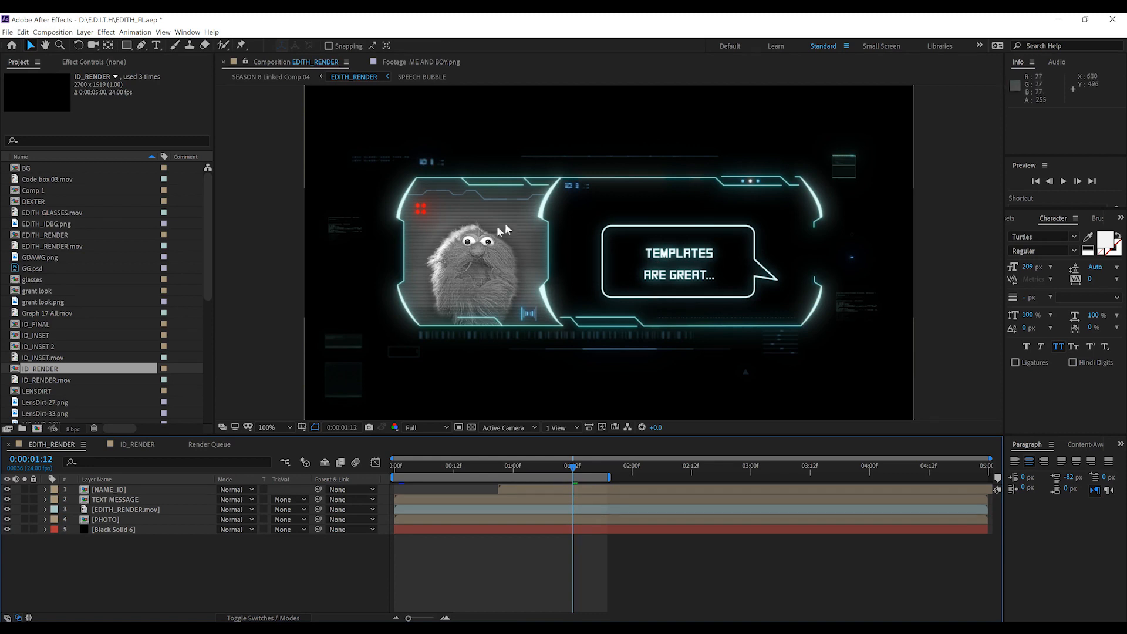
mouse_move(623, 230)
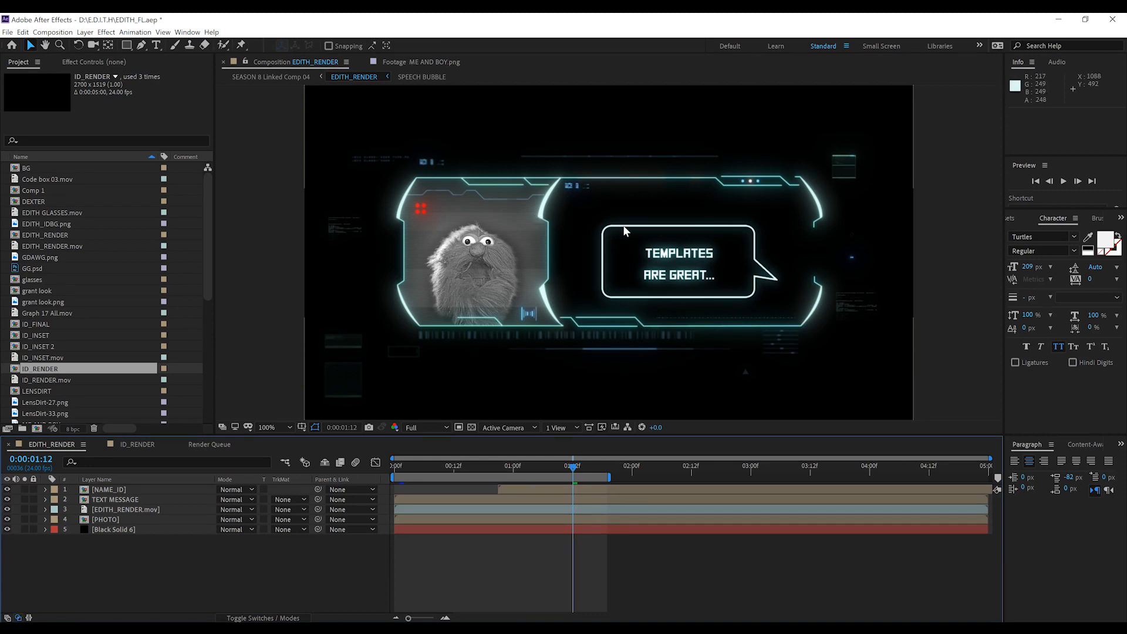
mouse_move(403, 284)
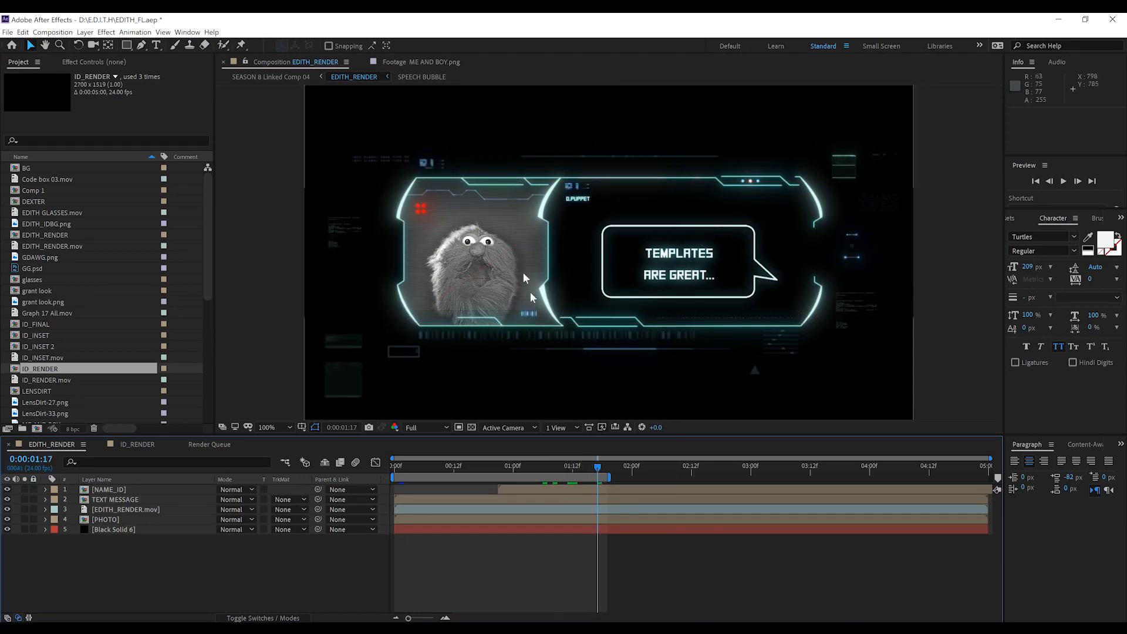
mouse_move(472, 220)
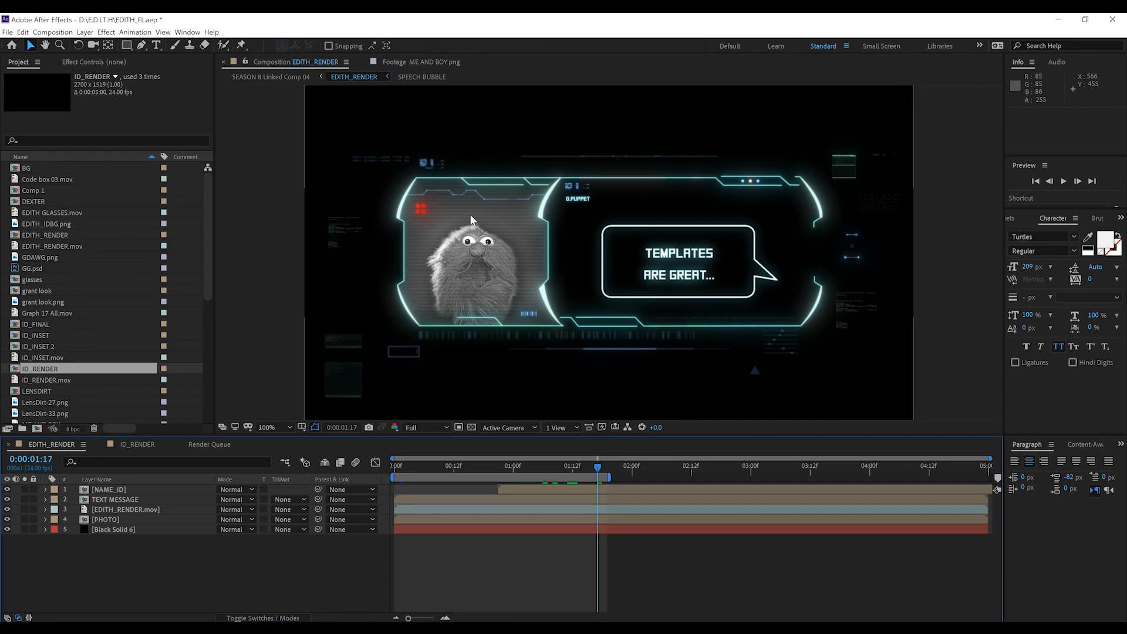
mouse_move(485, 274)
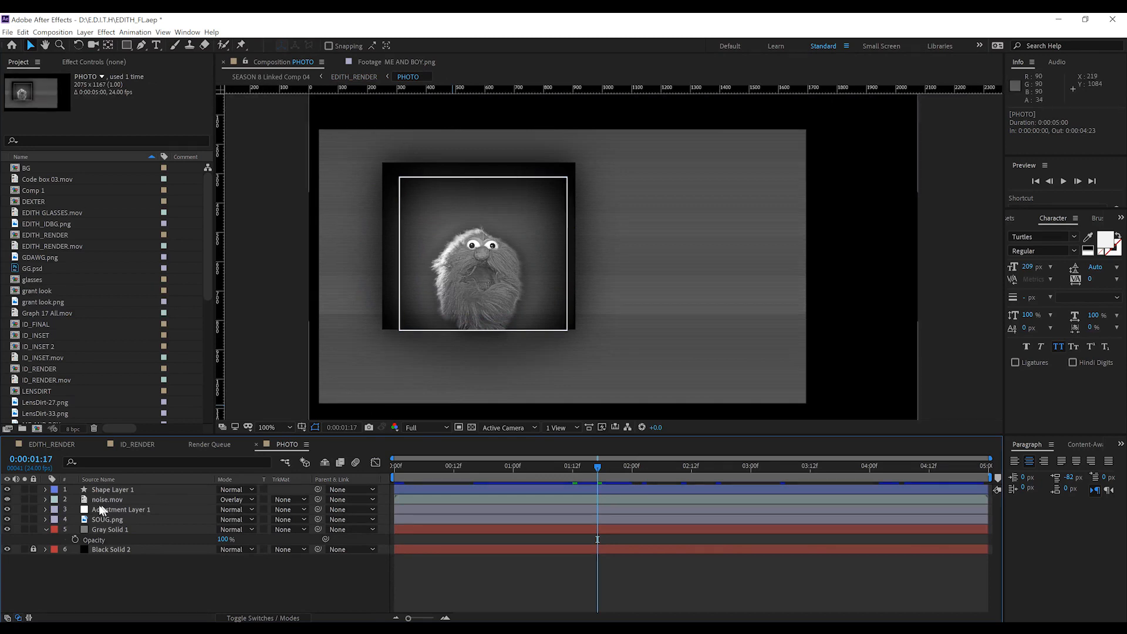
Step: Swap in the GDAWG.png portrait at 20% scale, then move from EDITH_RENDER into the speech bubble comp
click(107, 519)
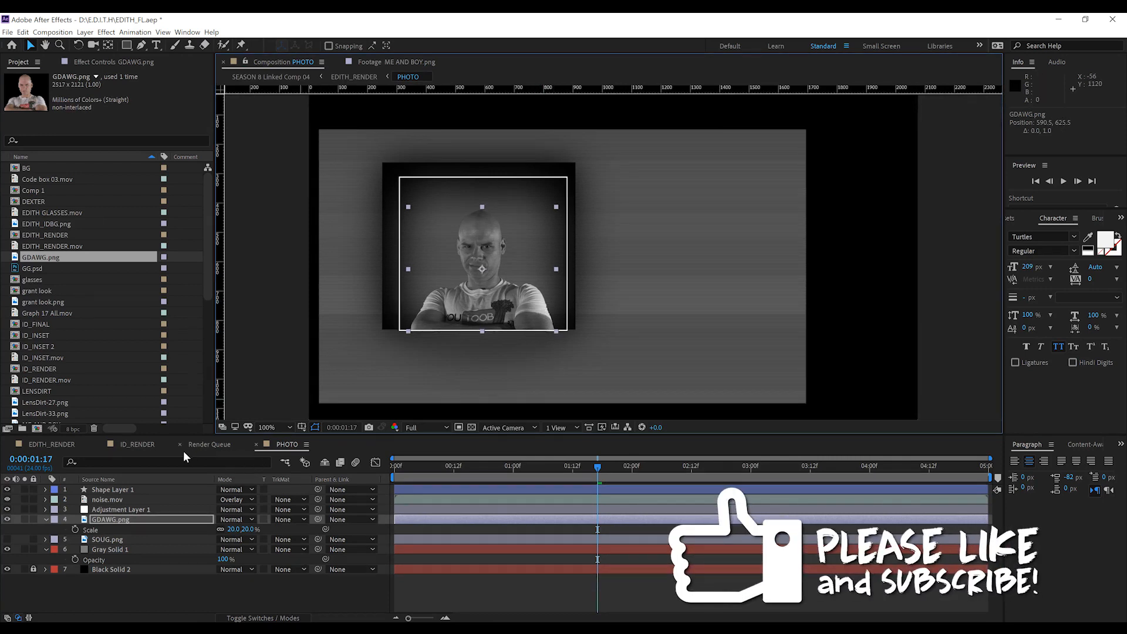
click(50, 443)
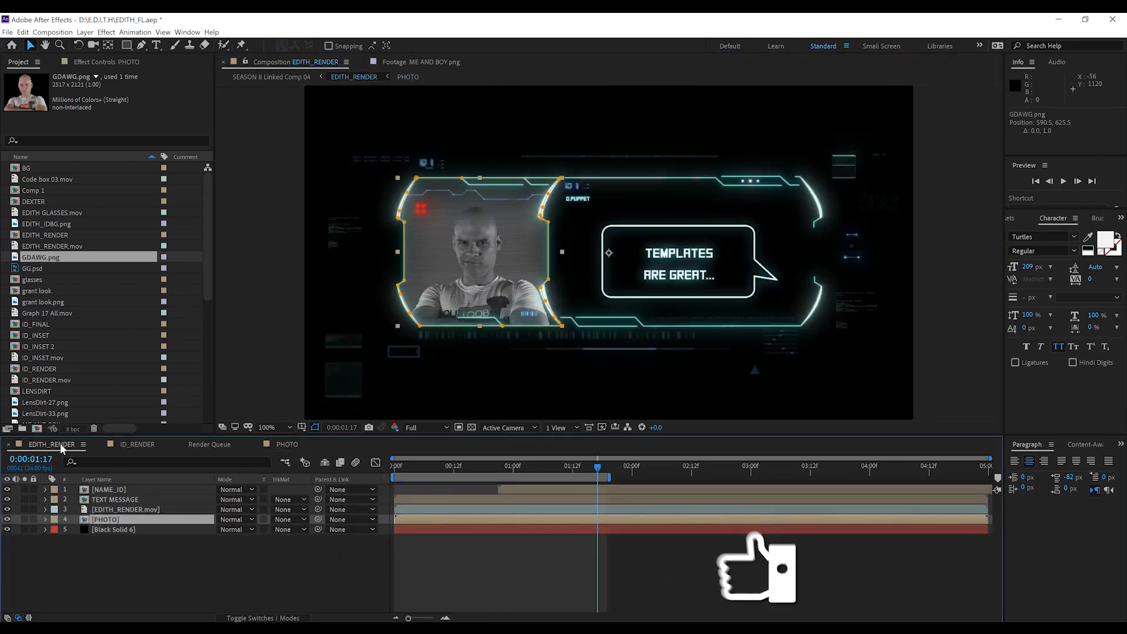
mouse_move(438, 230)
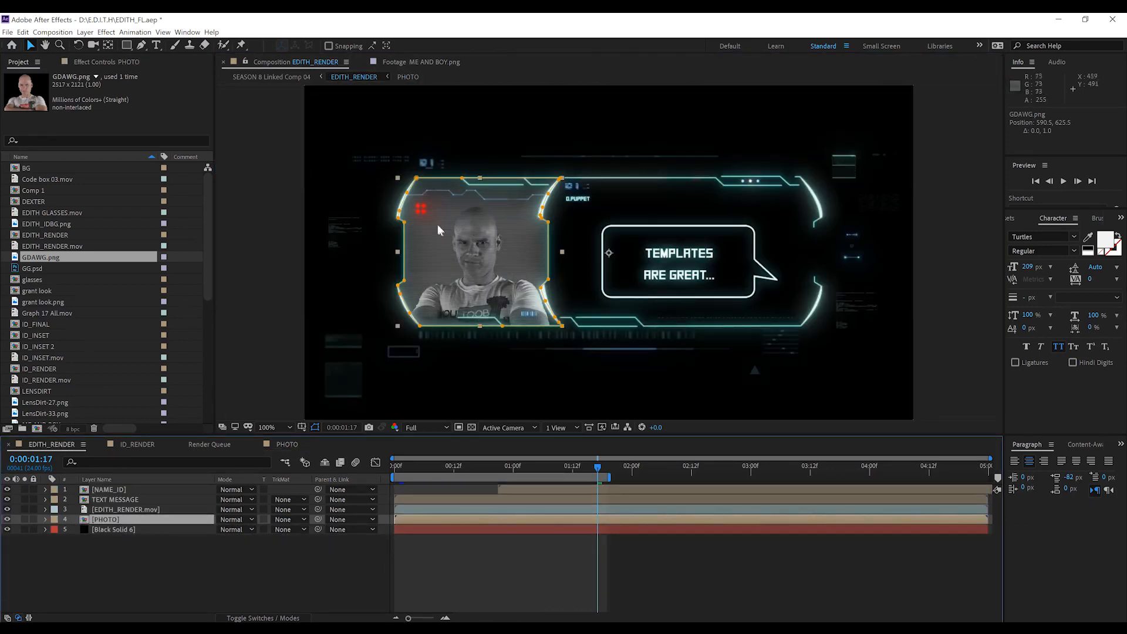
click(114, 499)
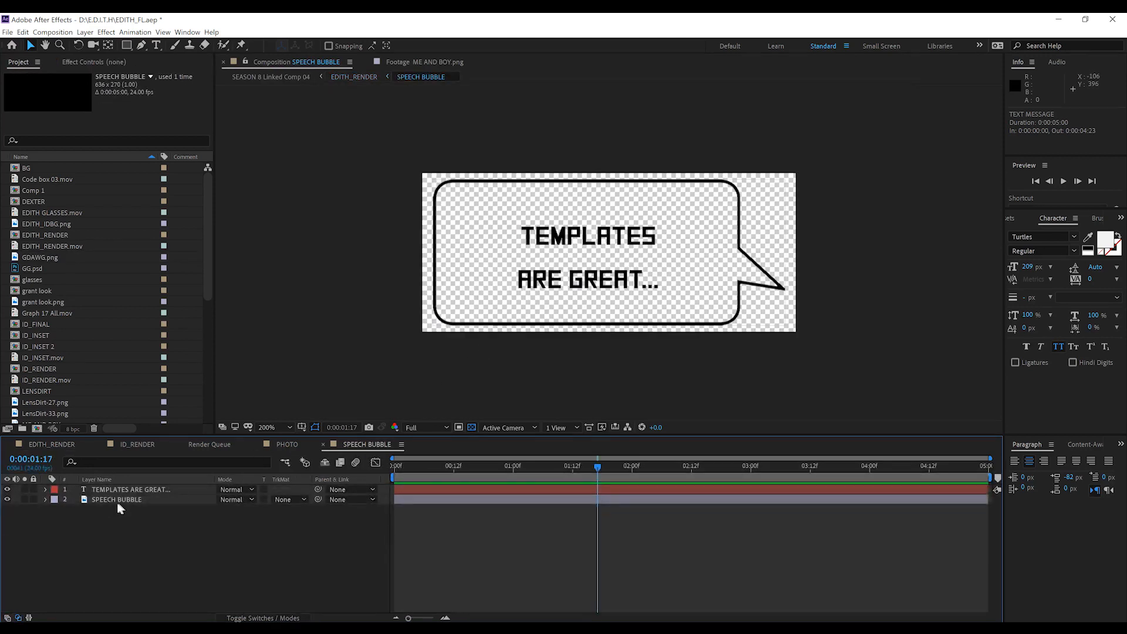
Step: Edit the bubble text to CREEPY GRANT and select the NAME_ID layer in EDITH_RENDER
click(129, 489)
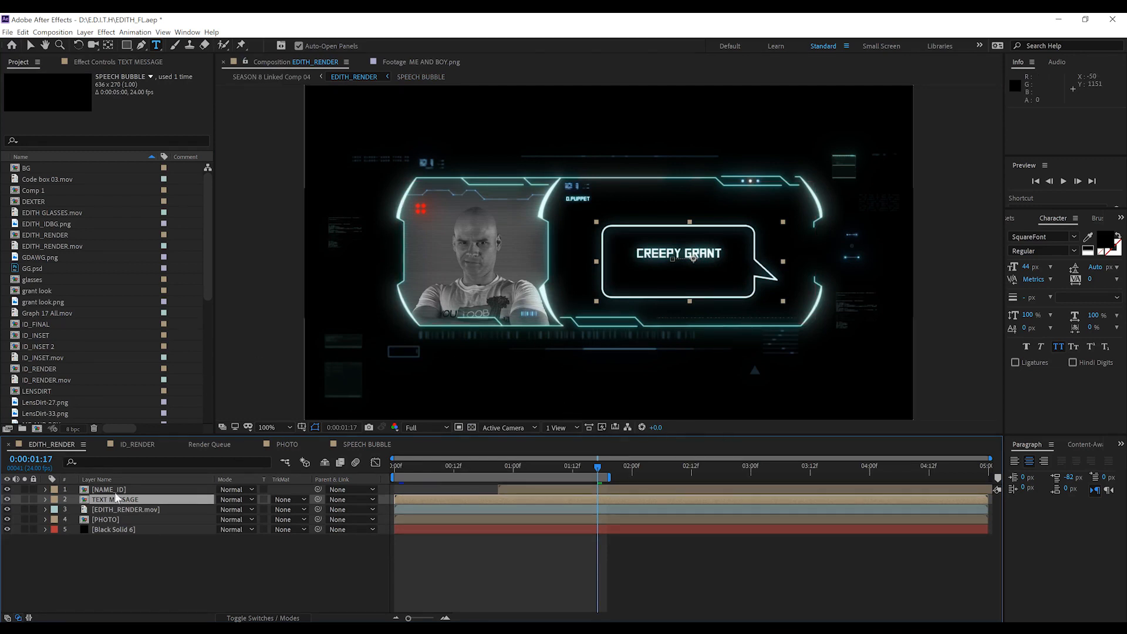
click(108, 489)
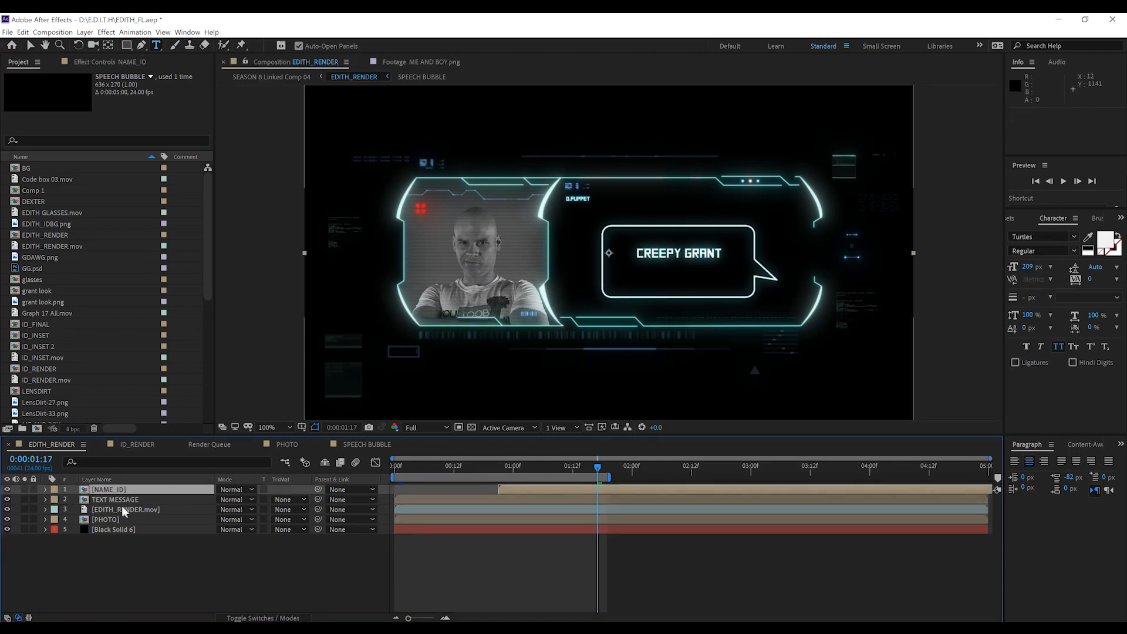
double_click(108, 488)
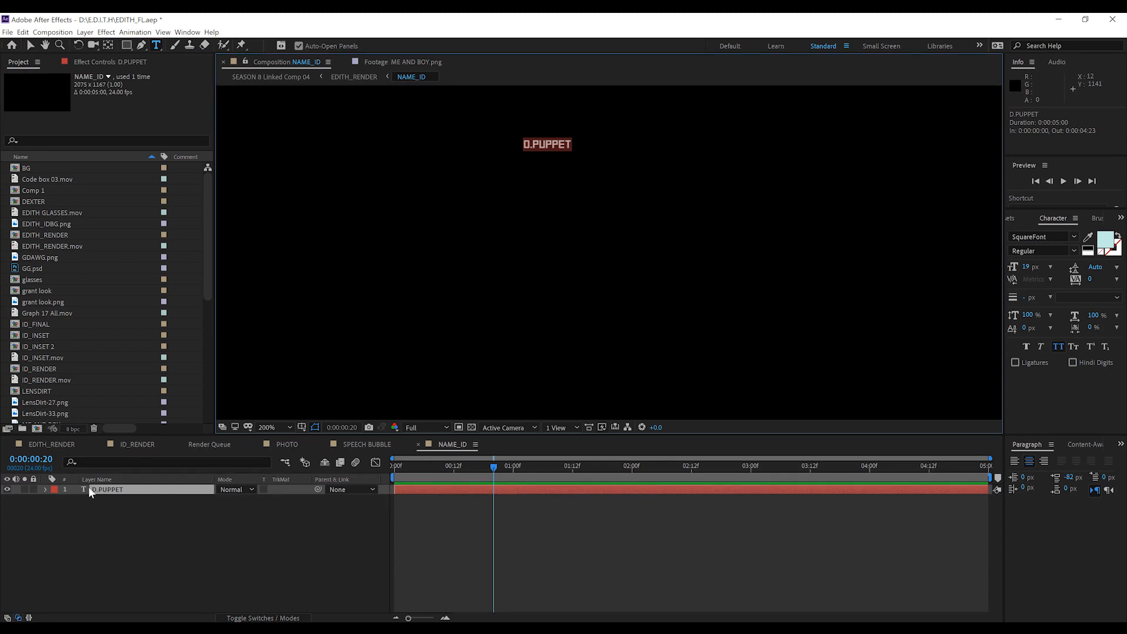
text(G. COOK)
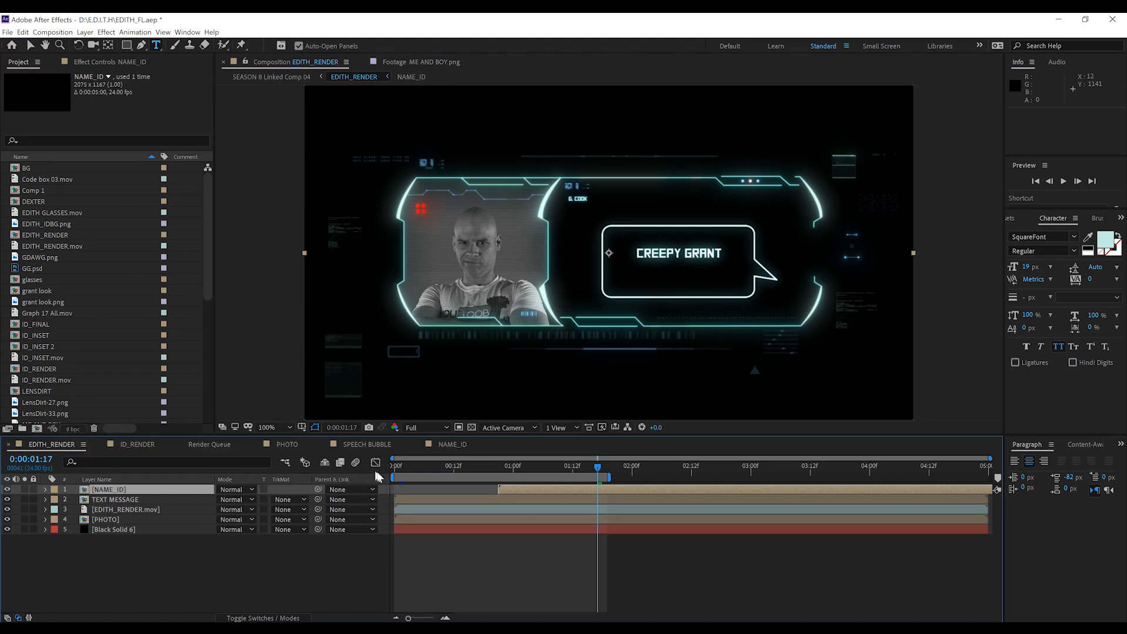
click(393, 466)
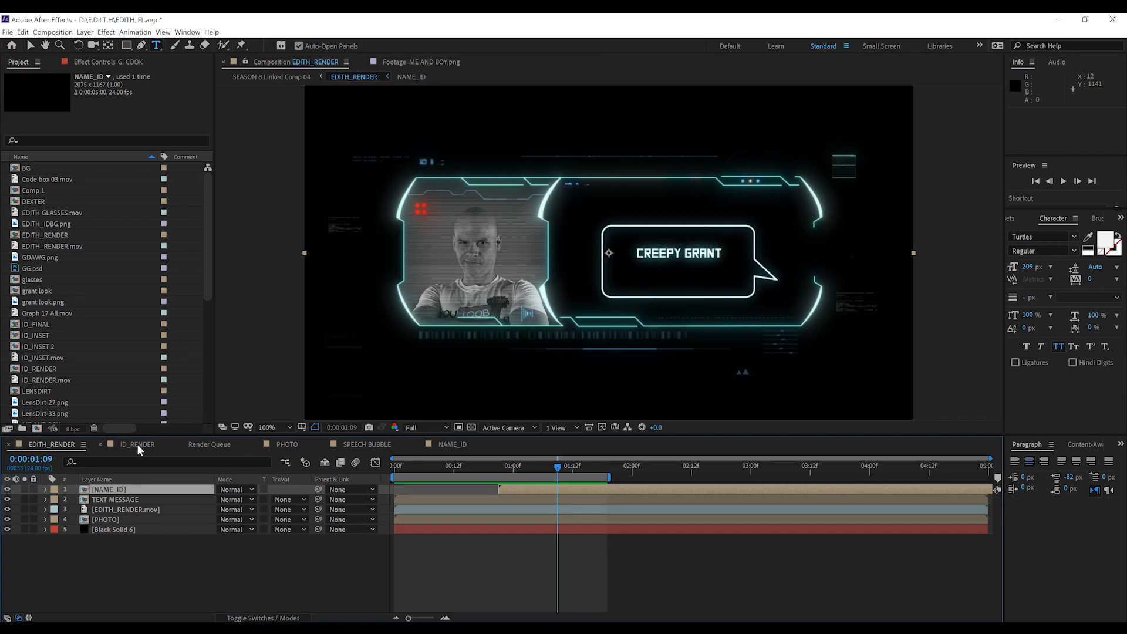
Step: Close the SPEECH BUBBLE, NAME_ID and PHOTO tabs and enter the ID_INSET precomp from ID_RENDER
click(452, 444)
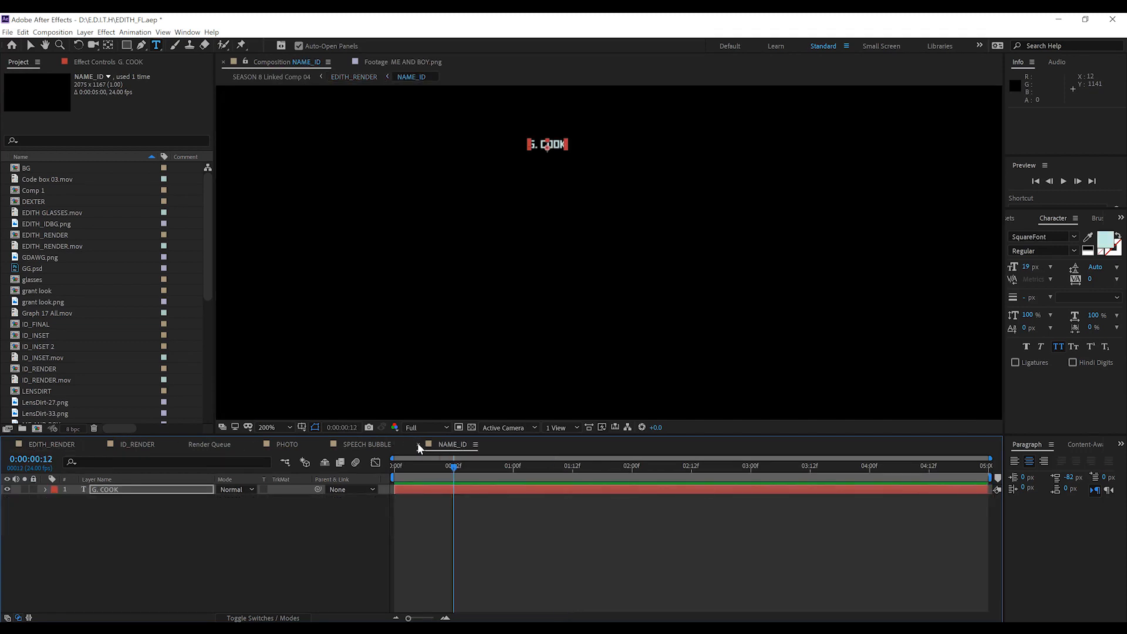
click(286, 443)
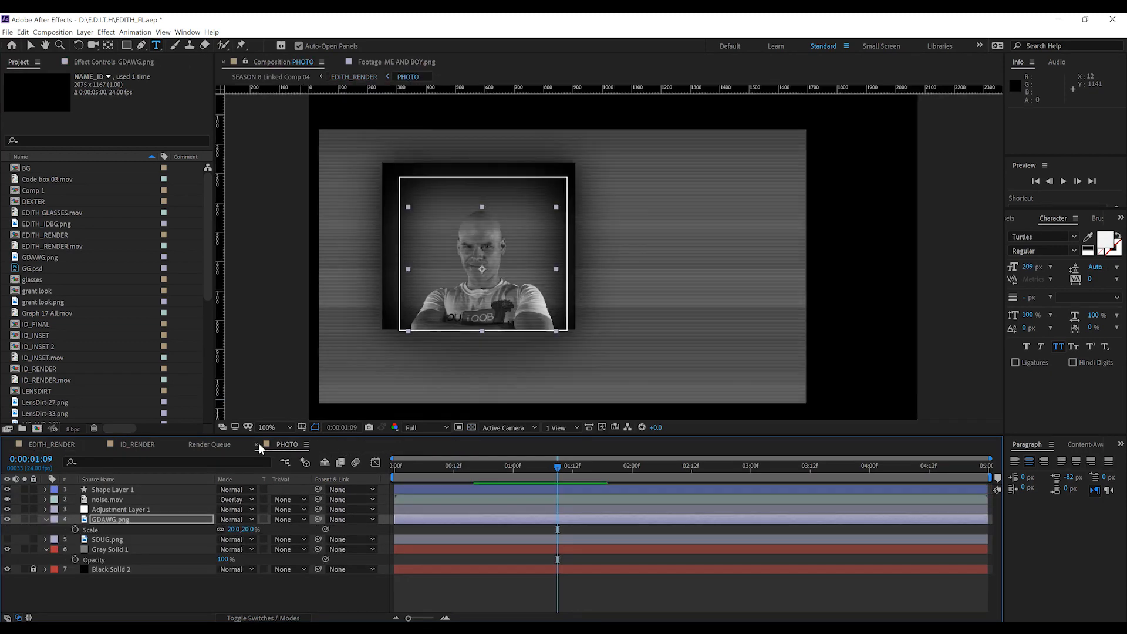
click(133, 444)
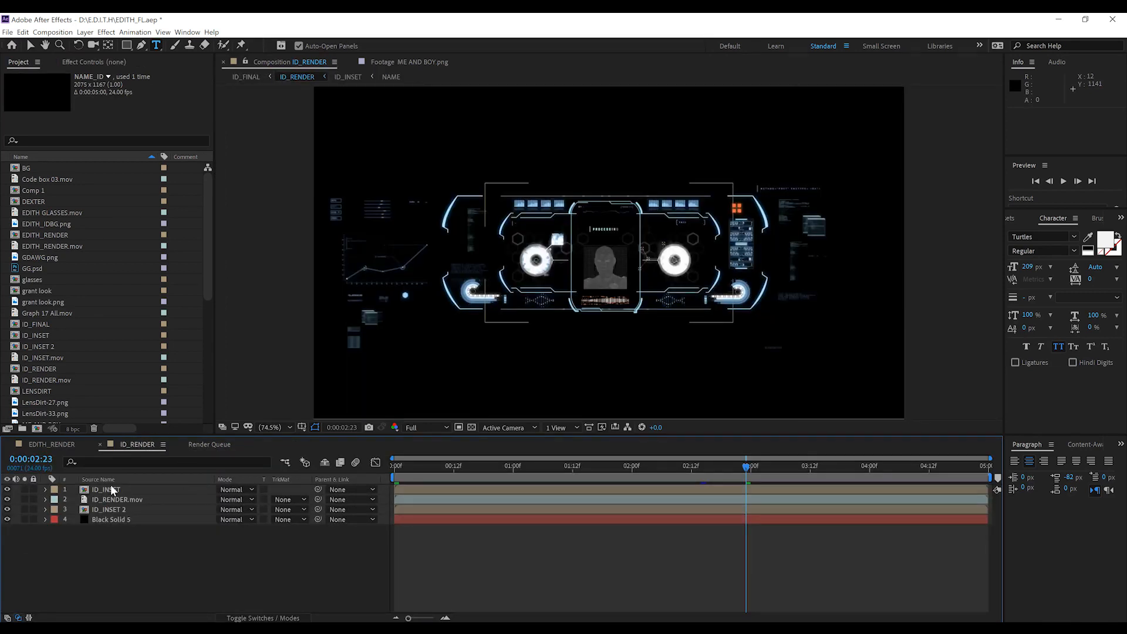
double_click(36, 335)
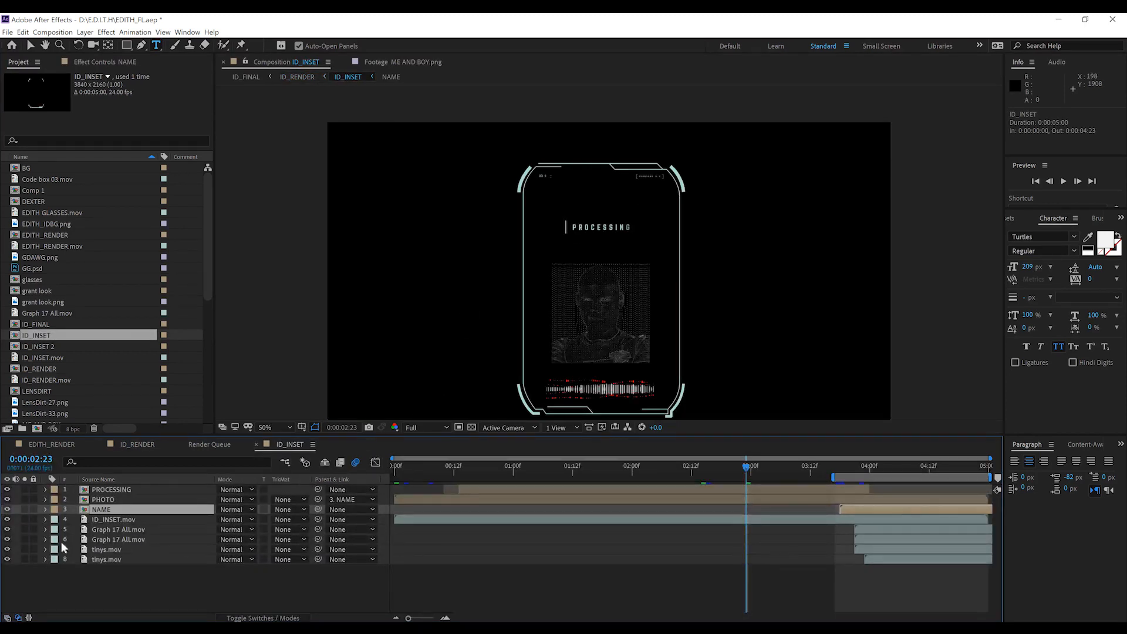
click(101, 509)
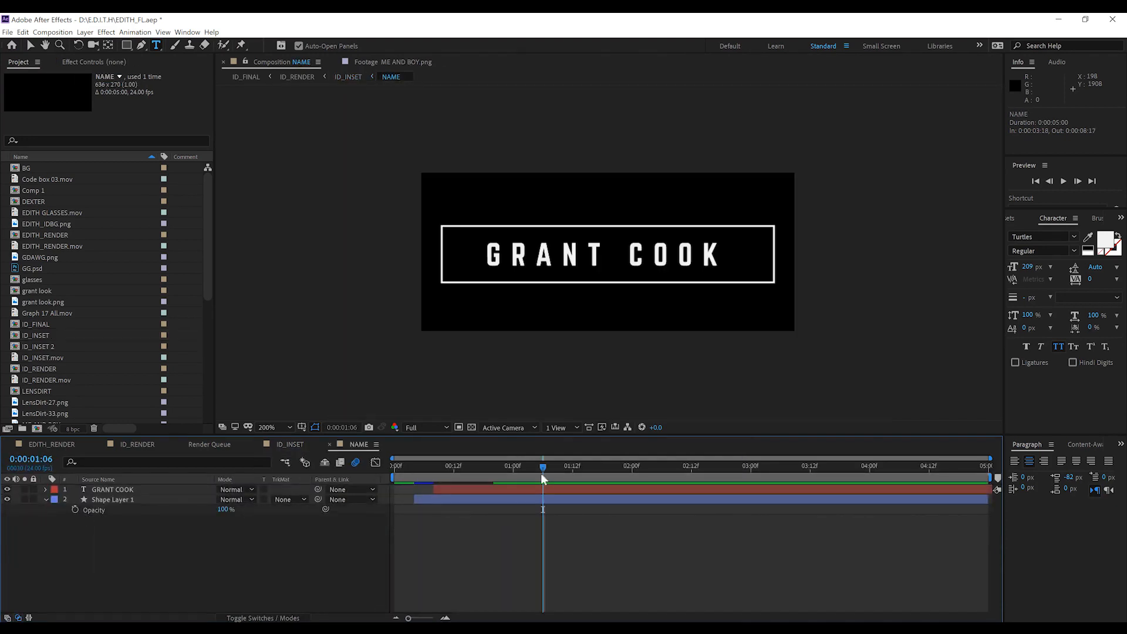
click(111, 489)
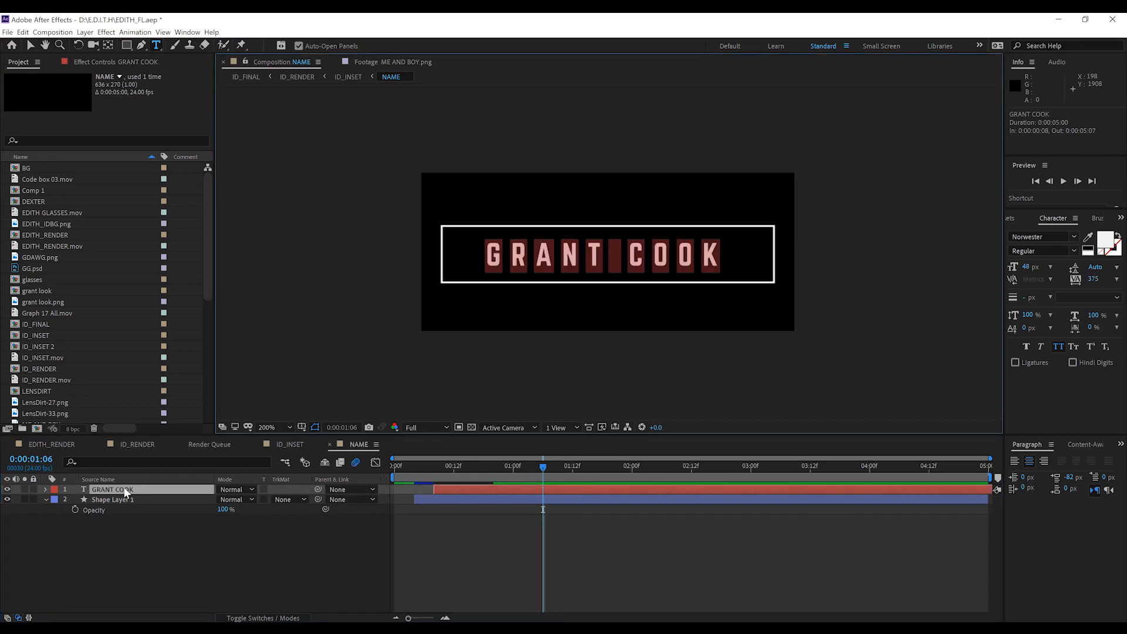
text(DEXTER C)
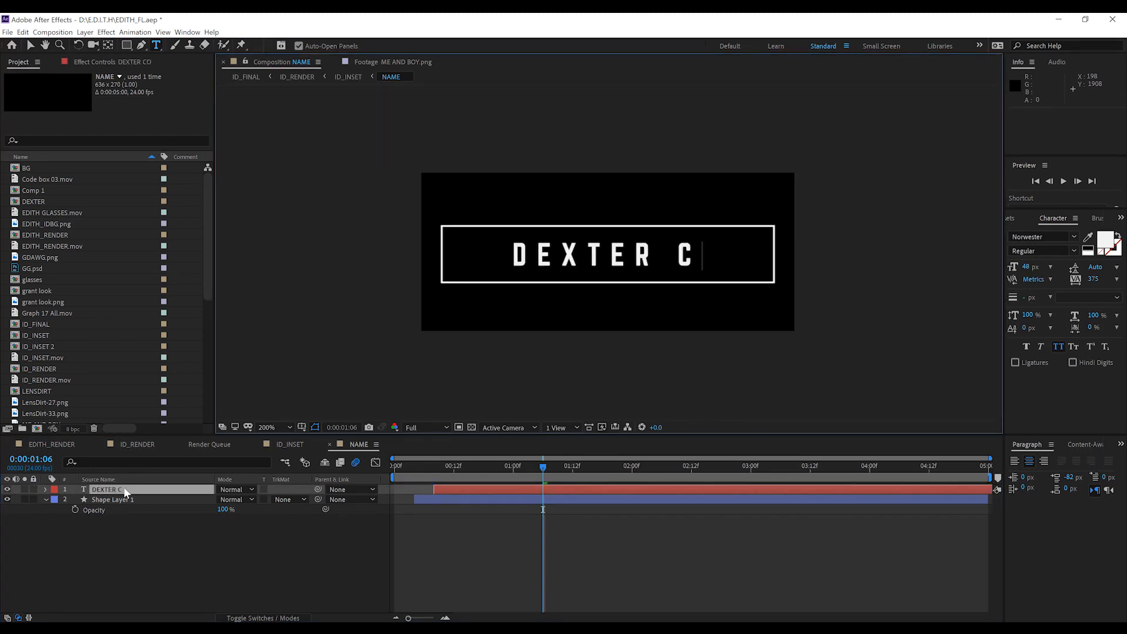
text(OOK)
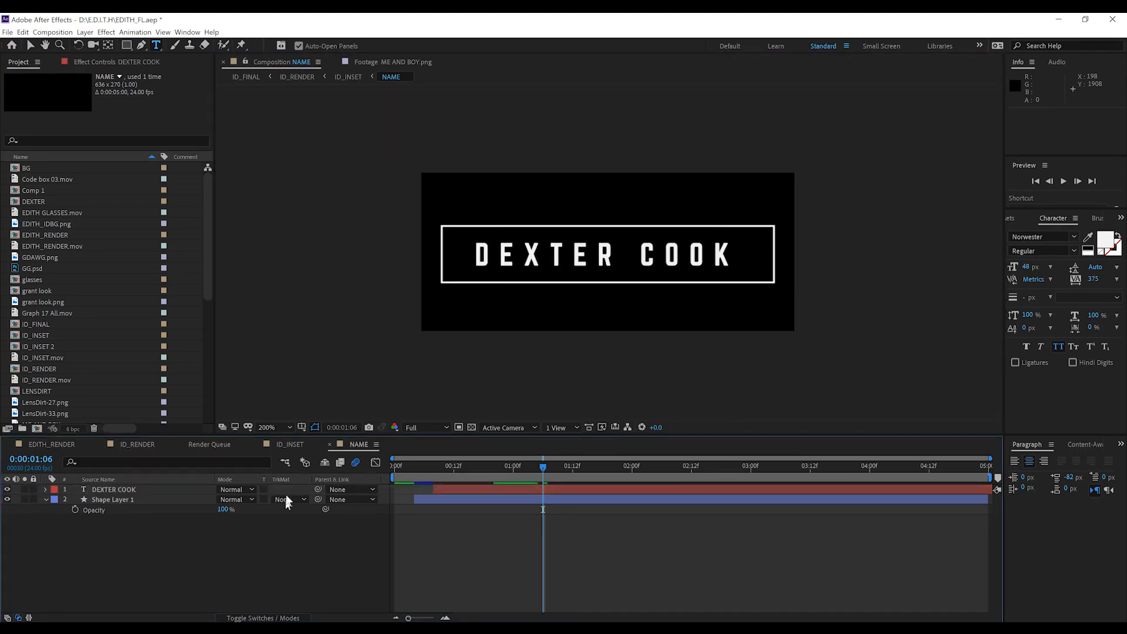
click(290, 444)
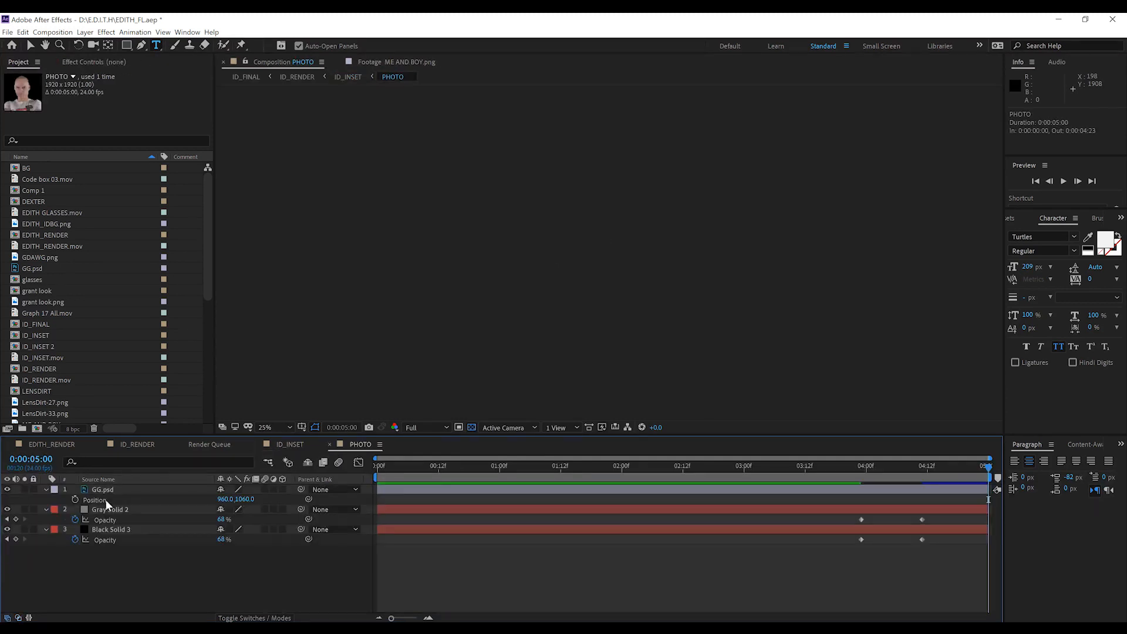
Step: Hide the GG.psd portrait and bring in the DEXTER picture scaled to 309% to fill the frame
click(535, 466)
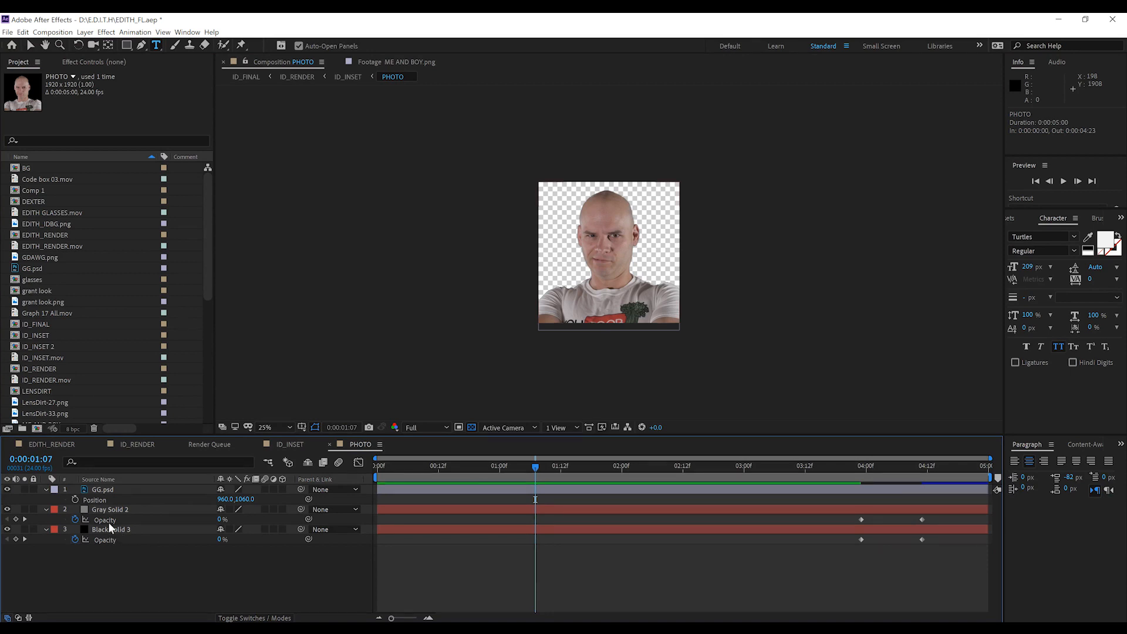
click(7, 490)
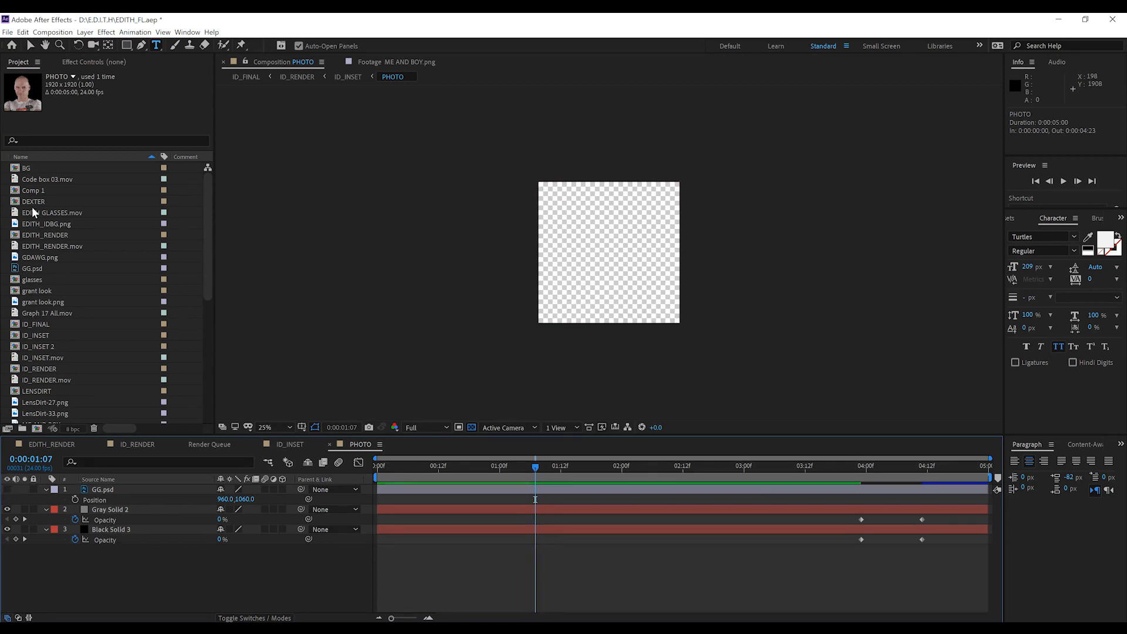
click(32, 200)
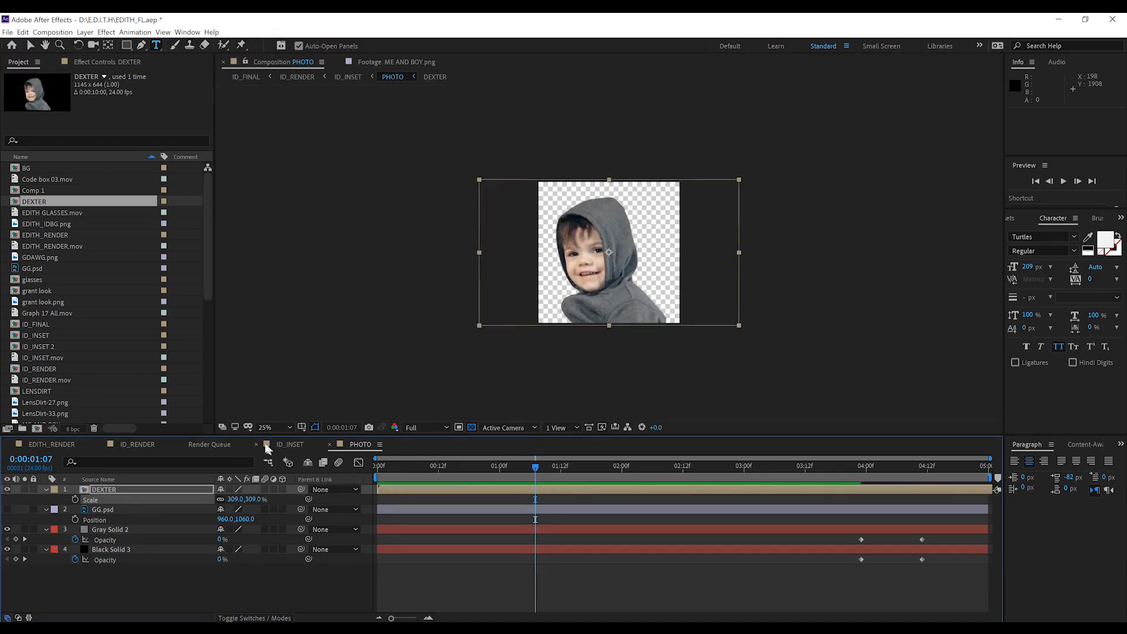
click(136, 443)
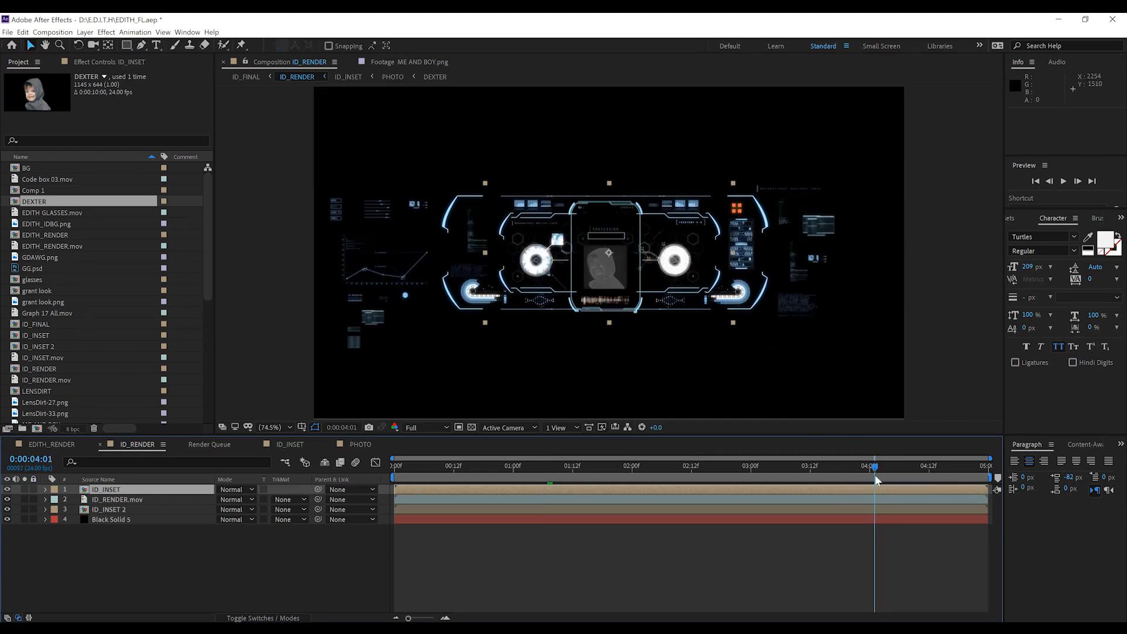
mouse_move(471, 447)
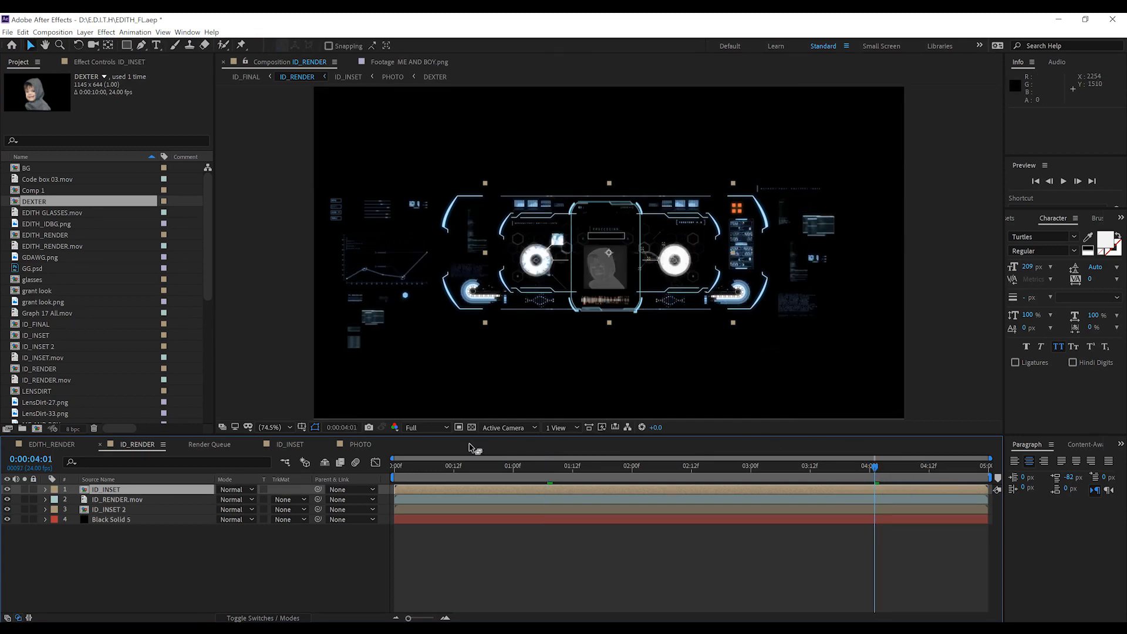
Step: Scrub through ID_RENDER at Quarter resolution to confirm the boy's photo and name card appear
click(963, 466)
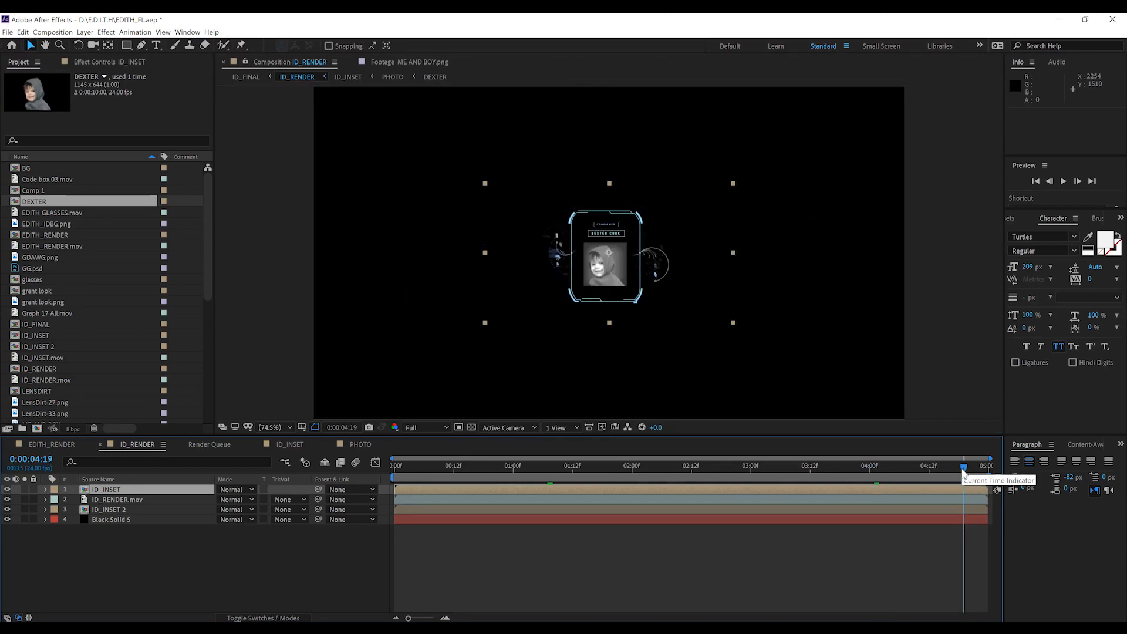
mouse_move(609, 248)
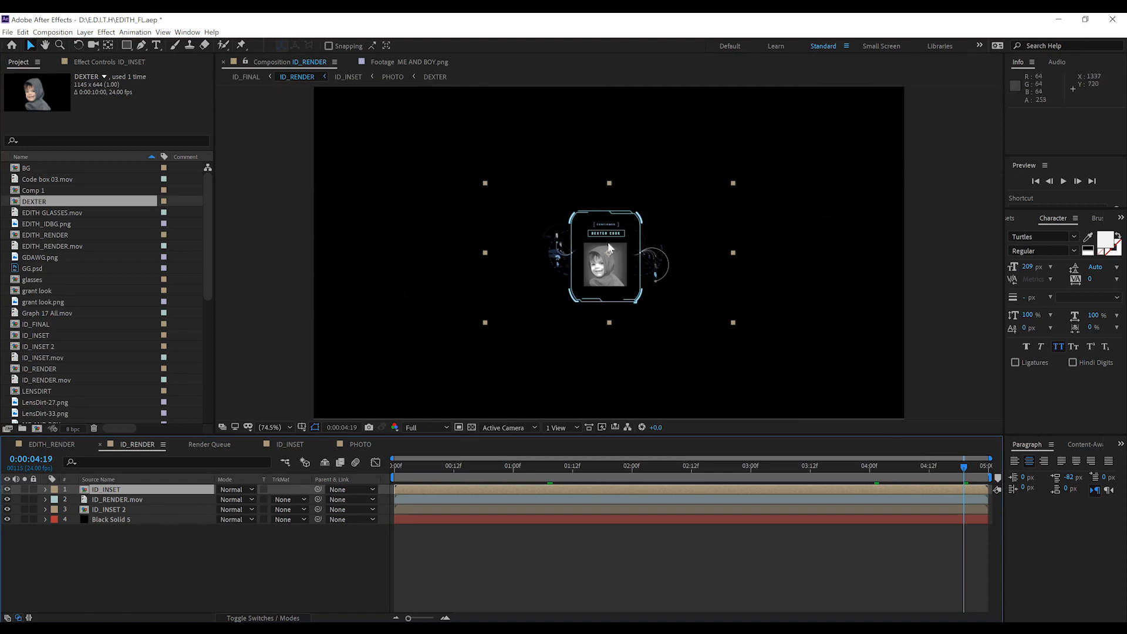
mouse_move(587, 359)
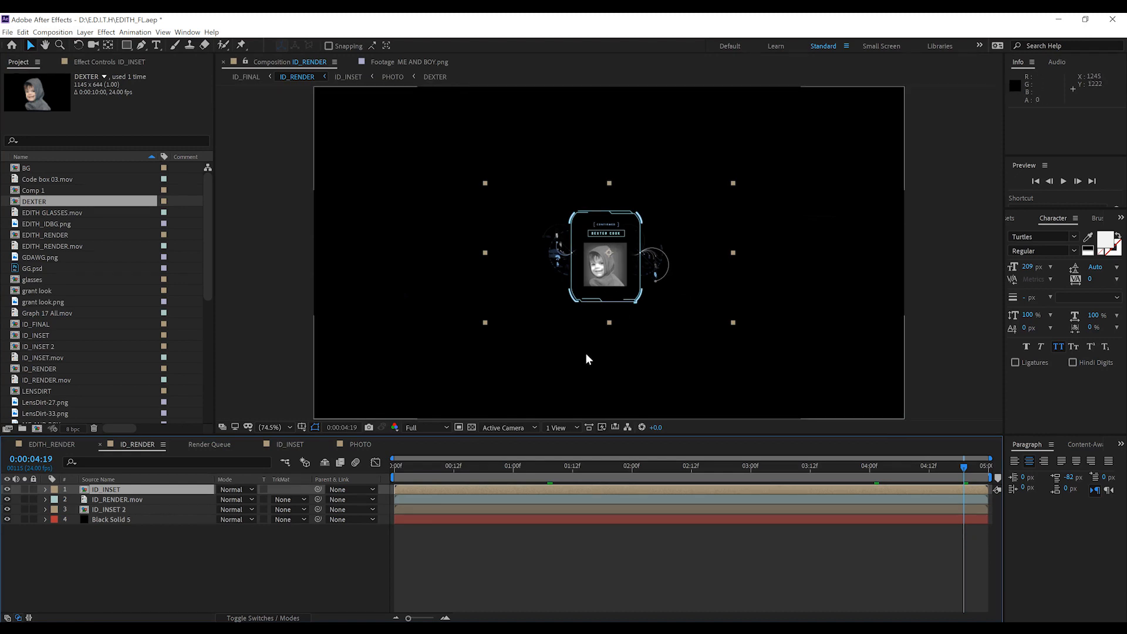
click(623, 466)
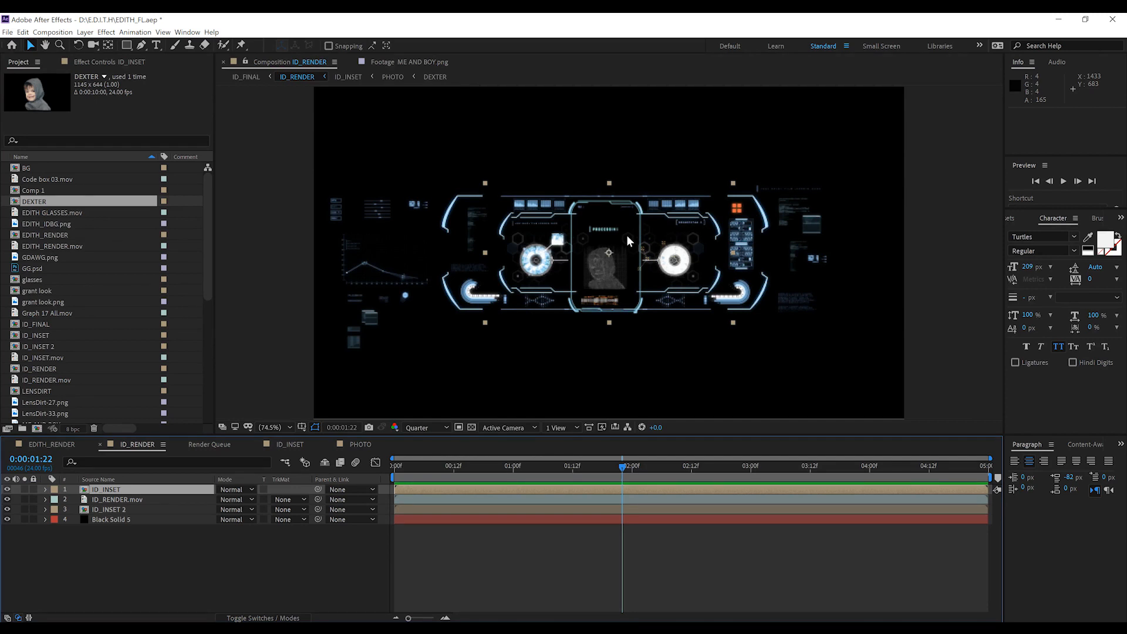
mouse_move(545, 293)
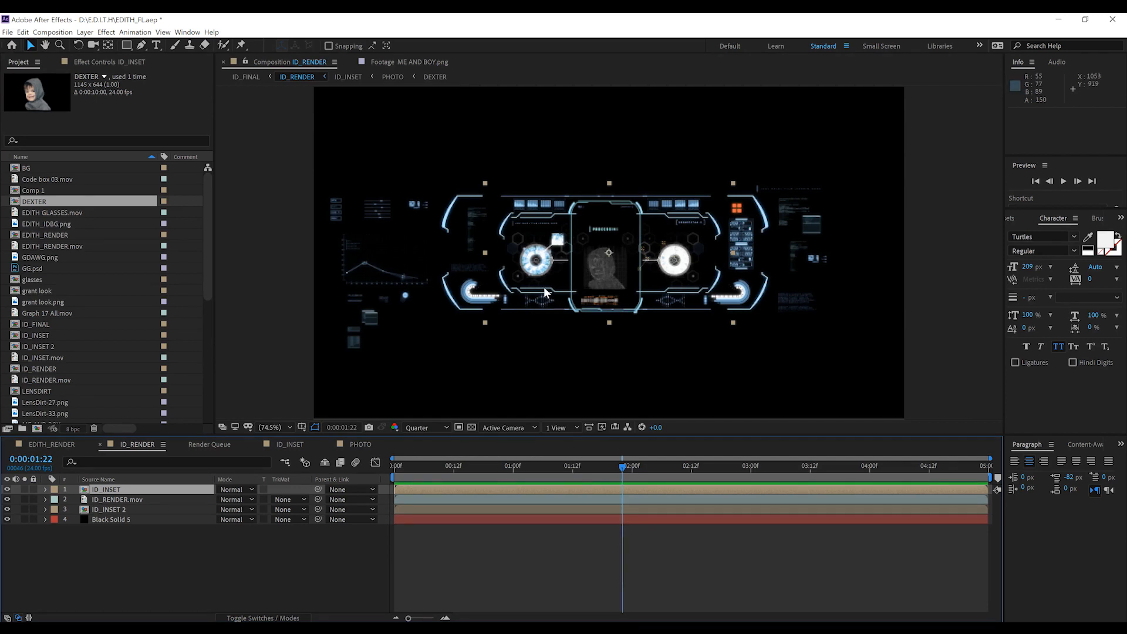
mouse_move(524, 275)
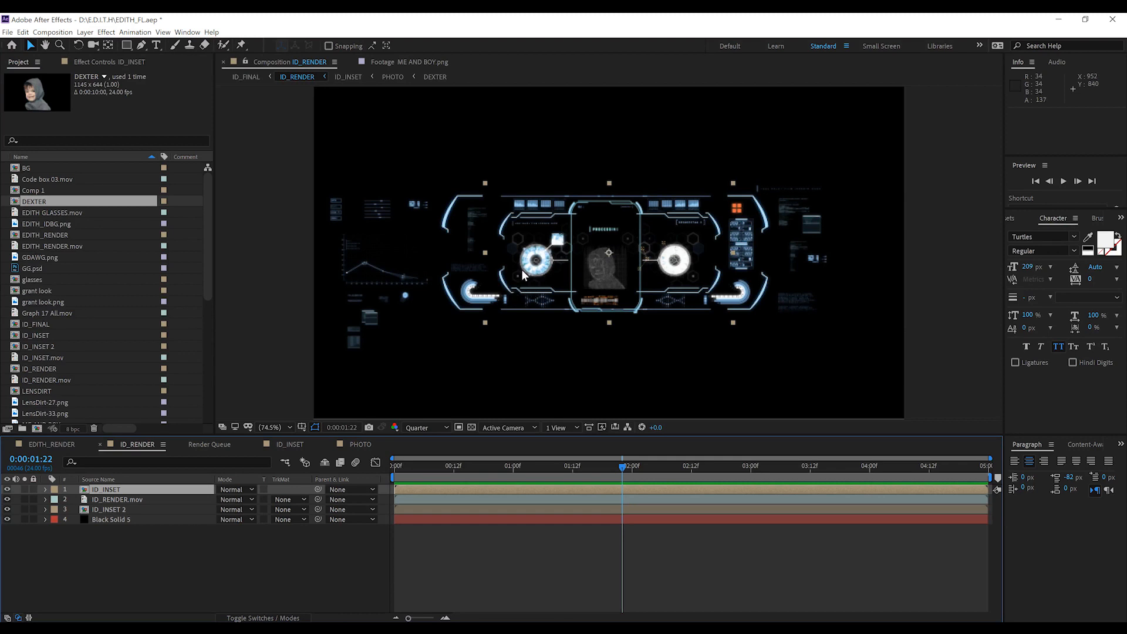
mouse_move(187, 340)
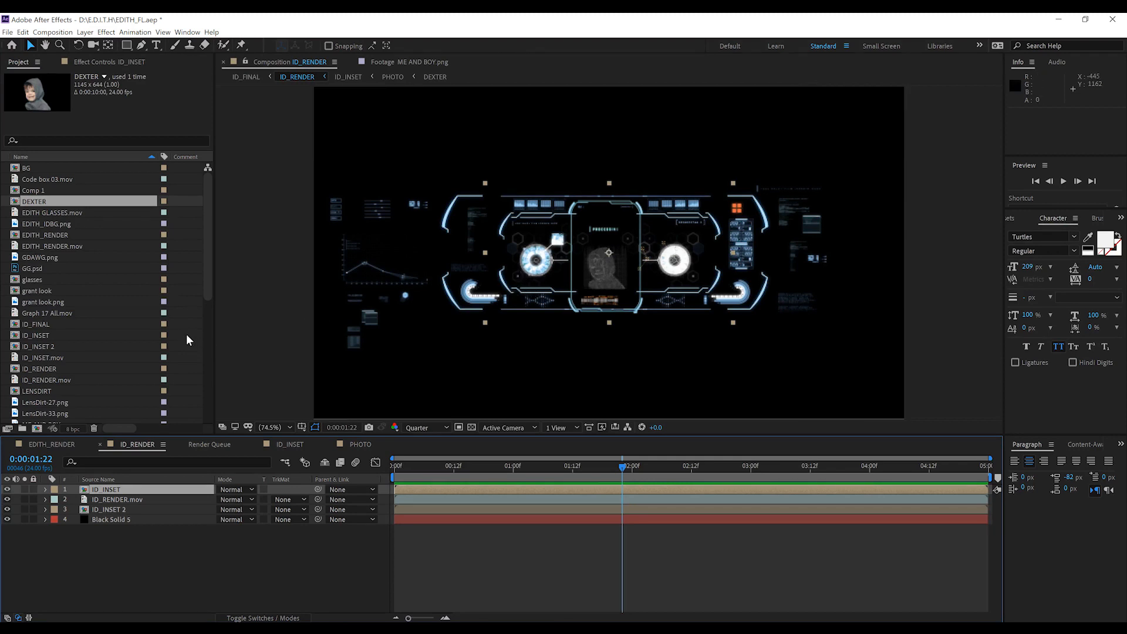
scroll(down, 3)
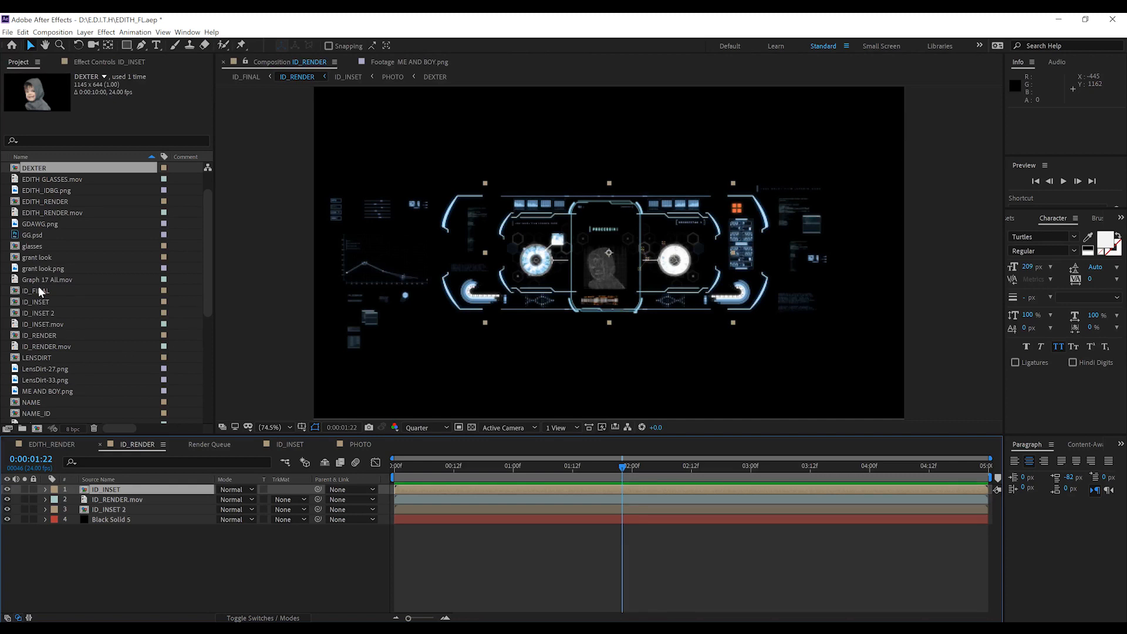
Step: Enter ID_FINAL from the Project panel and select the LENSDIRT and P1050312.MOV layers
click(36, 290)
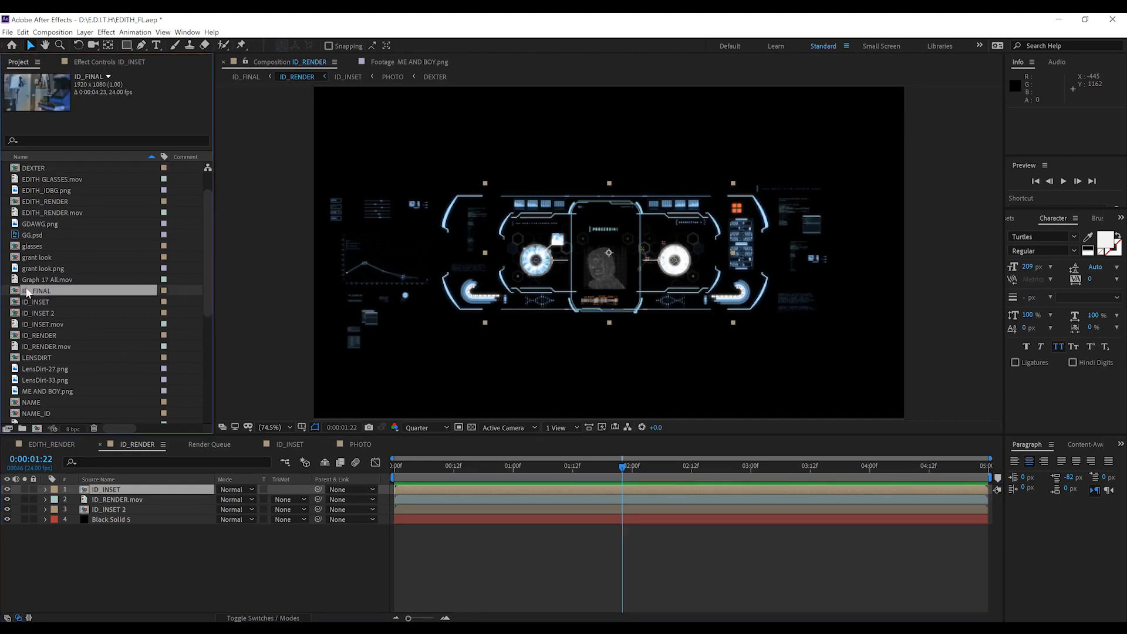
double_click(38, 290)
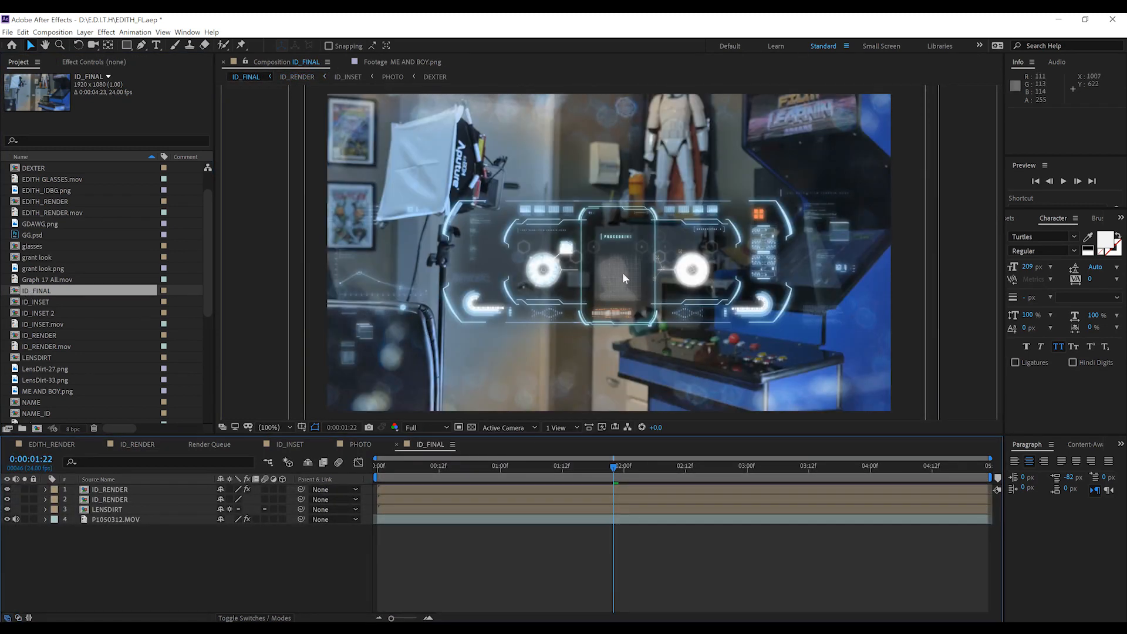
mouse_move(112, 507)
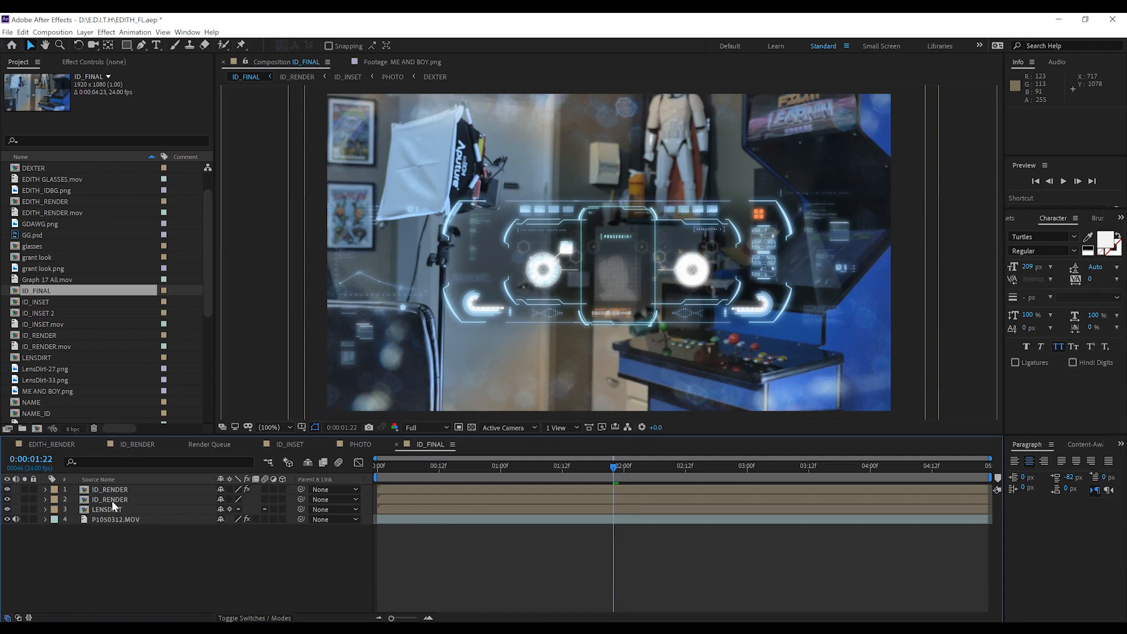
click(107, 509)
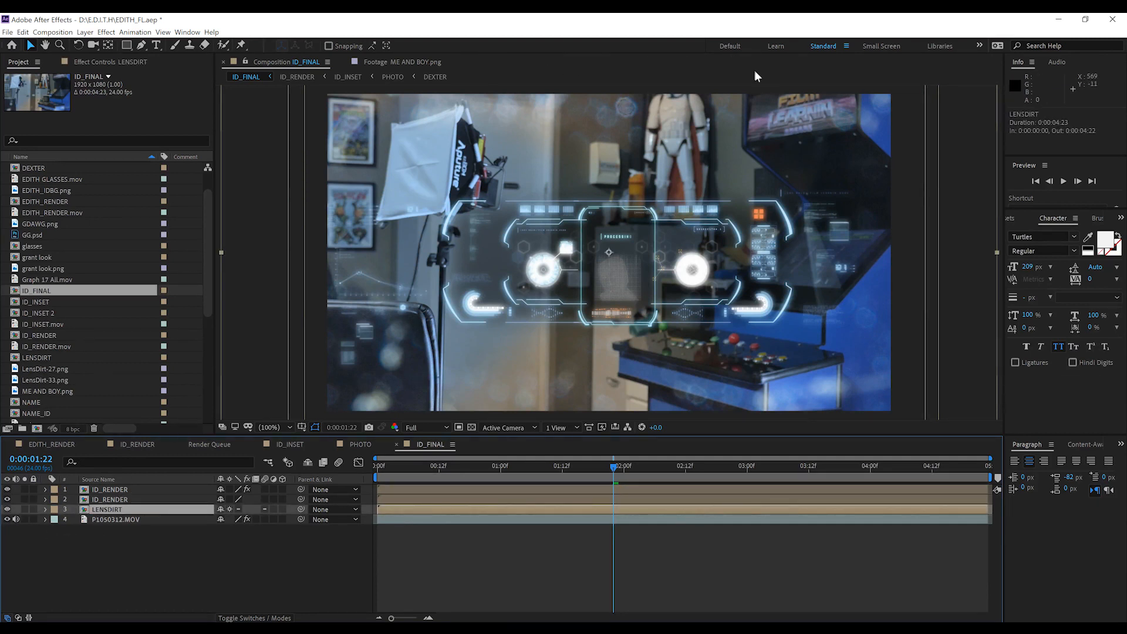
mouse_move(710, 135)
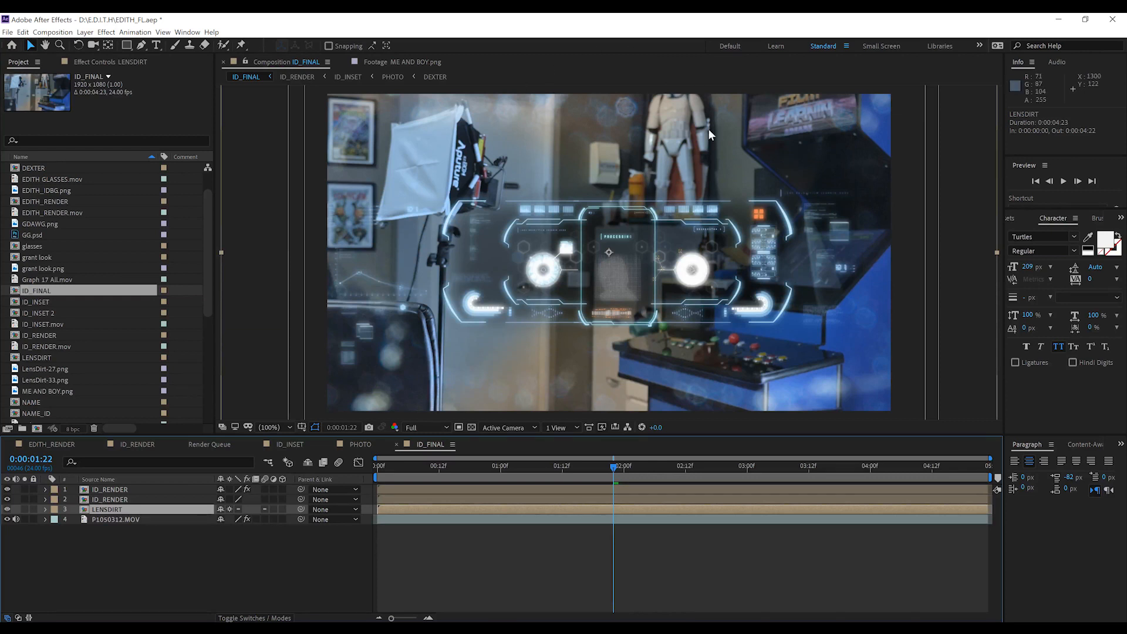
mouse_move(117, 525)
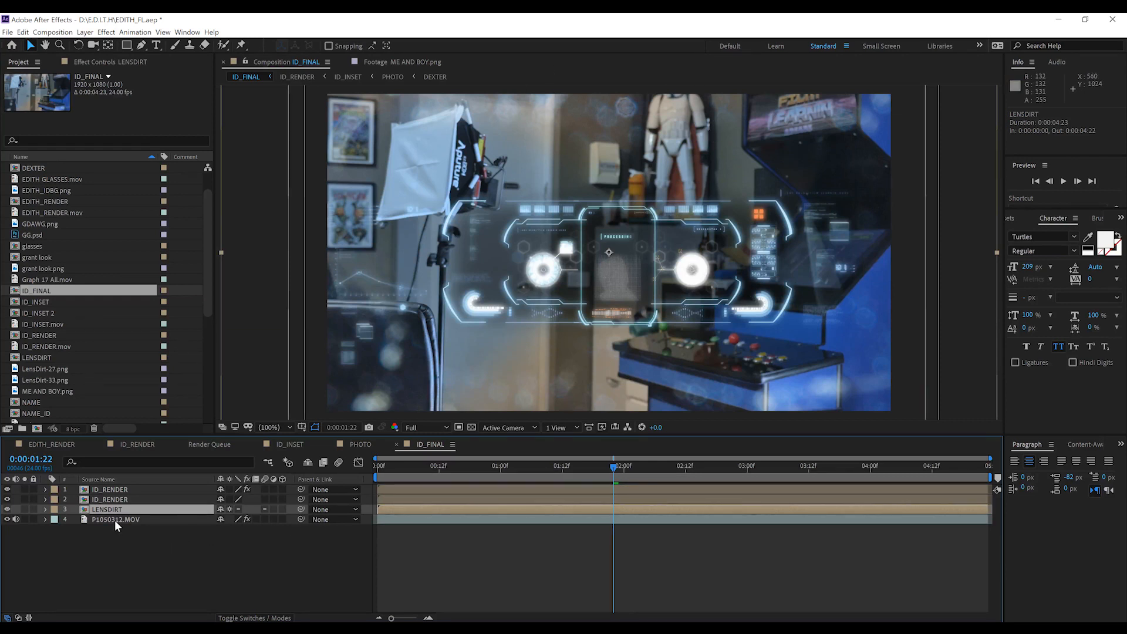
click(115, 519)
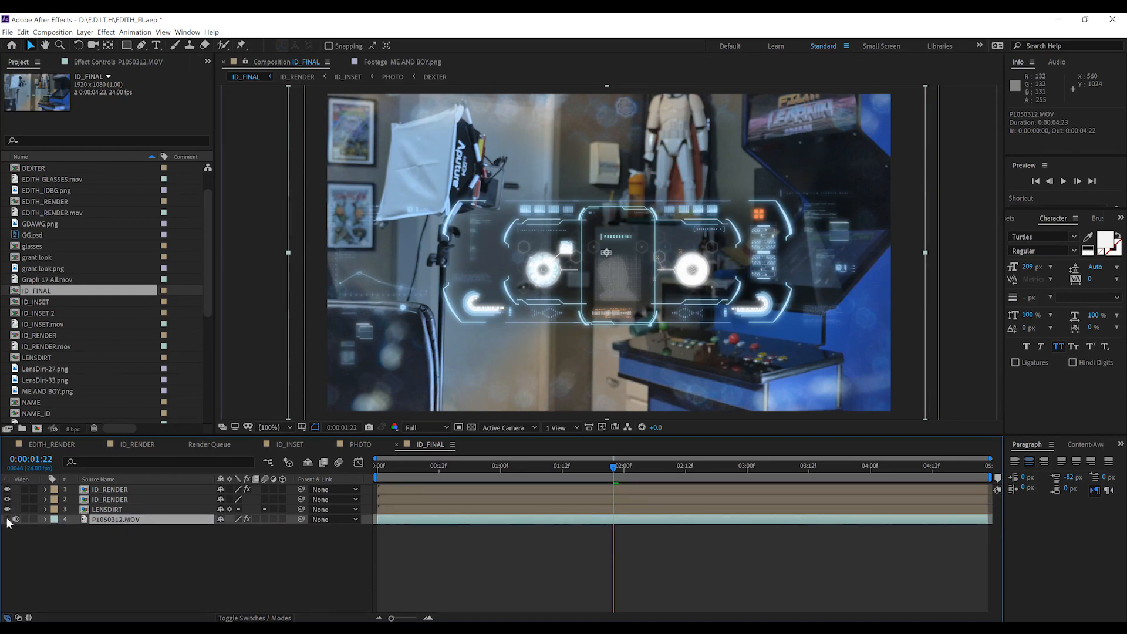
click(7, 519)
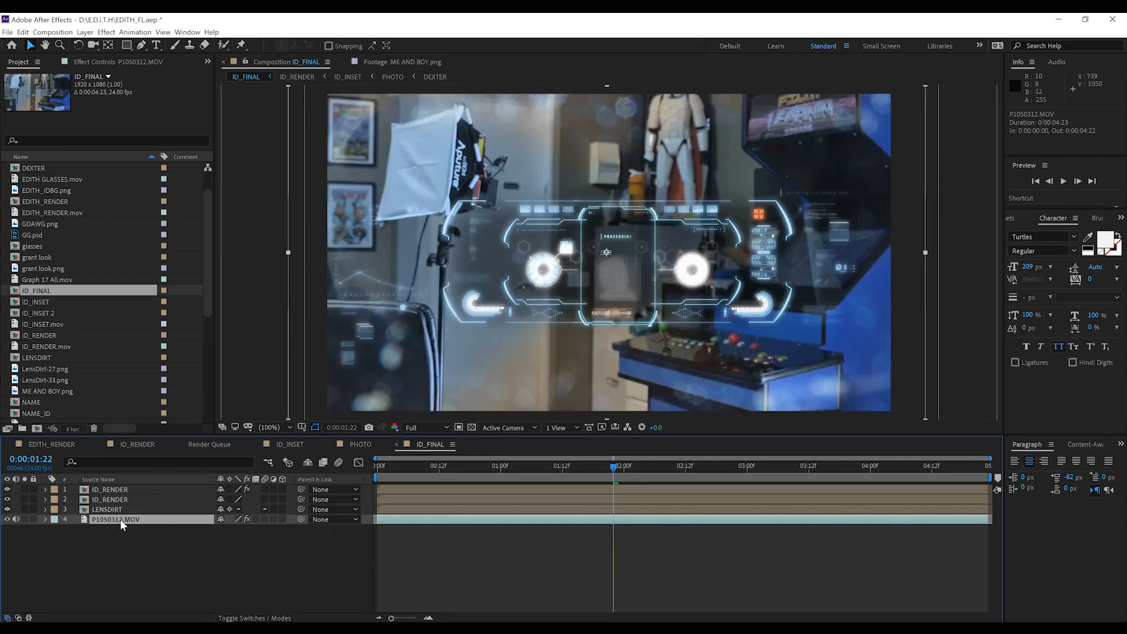
mouse_move(783, 385)
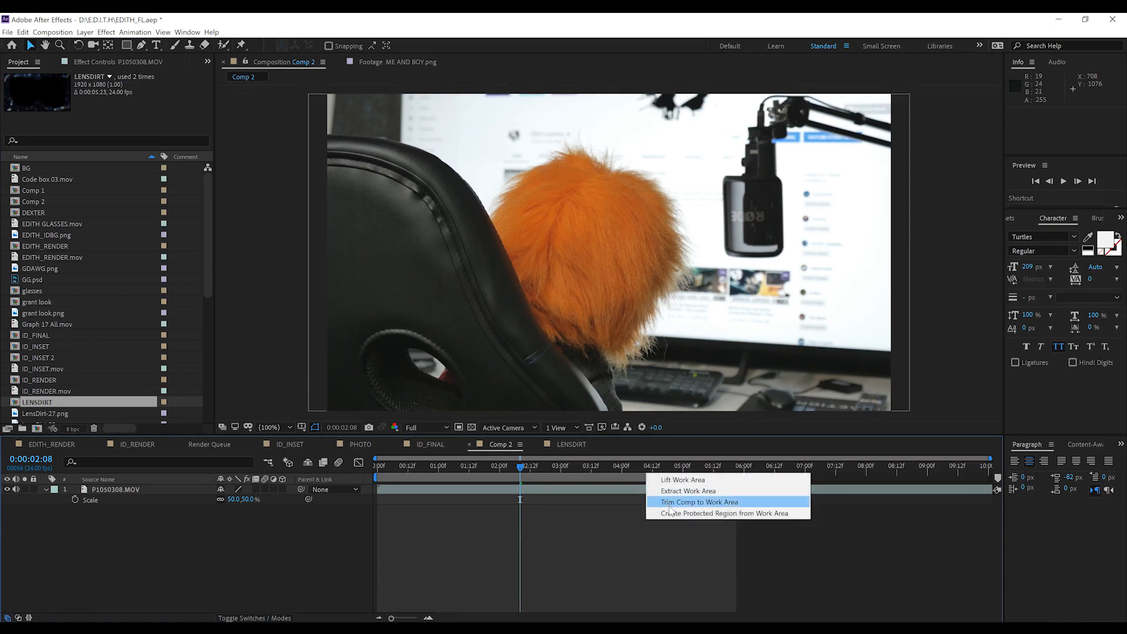
Step: Place the LENSDIRT overlay above P1050308.MOV in Comp 2 for a dusty-lens look
click(699, 502)
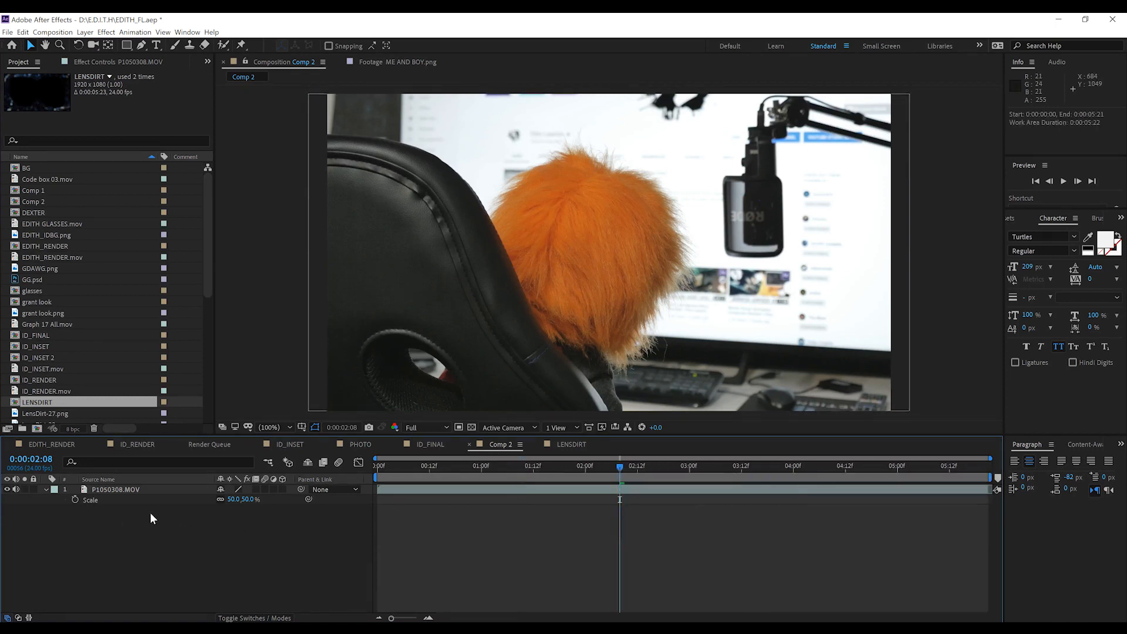
mouse_move(619, 332)
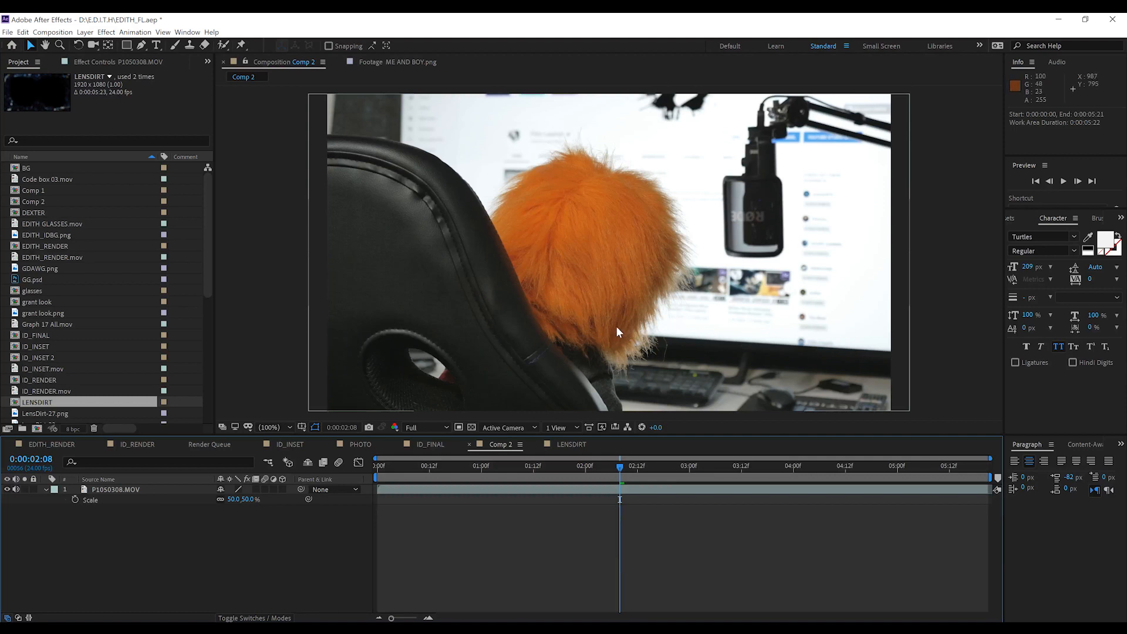
mouse_move(90, 451)
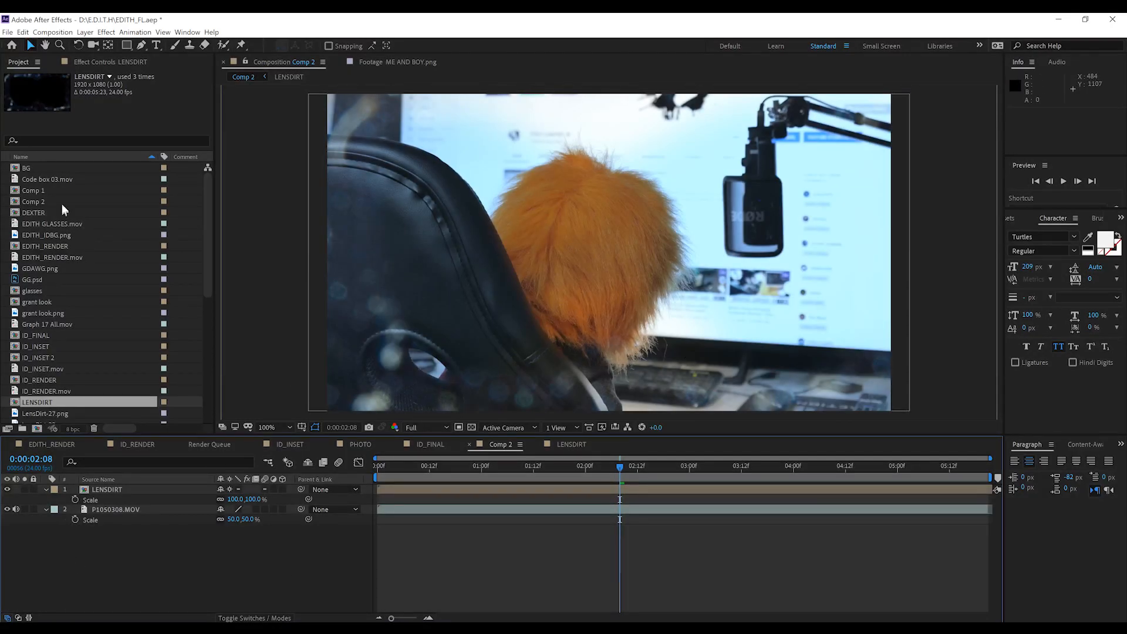
Step: Drop EDITH_RENDER into Comp 2 at 53% scale, position it and preview the result
click(45, 246)
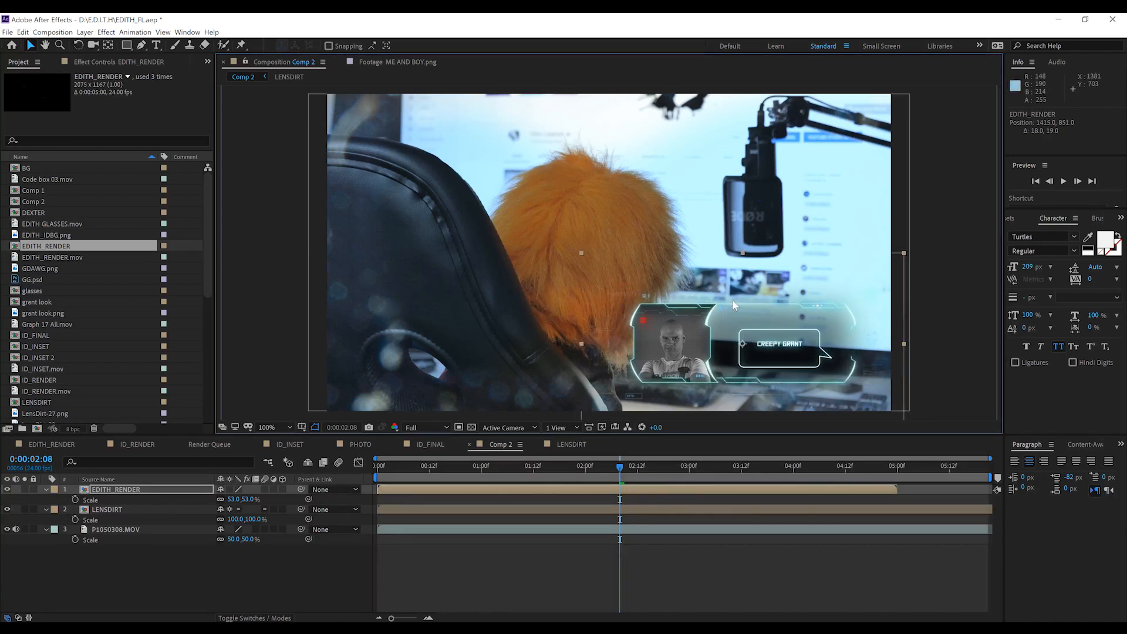
click(266, 428)
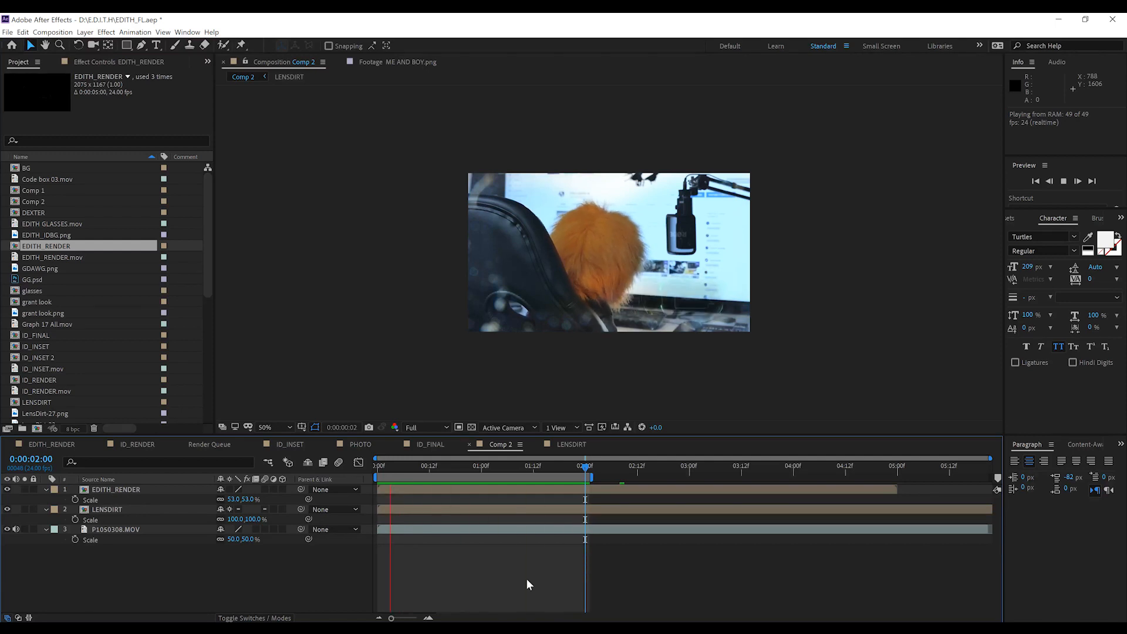
click(521, 444)
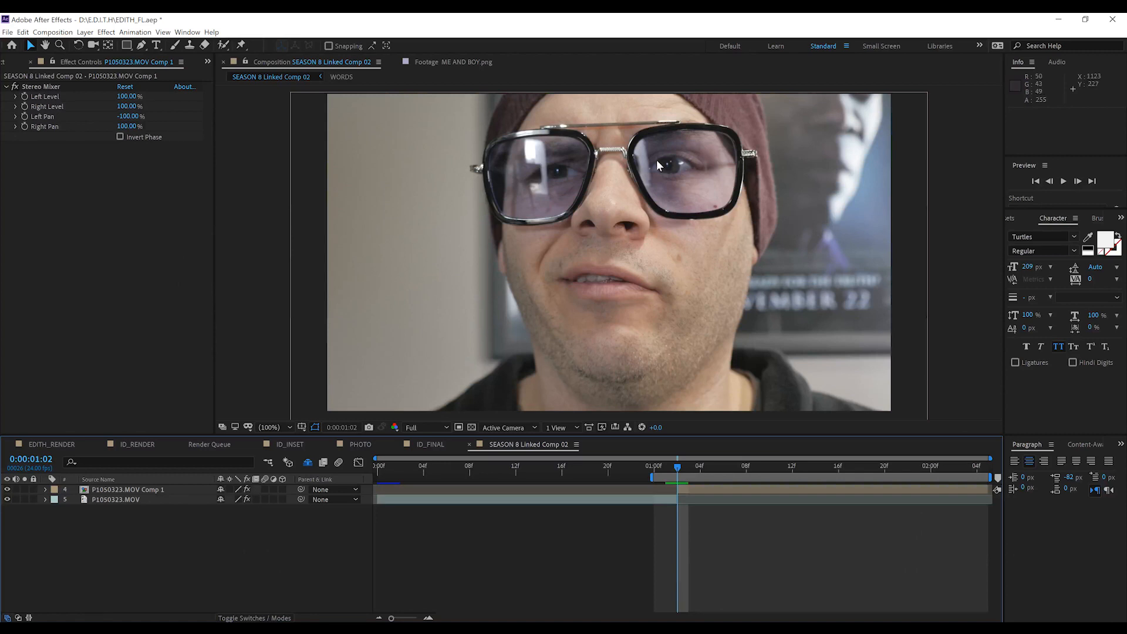
mouse_move(681, 372)
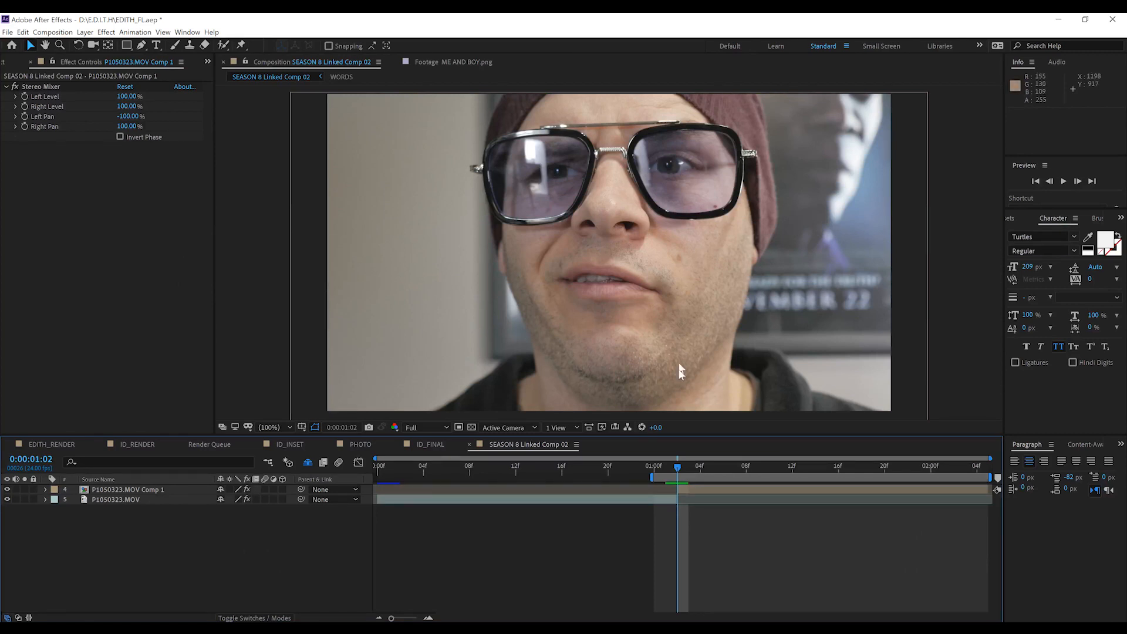
Step: Add Boris FX Mocha AE CC to the P1050323.MOV Comp 1 glasses layer and launch Mocha
click(127, 490)
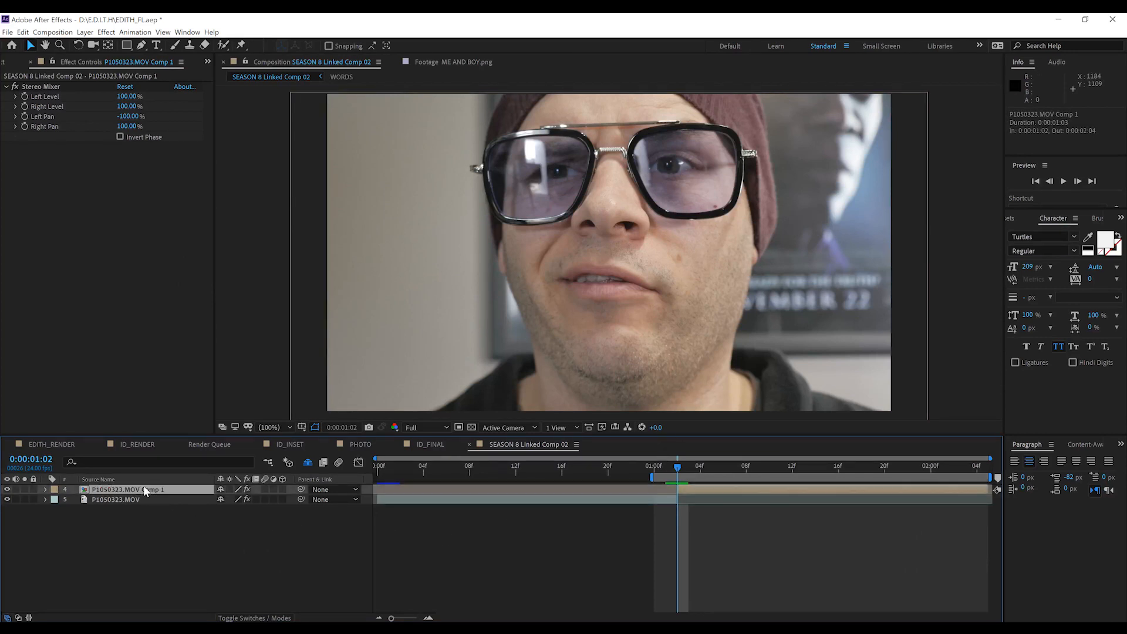
click(133, 490)
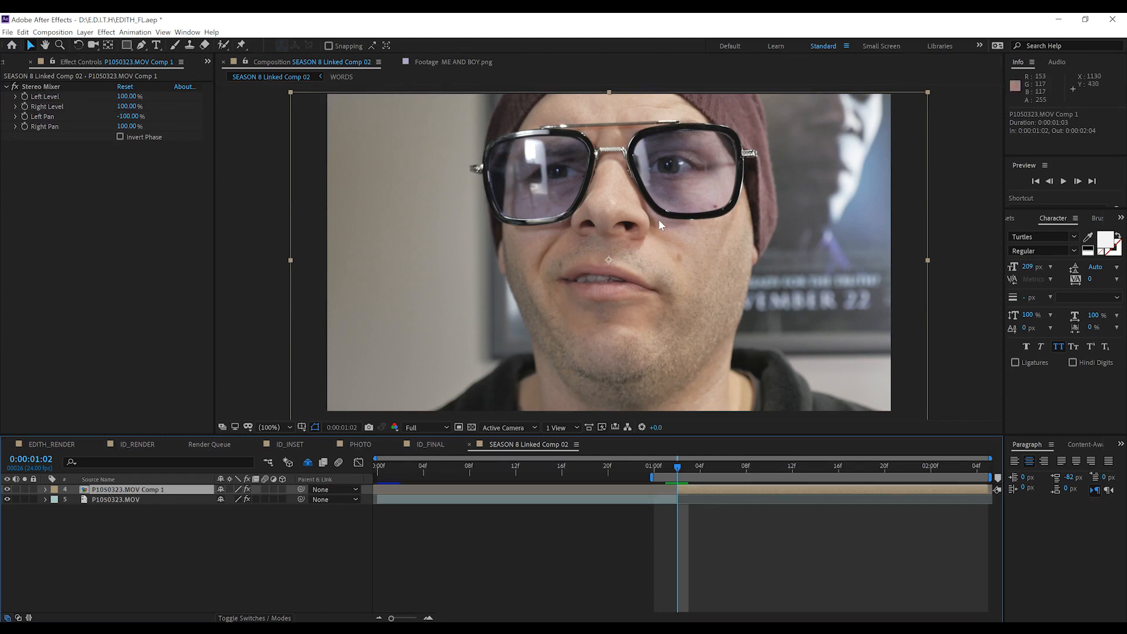
mouse_move(711, 409)
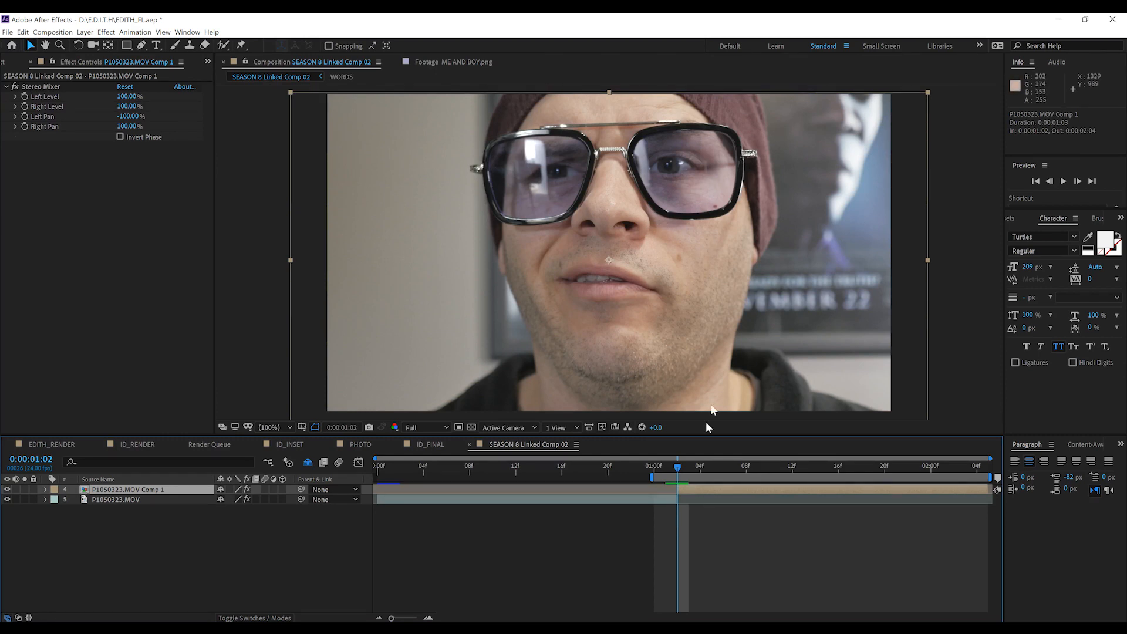
mouse_move(803, 501)
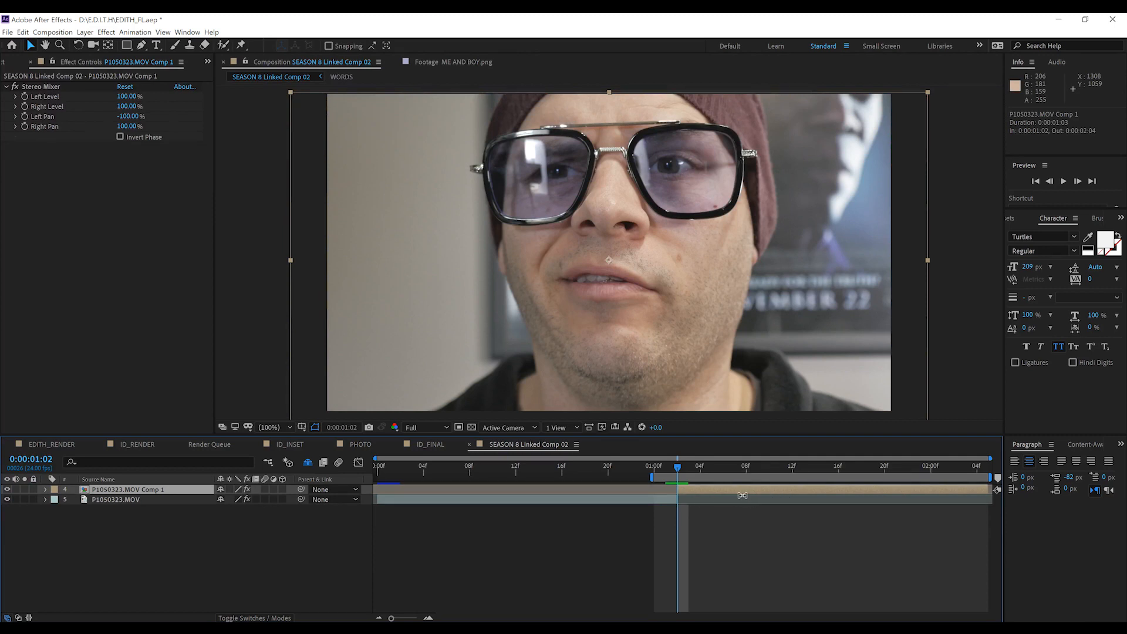
click(105, 33)
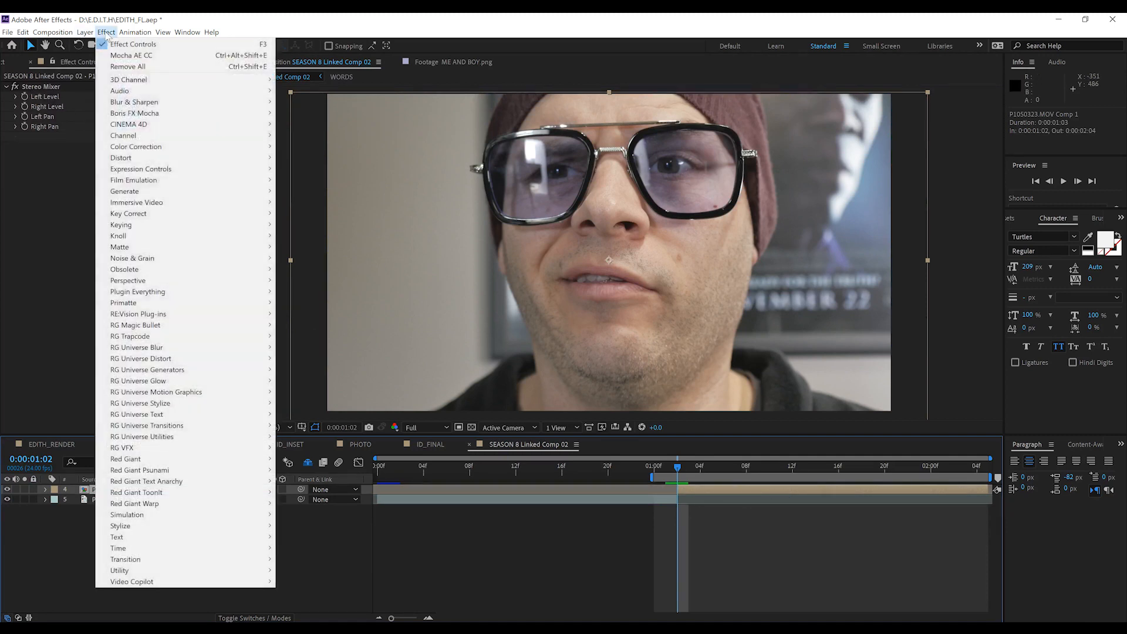
mouse_move(134, 113)
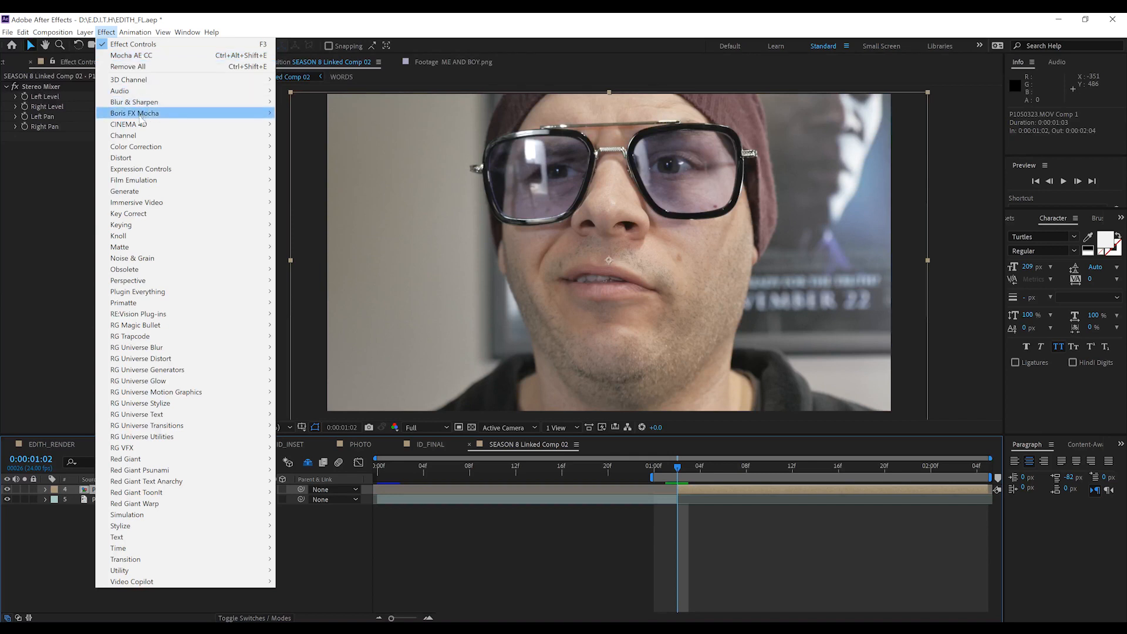
click(130, 56)
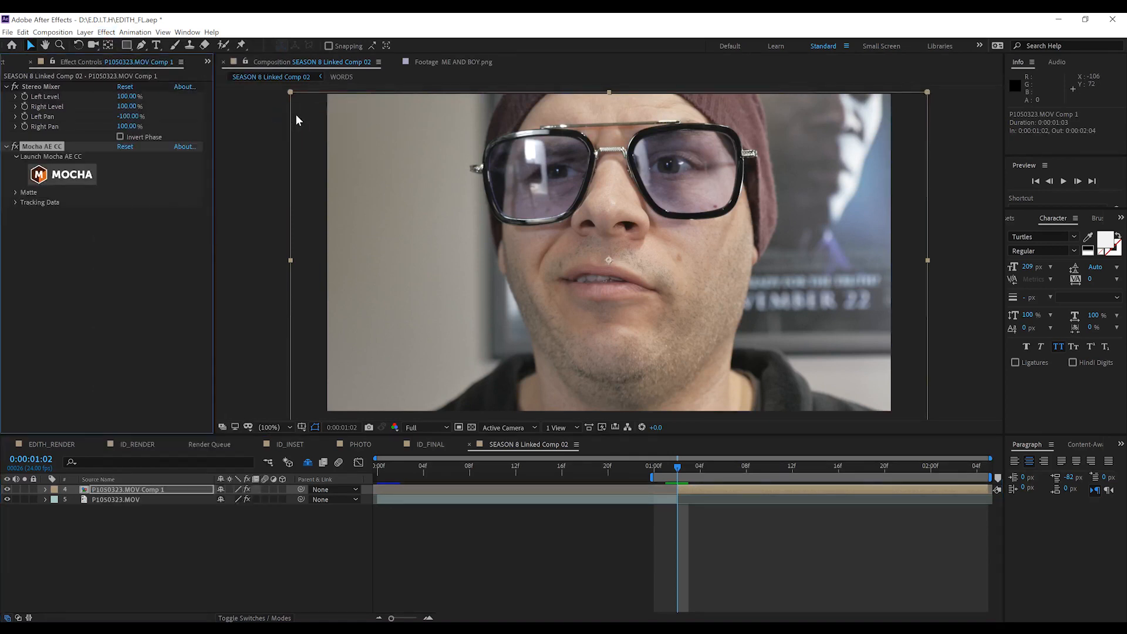
click(61, 173)
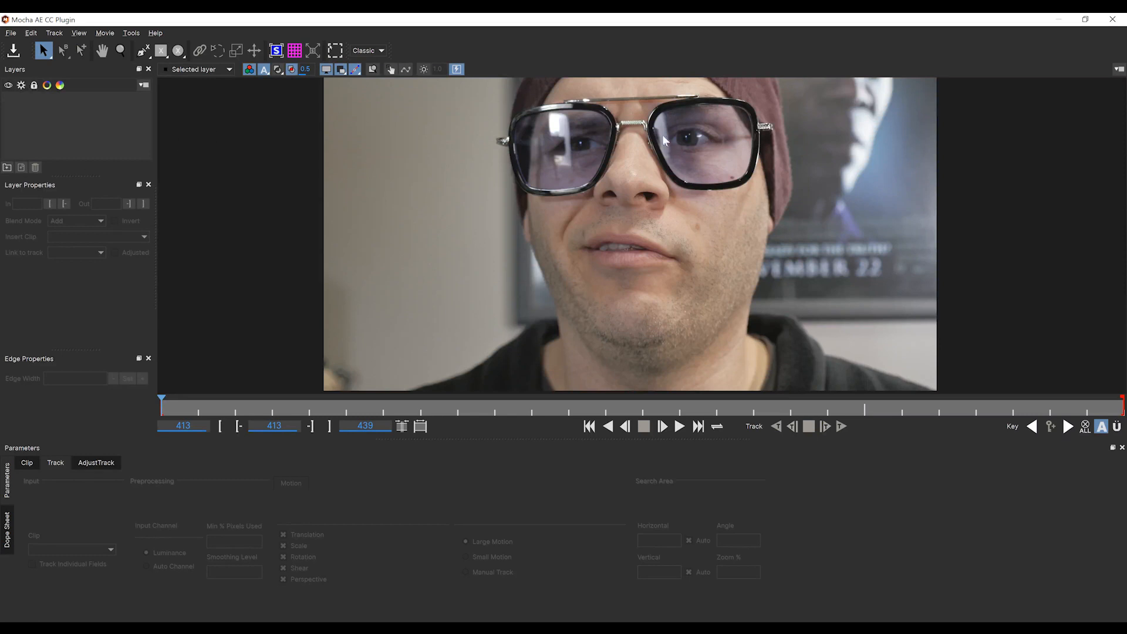
mouse_move(190, 404)
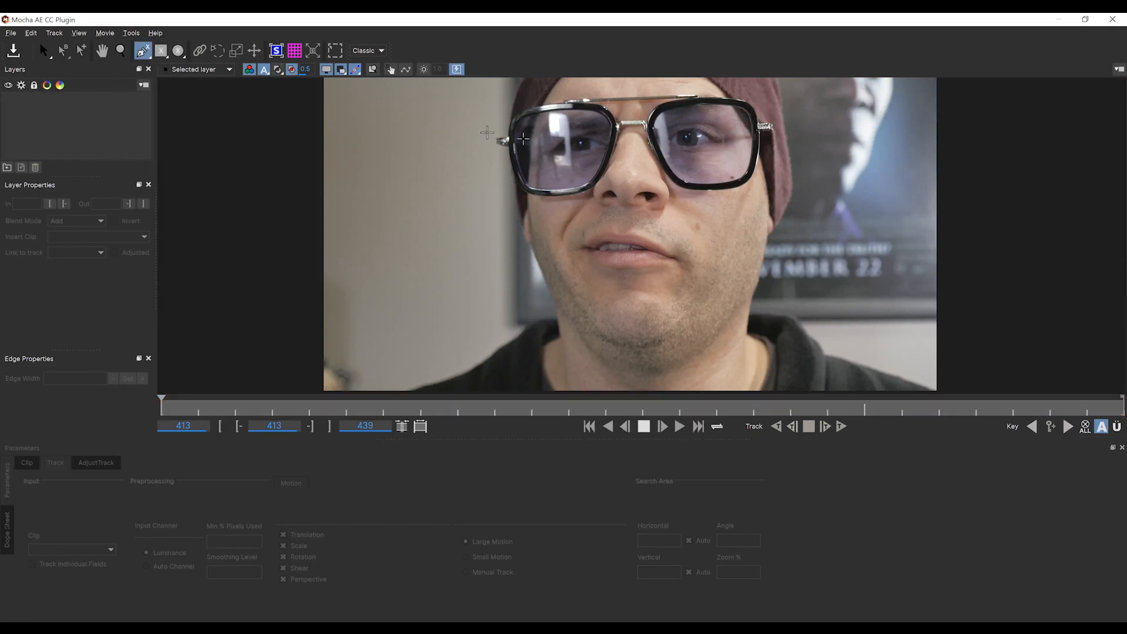
Step: Zoom the Mocha view in on the glasses
click(119, 50)
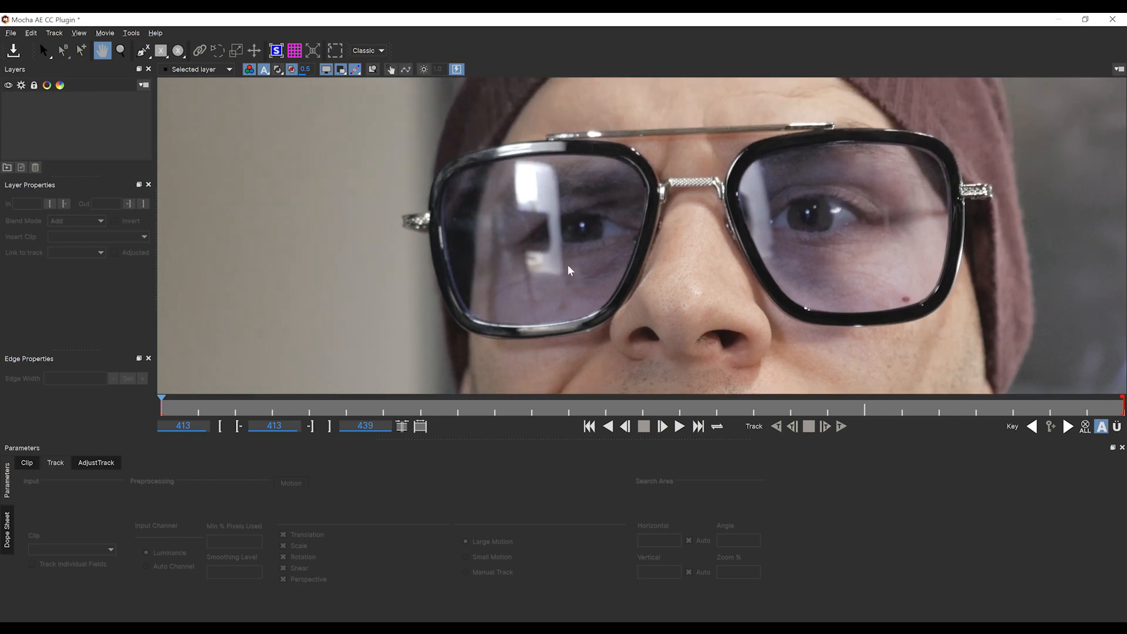
Step: Trace an X-Spline shape around the left lens frame as Layer 1
click(143, 51)
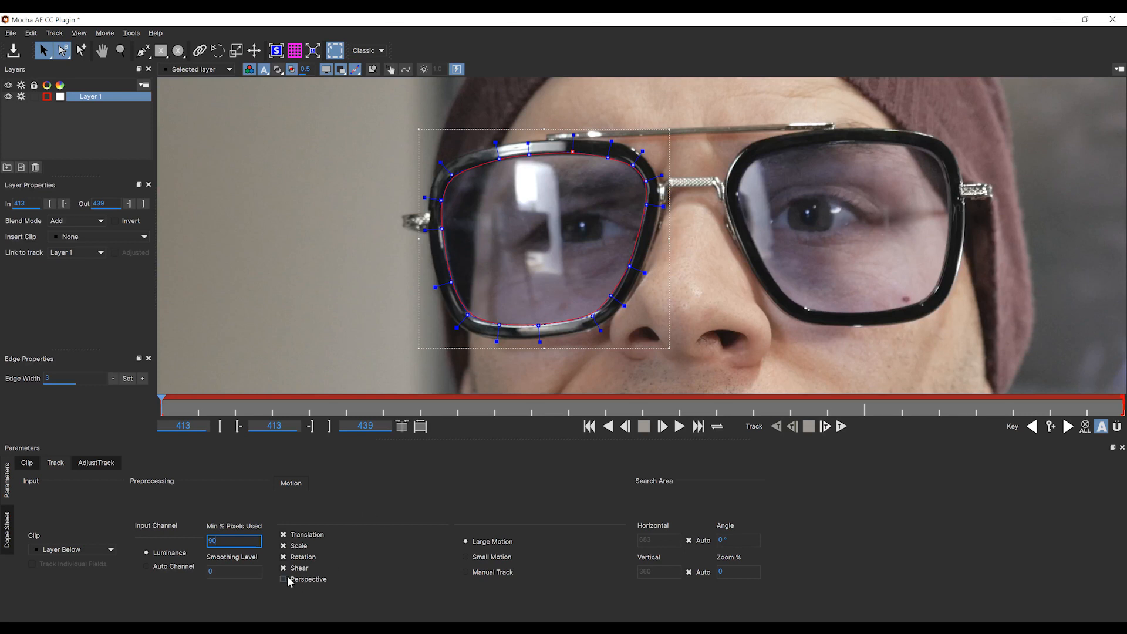
Step: Disable Perspective tracking and track Layer 1 forward to the end of the clip
click(283, 578)
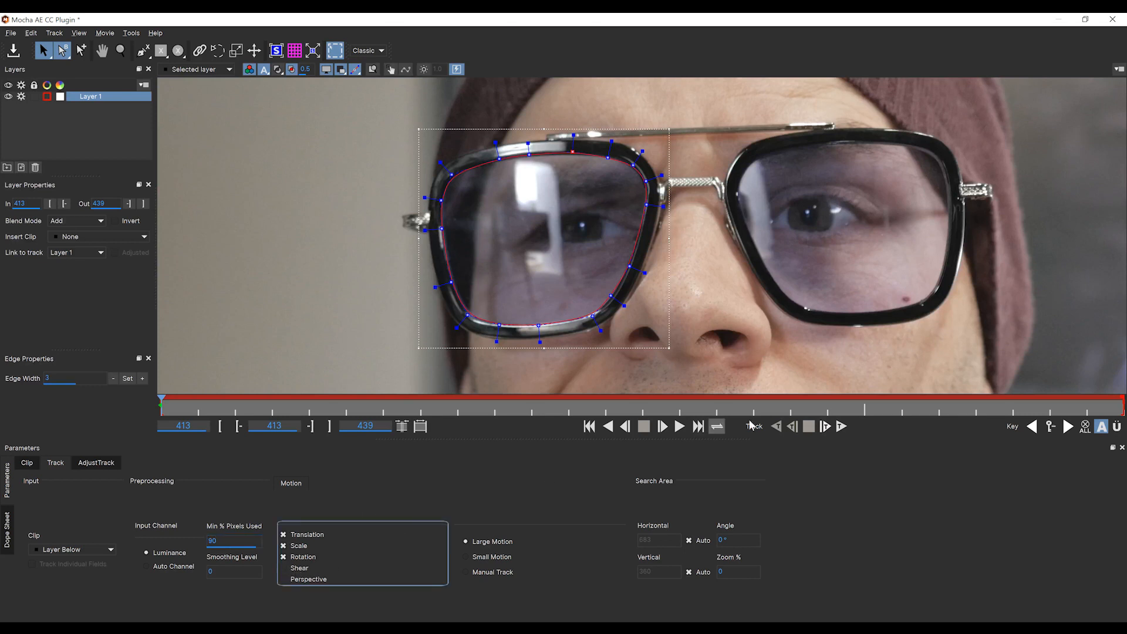
click(824, 426)
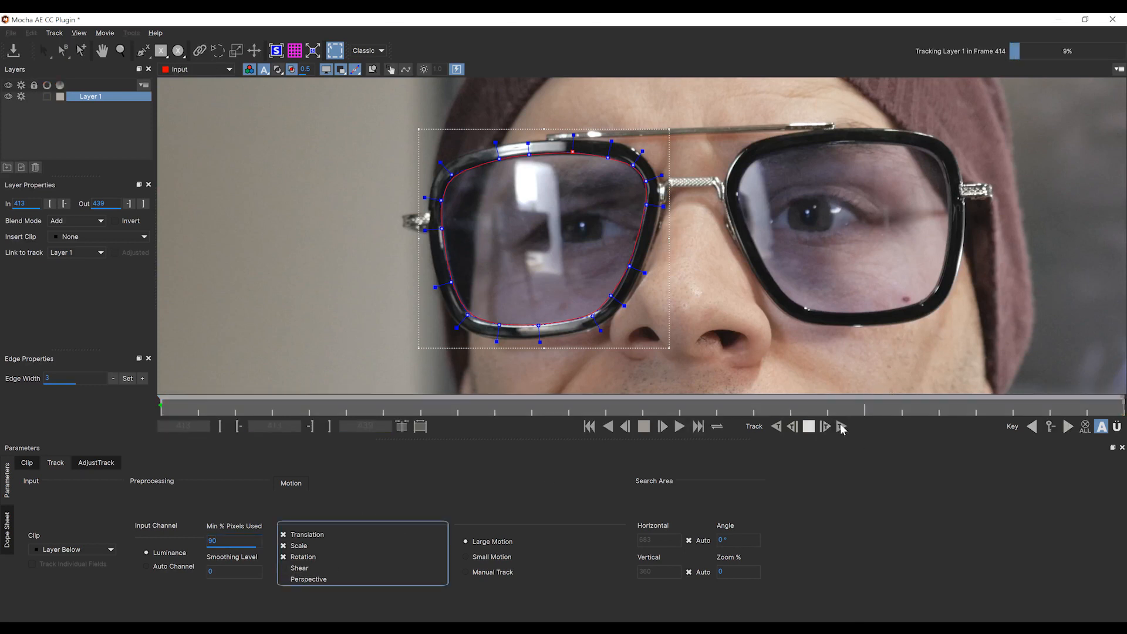
click(825, 426)
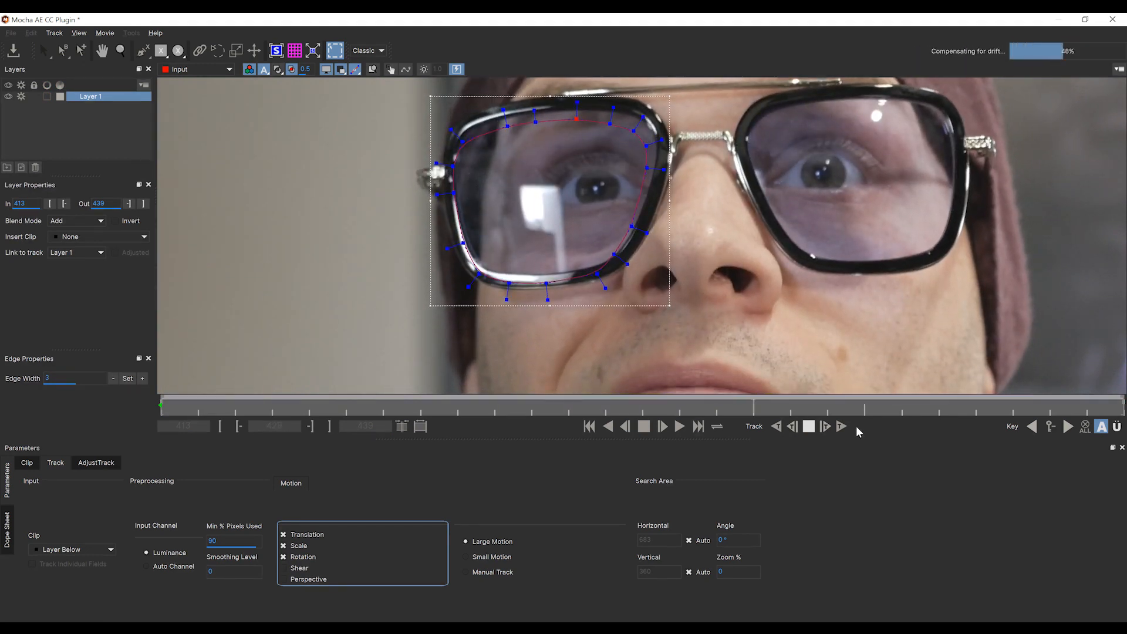
click(679, 426)
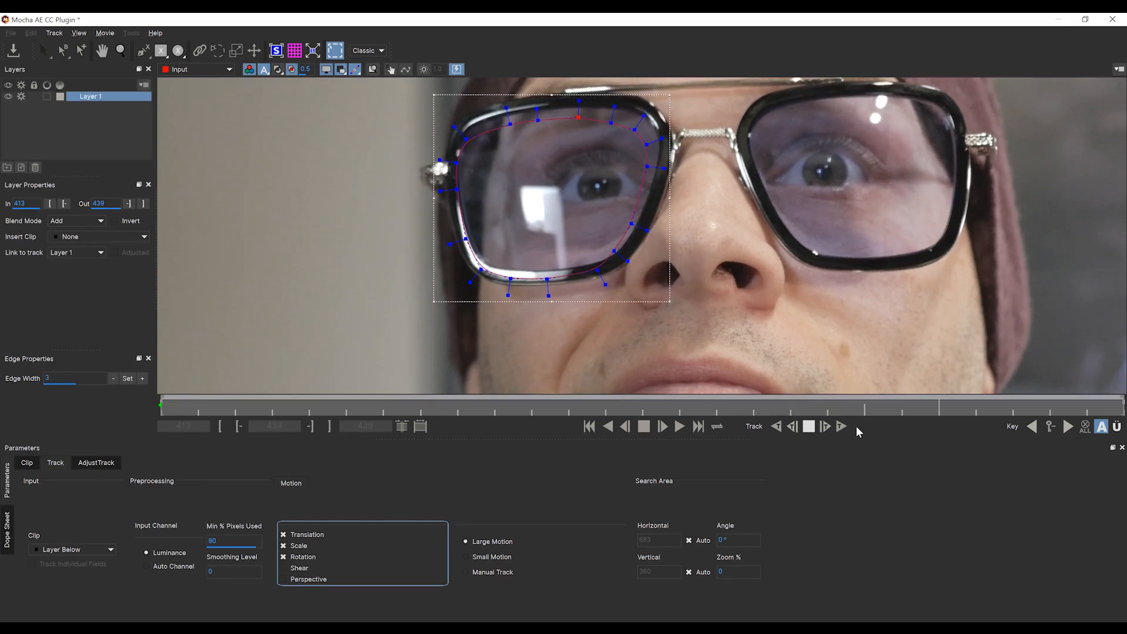
click(824, 426)
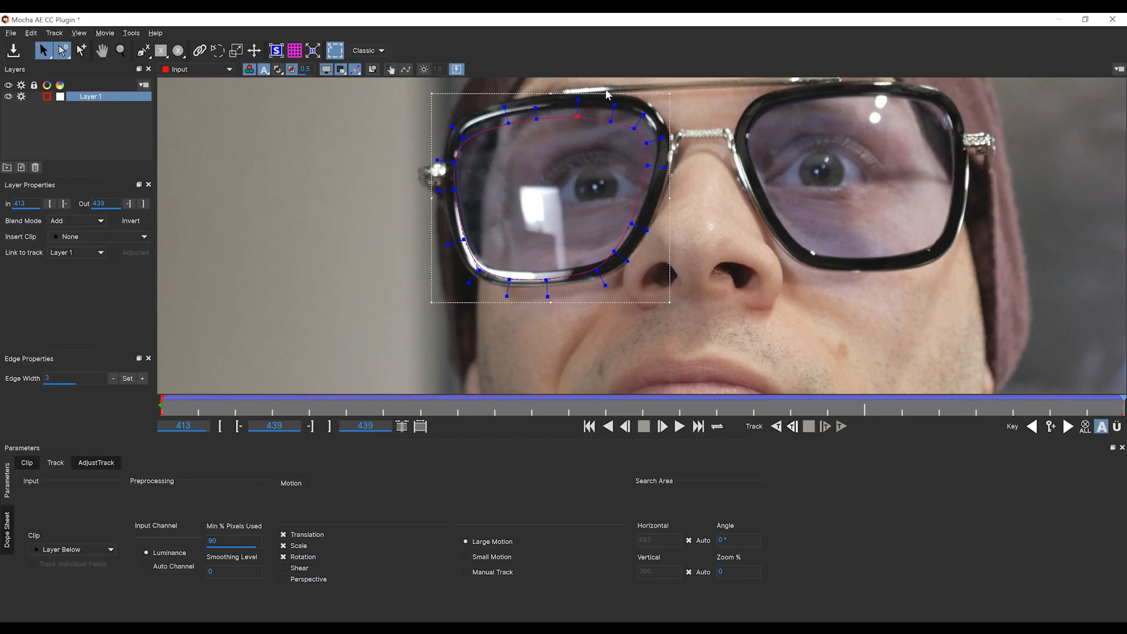
mouse_move(667, 91)
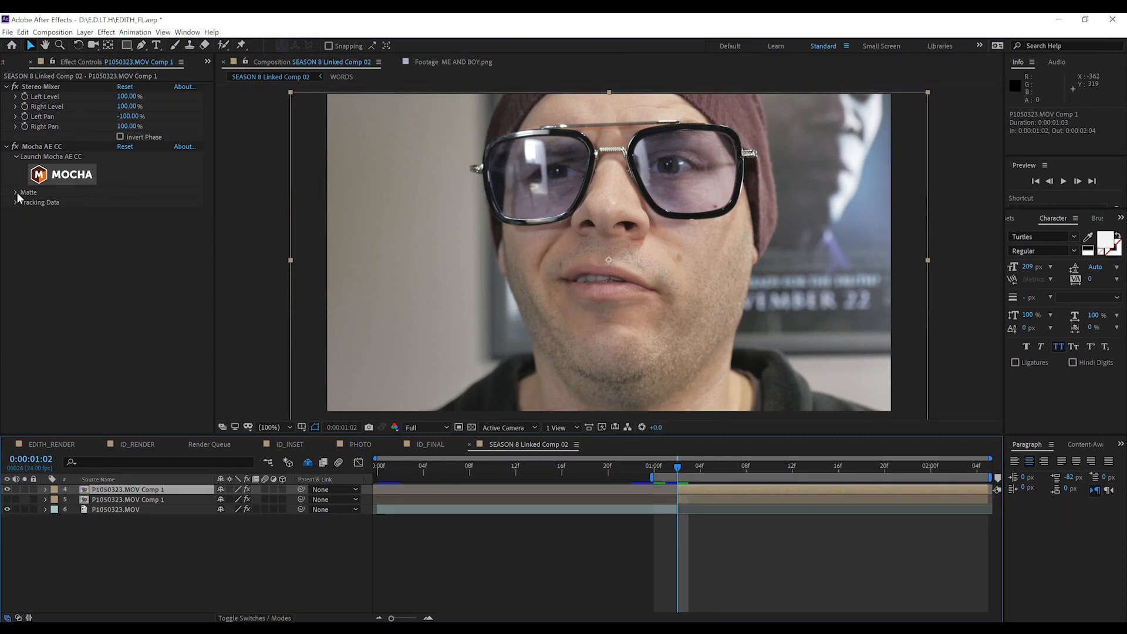
Step: Enable Apply Matte in Mocha AE CC and move the time to 0:00:01:02
click(16, 192)
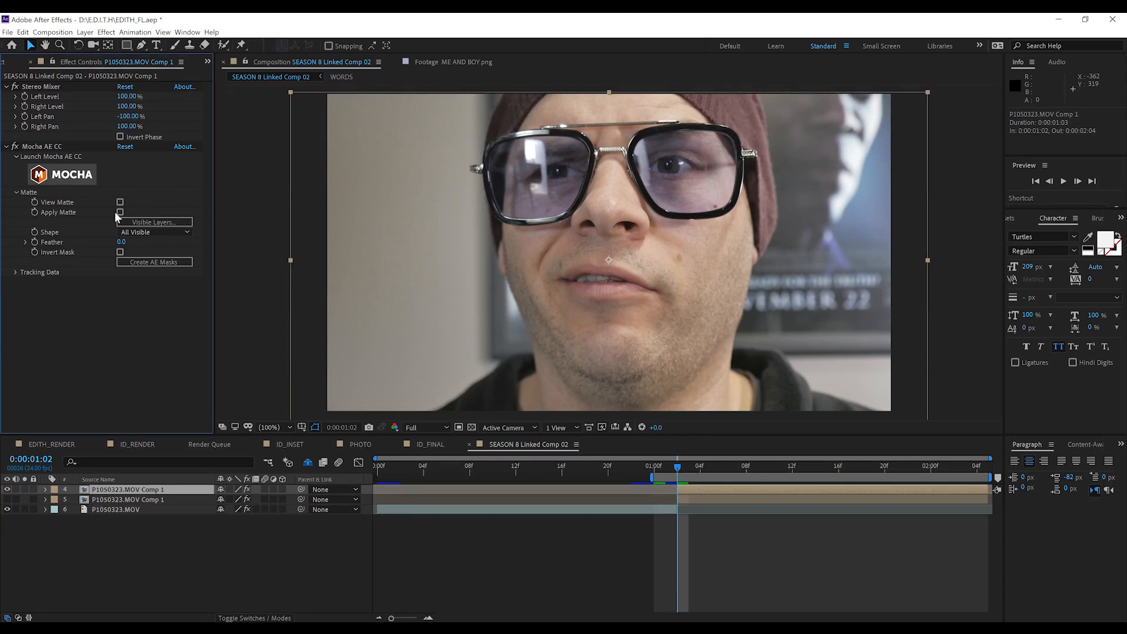
click(120, 213)
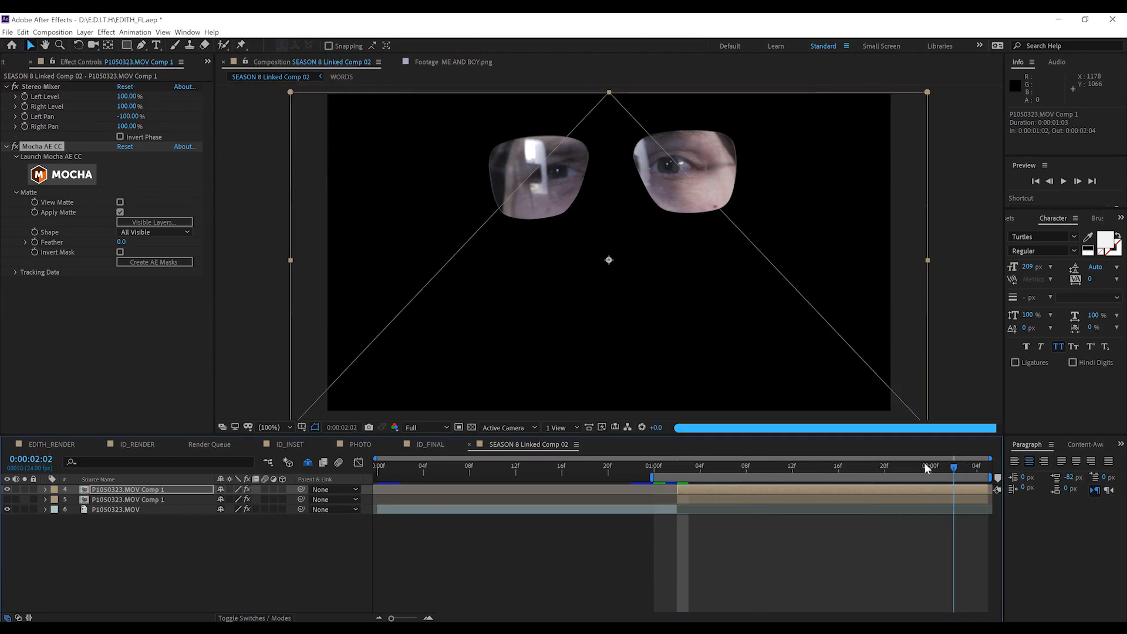
click(677, 466)
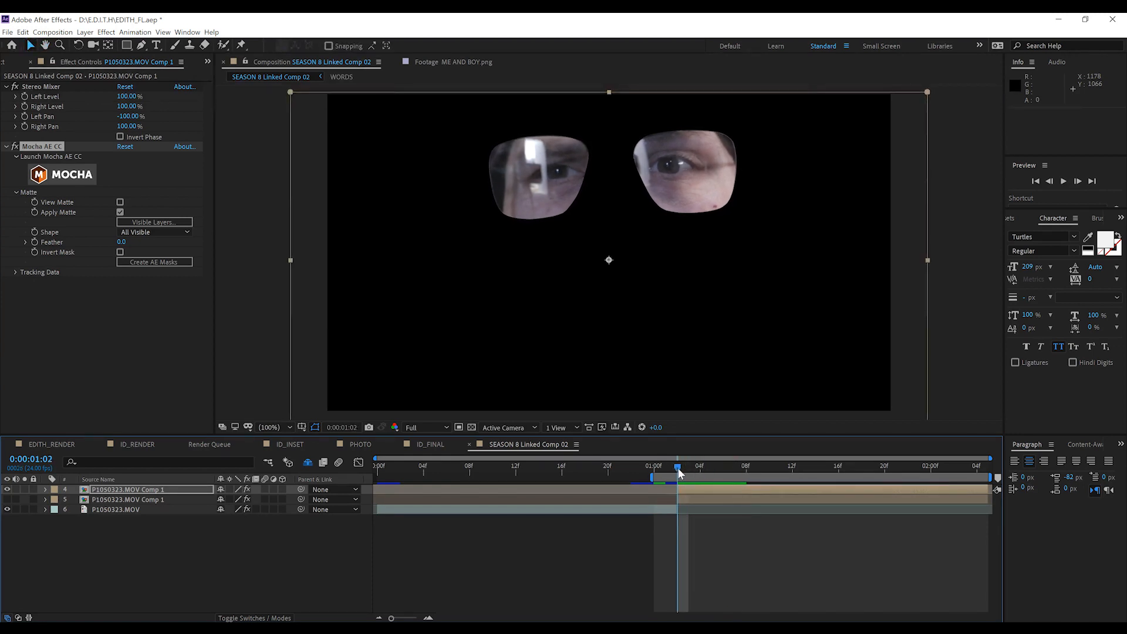
mouse_move(451, 354)
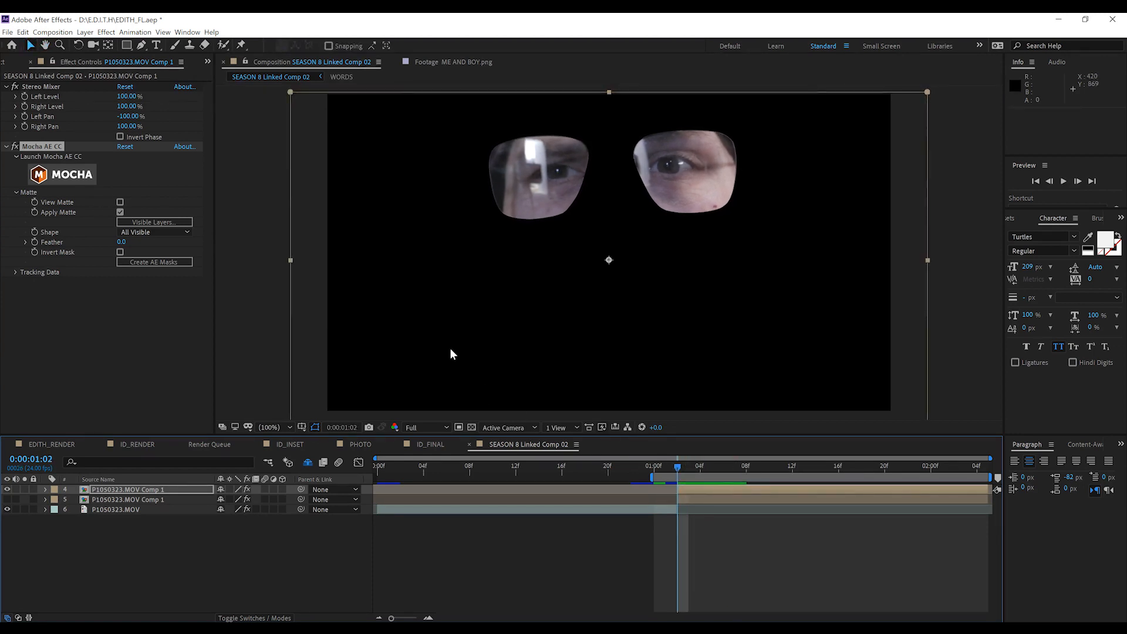
mouse_move(453, 285)
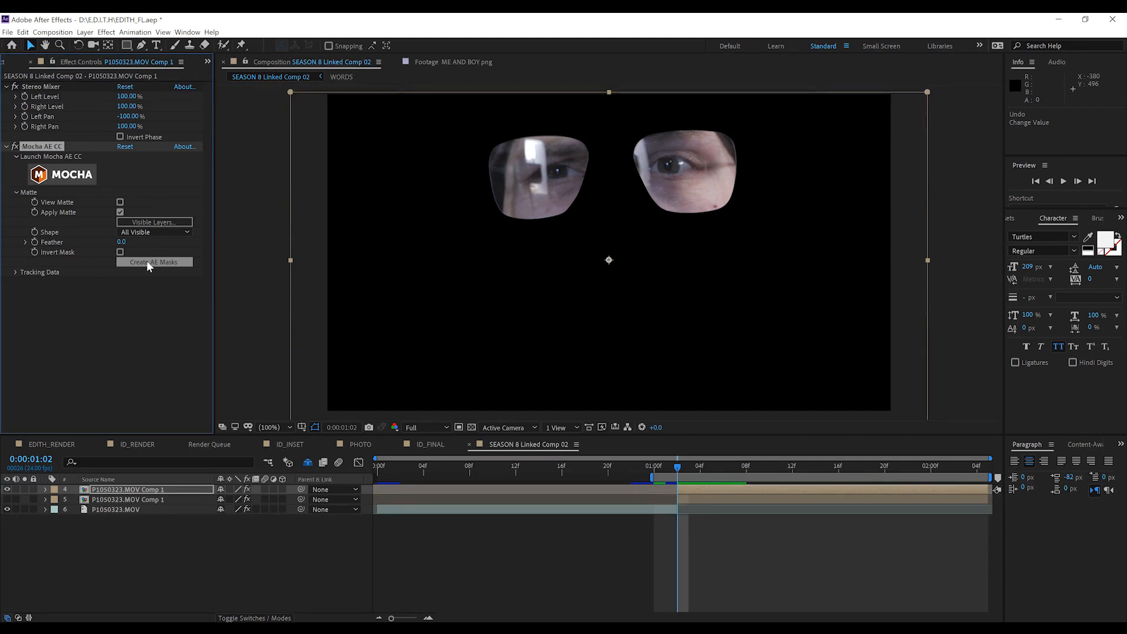
Step: Create AE Masks from the tracked lens shapes, collapse the mask properties and deselect the layer
click(153, 262)
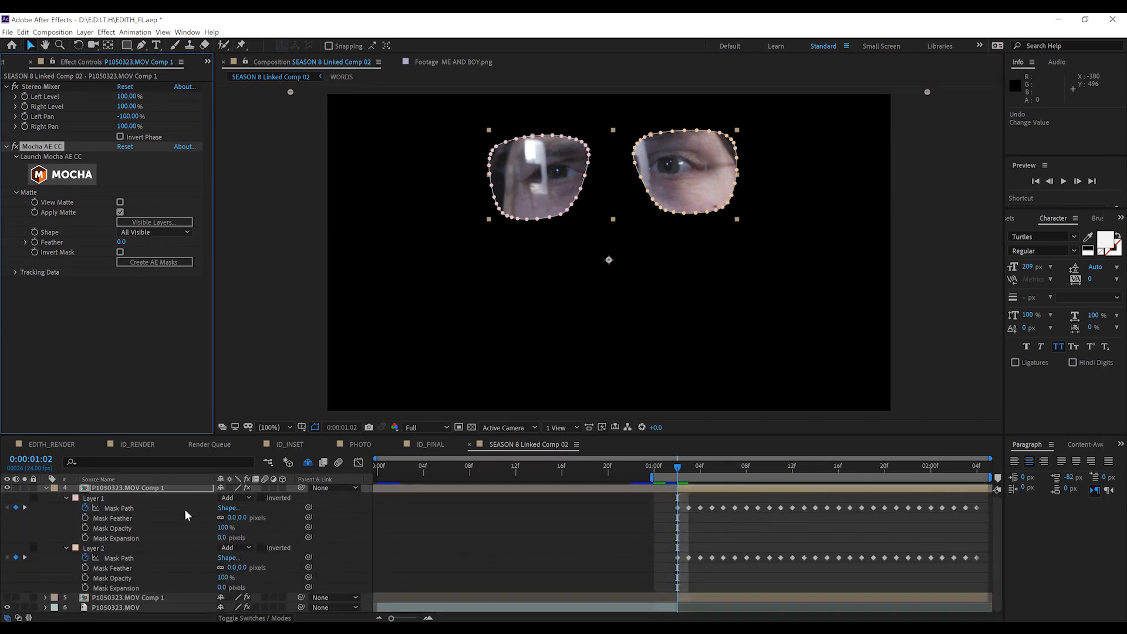
double_click(230, 537)
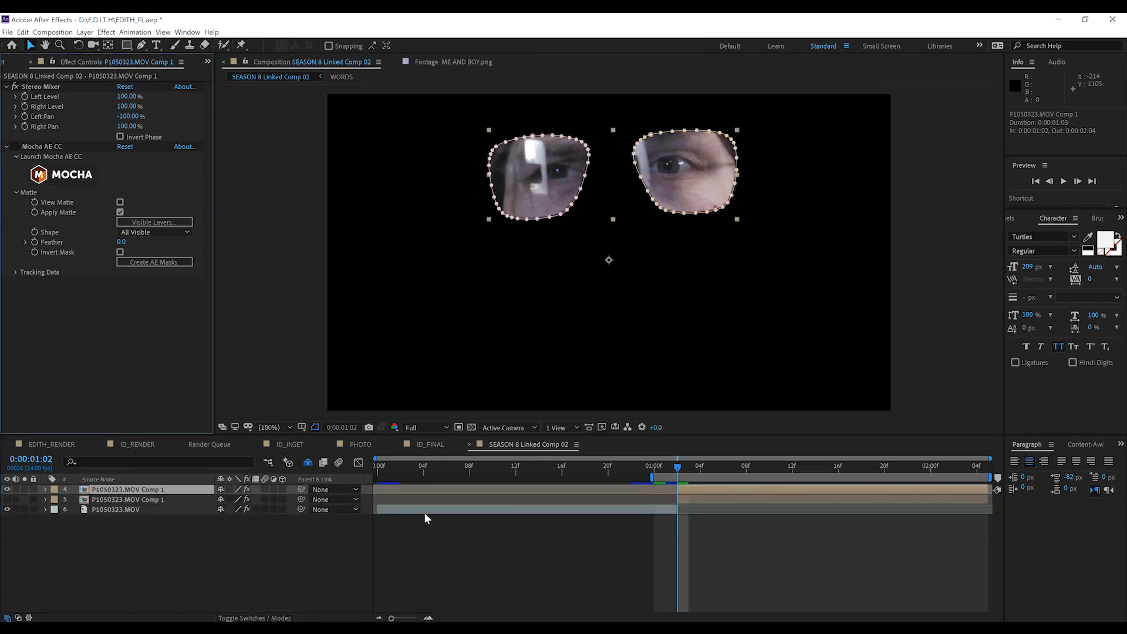
click(577, 149)
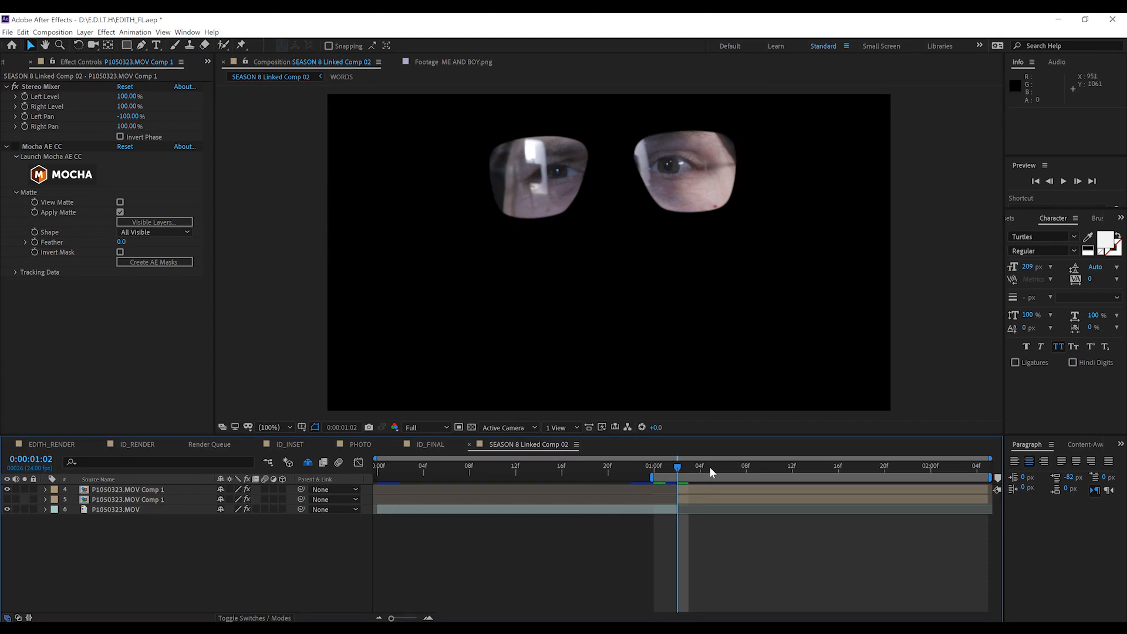
mouse_move(677, 471)
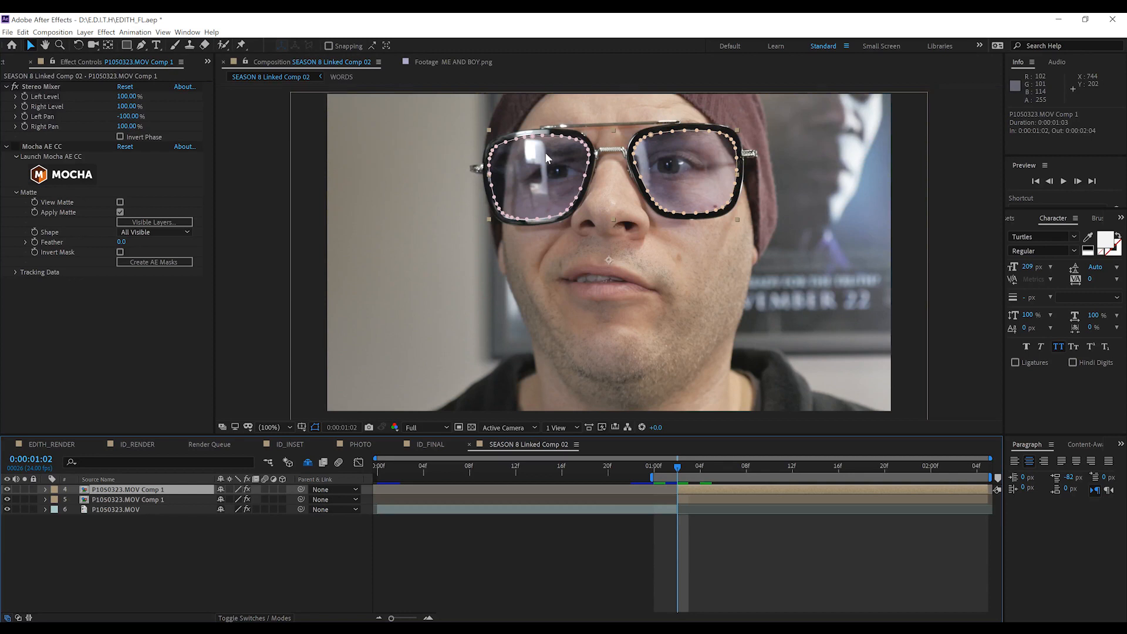
mouse_move(549, 164)
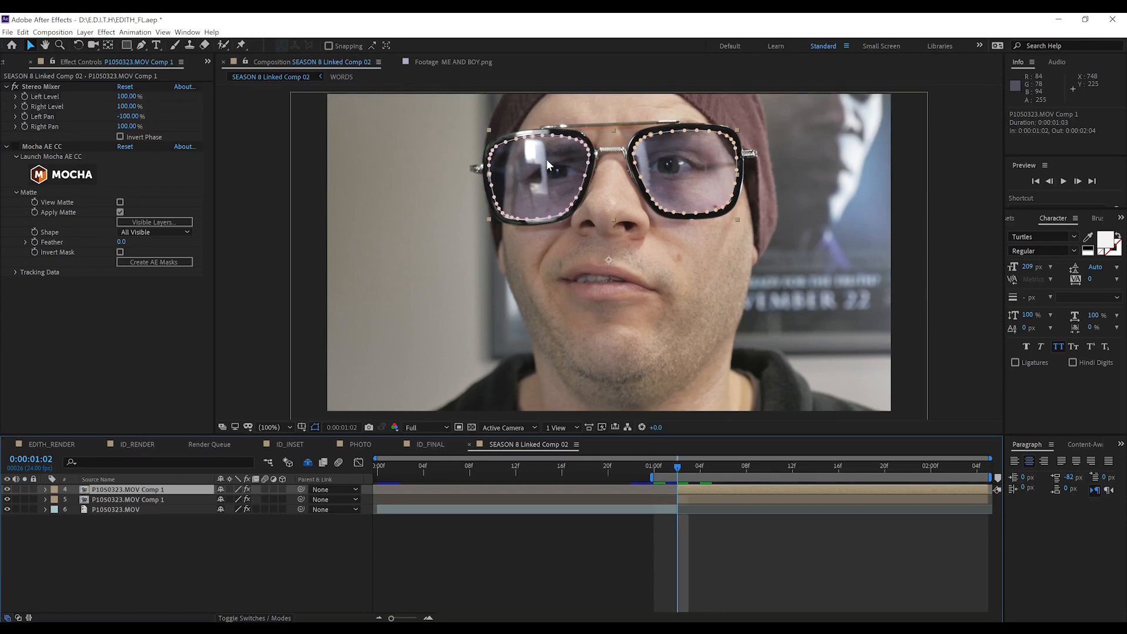
mouse_move(702, 179)
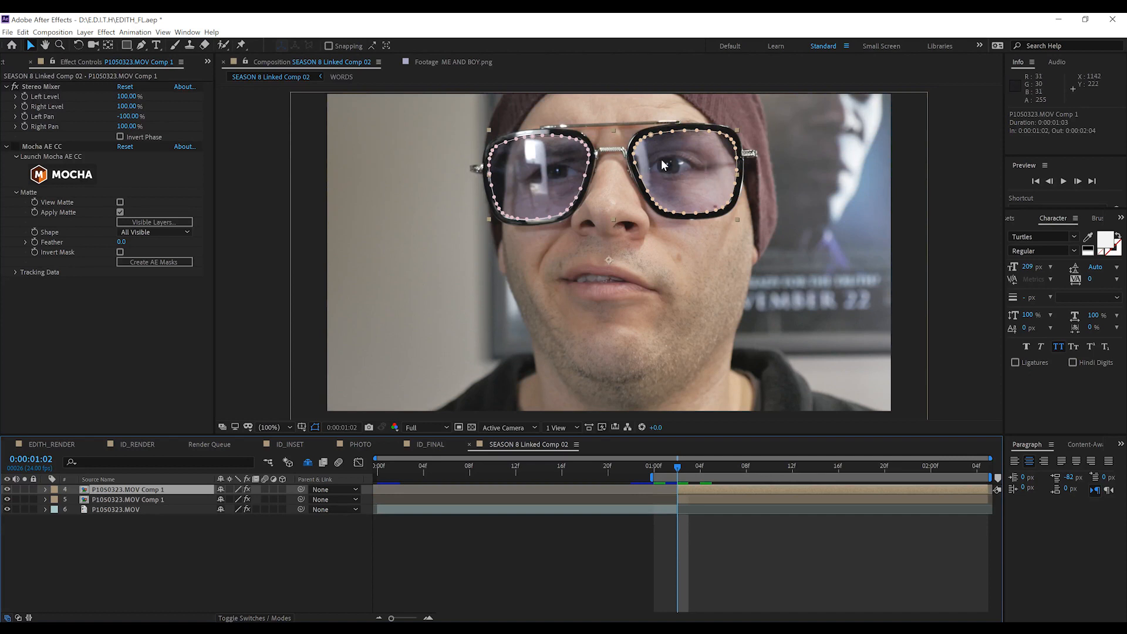
mouse_move(662, 165)
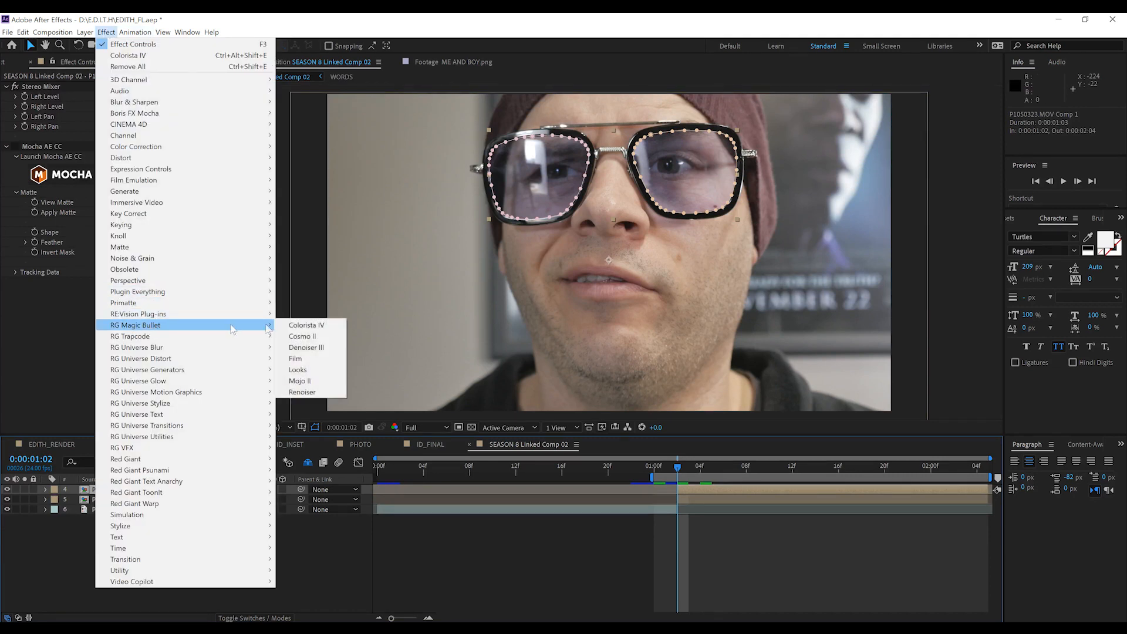
Step: Add Colorista IV, push the Highlight wheel toward blue and raise Exposure on the lenses
click(307, 325)
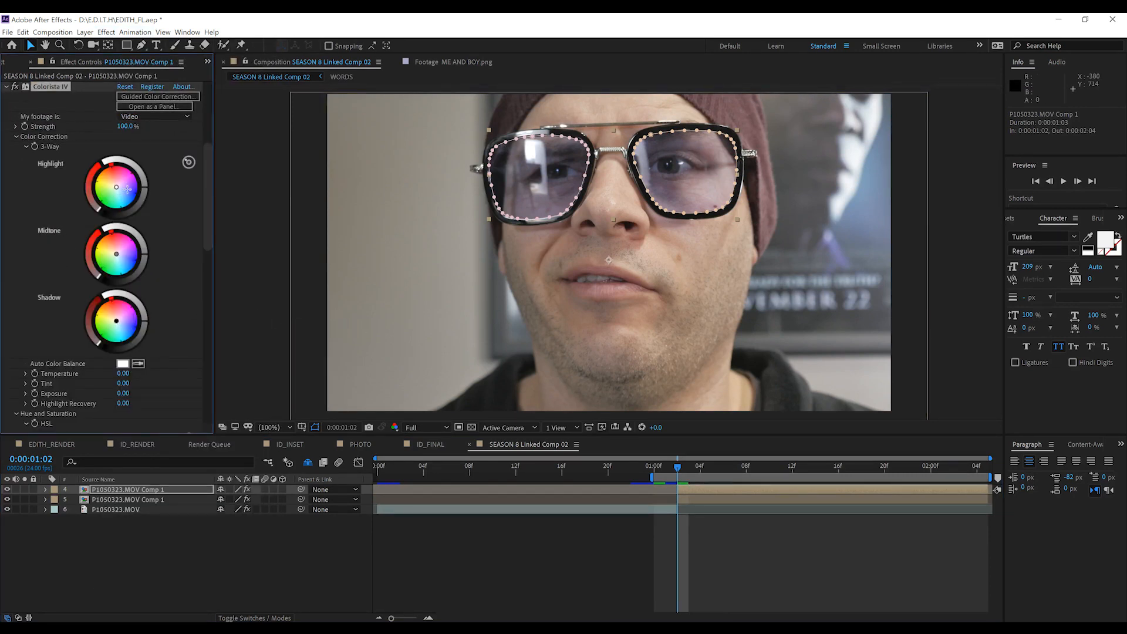
drag(116, 188, 123, 190)
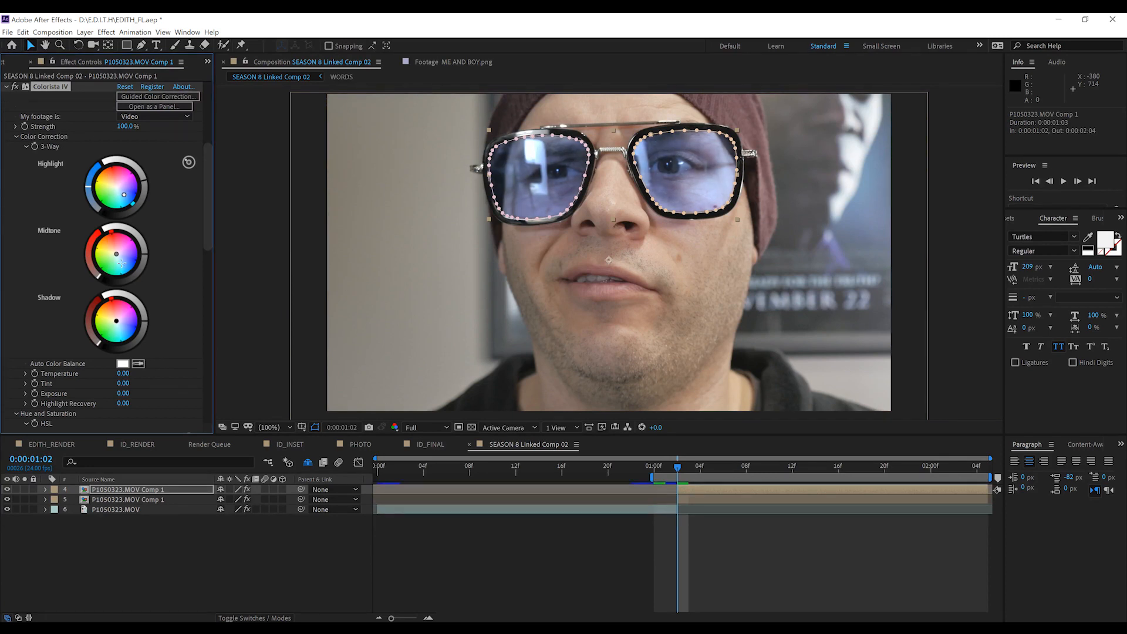
drag(116, 253, 122, 258)
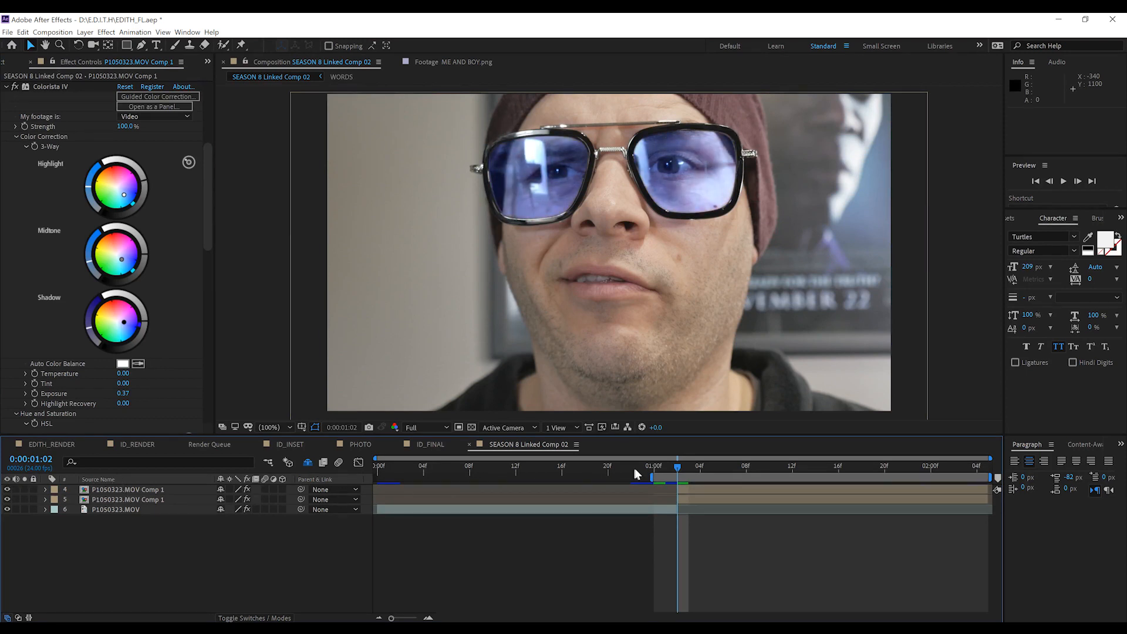
Step: Add a Stylize > Glow effect and choose its Glow Operation blend mode
click(106, 33)
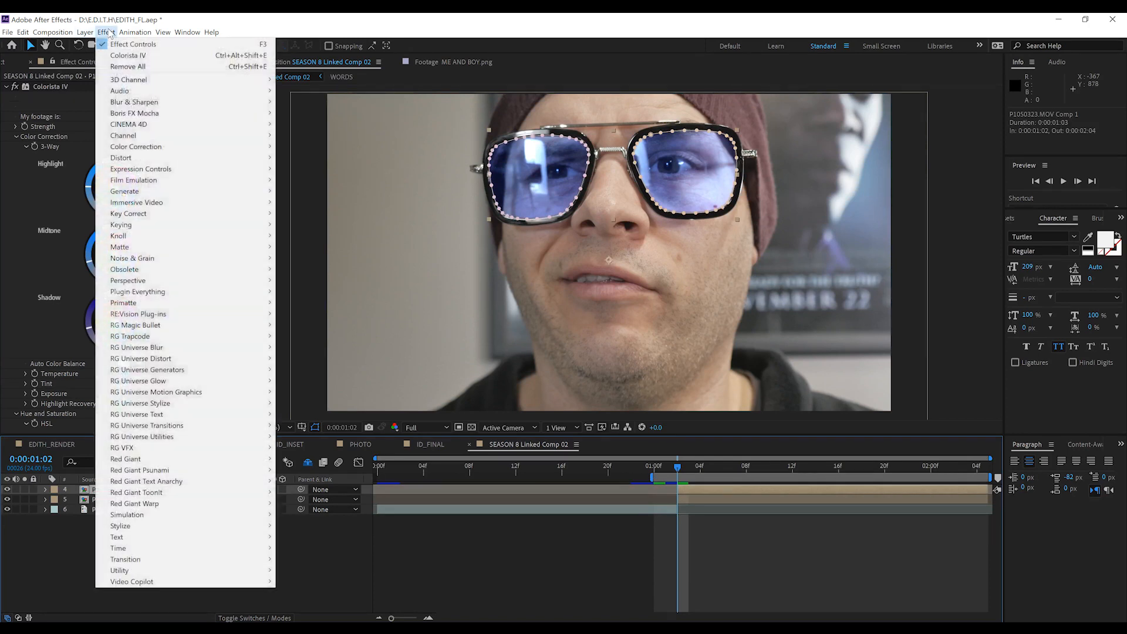
mouse_move(120, 526)
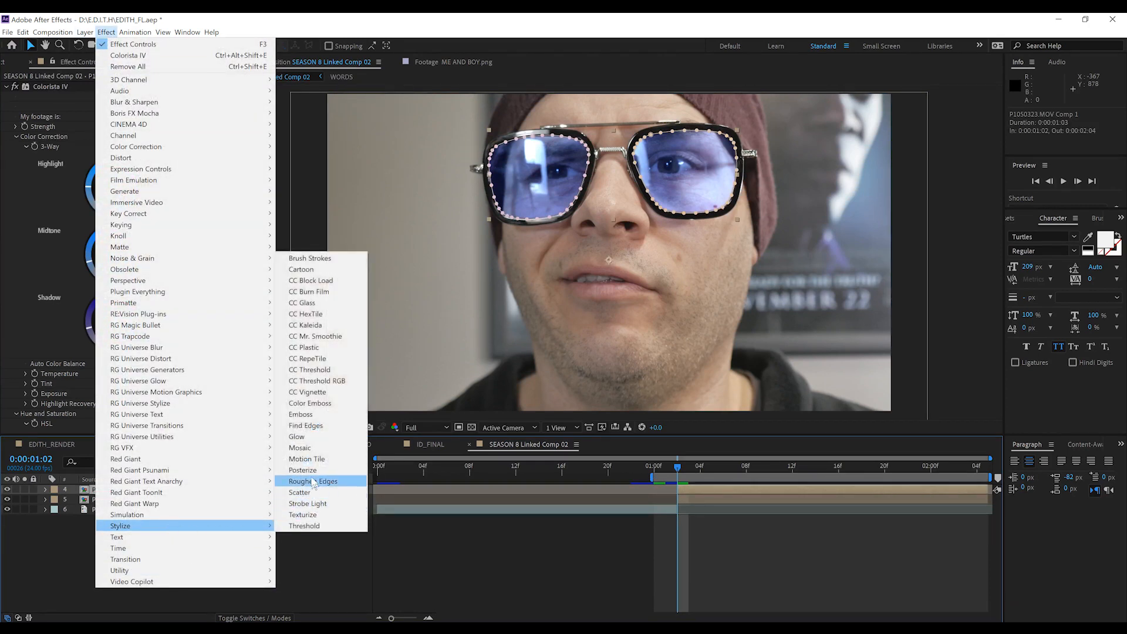
click(297, 437)
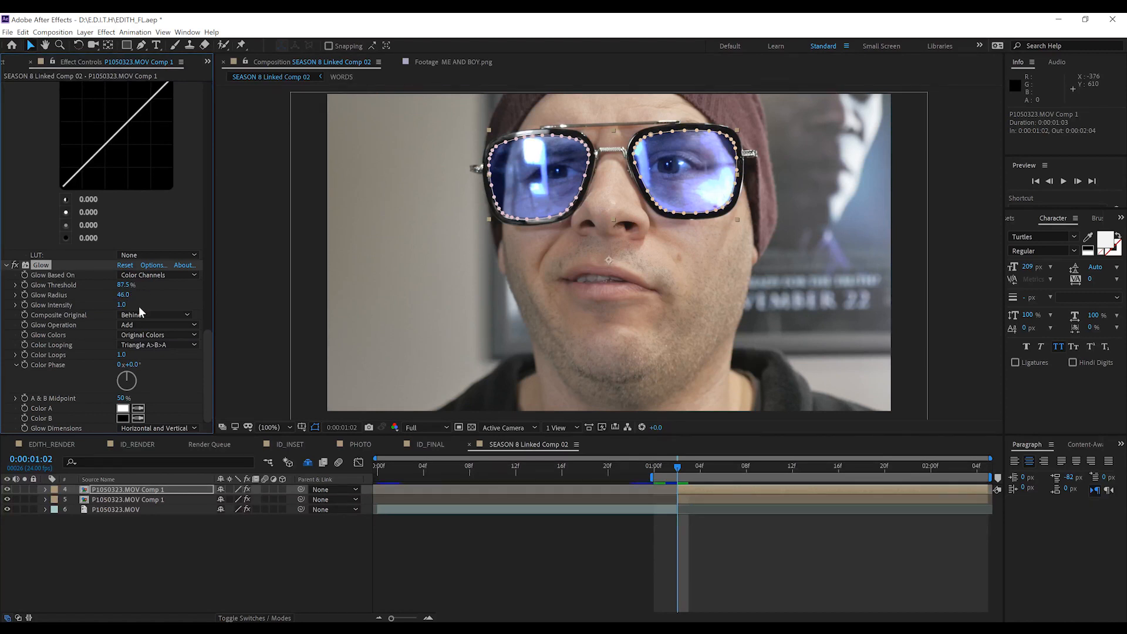
click(156, 323)
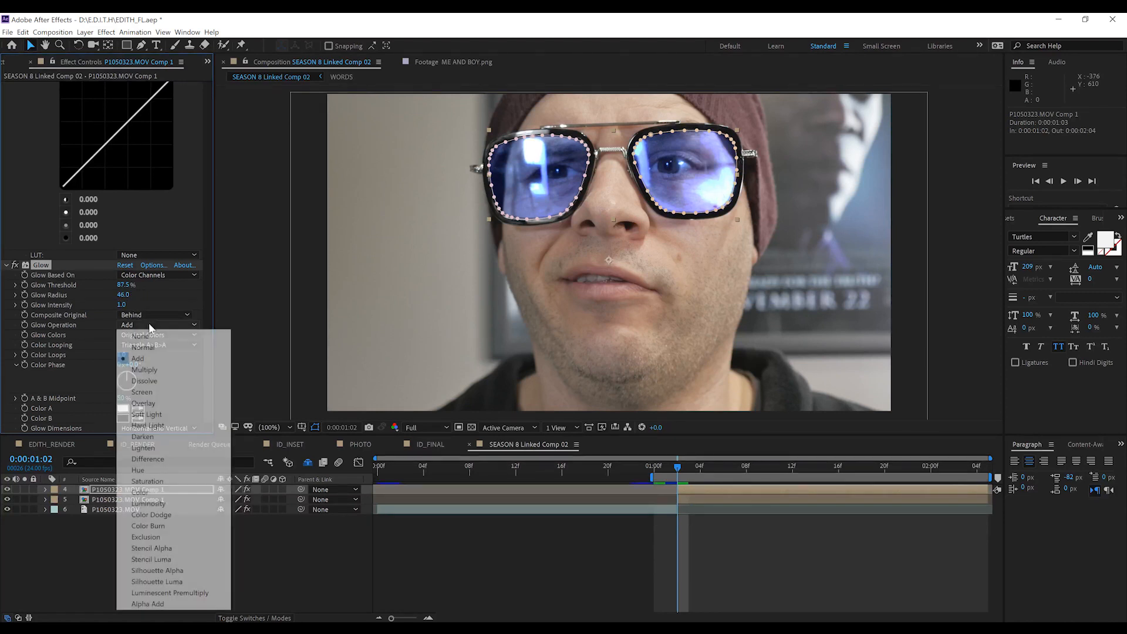
click(143, 392)
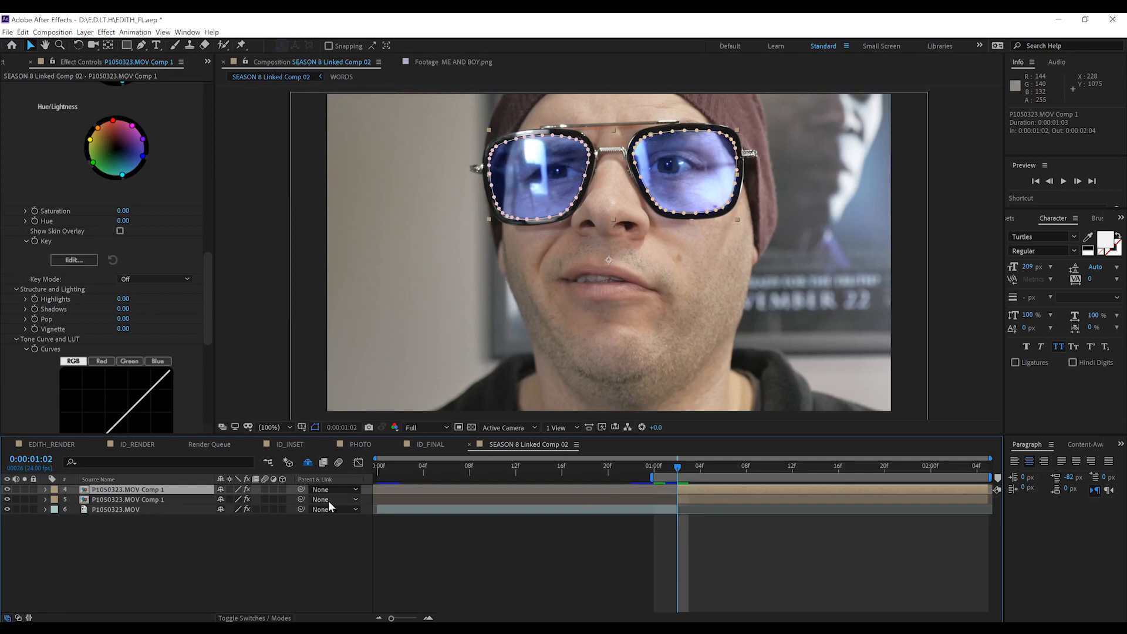
Step: Keyframe the lens layer's Opacity at 0% at 1:02, then a higher value later to fade in
click(45, 488)
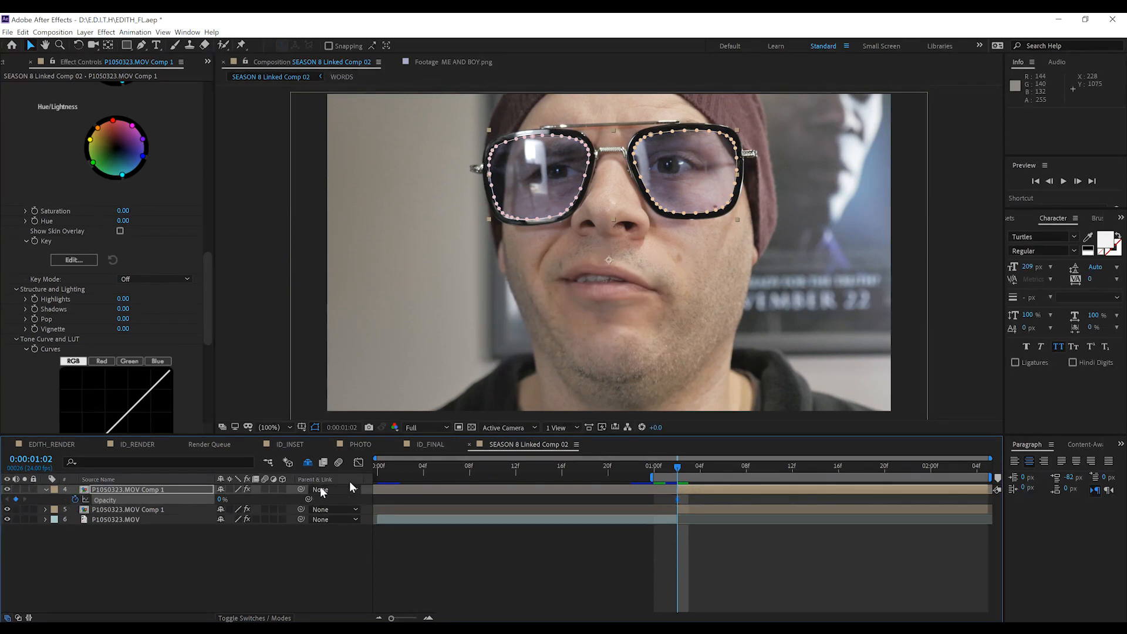
click(686, 466)
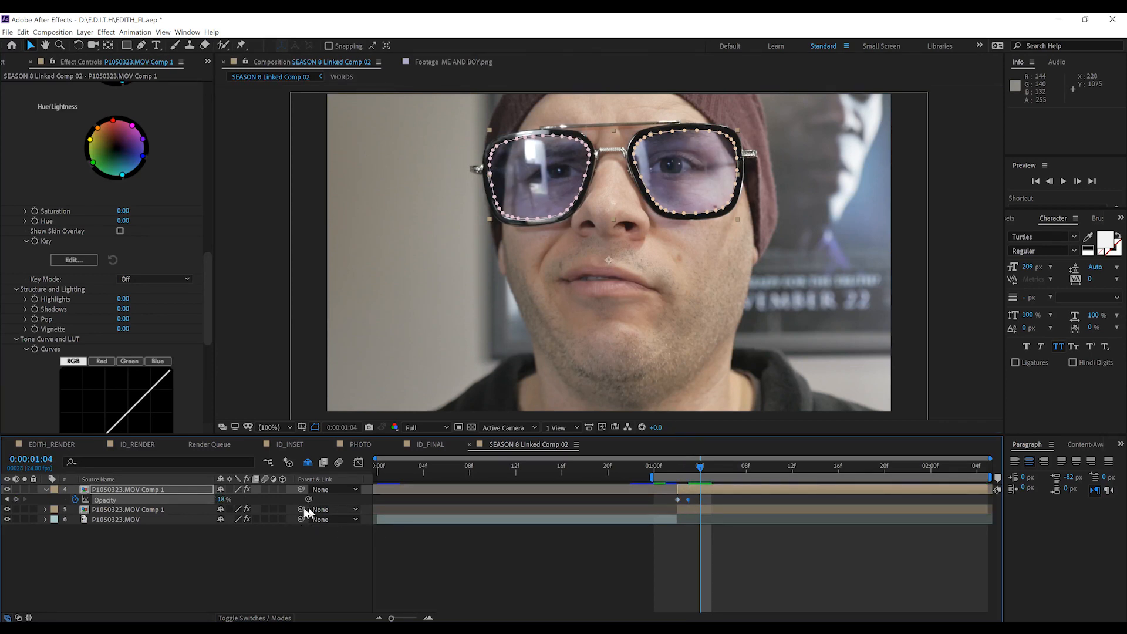
double_click(224, 499)
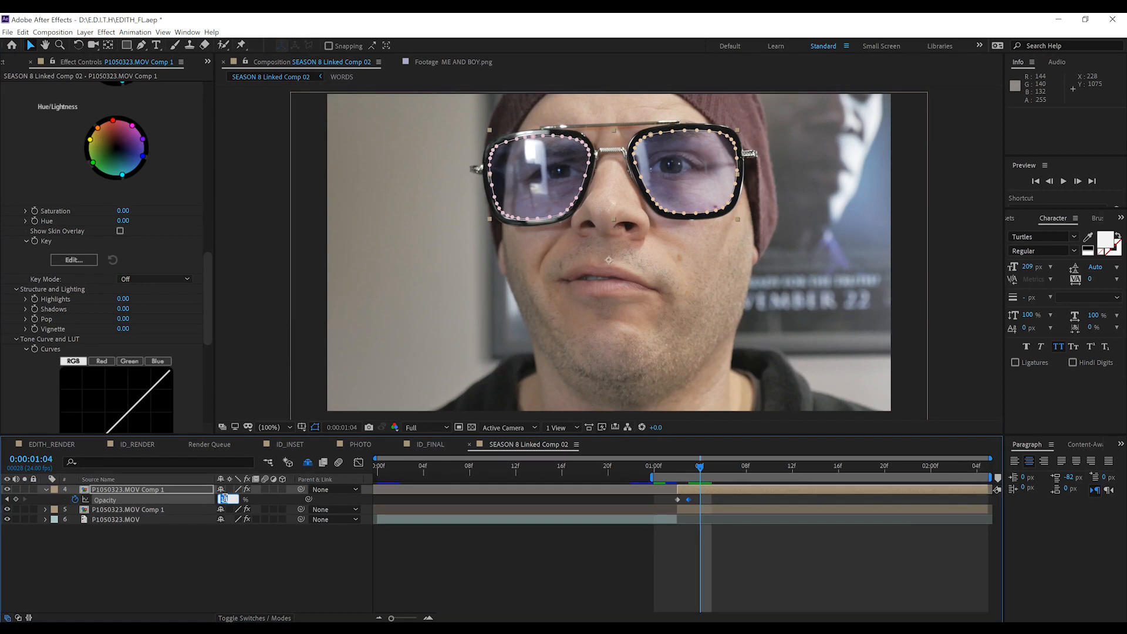